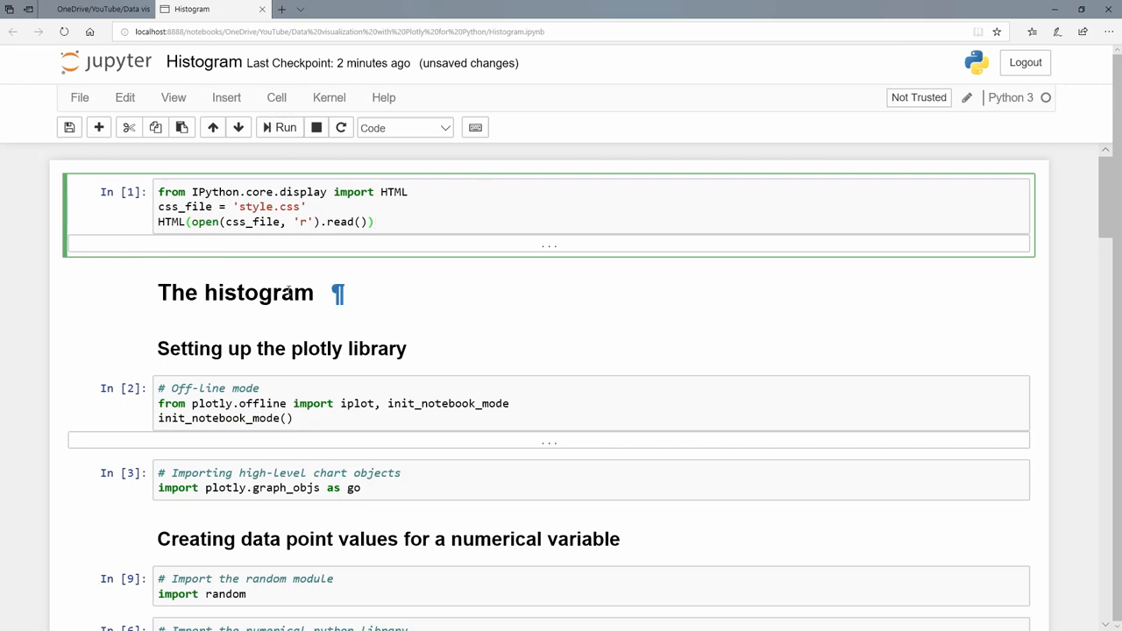
Run the style.css loading cell and the plotly init_notebook_mode offline setup cell
left_click(284, 126)
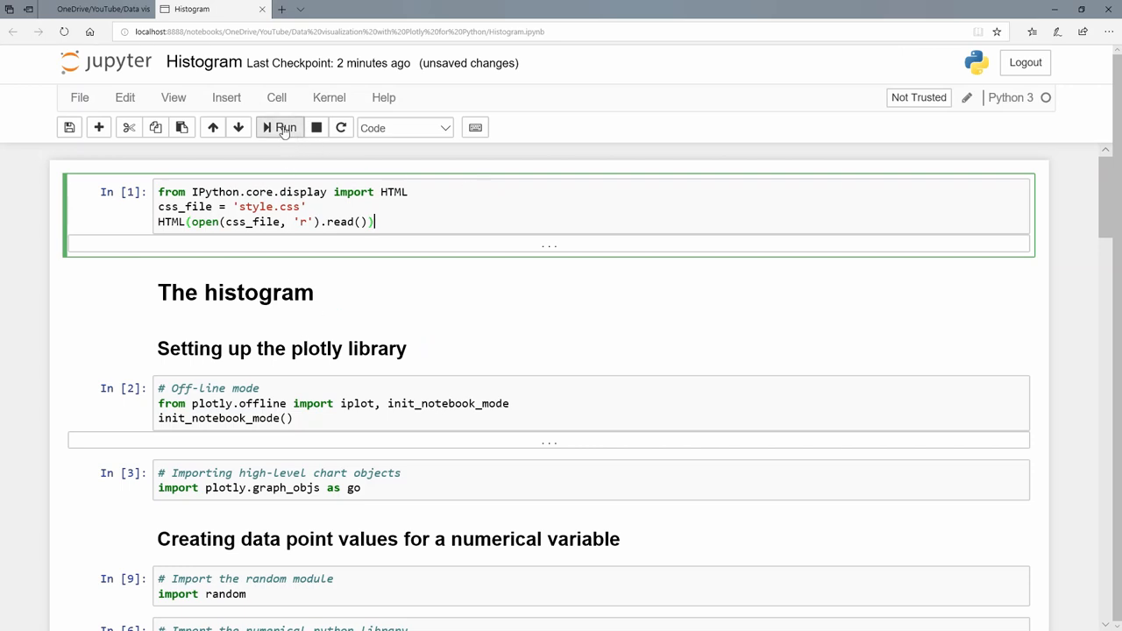
left_click(281, 126)
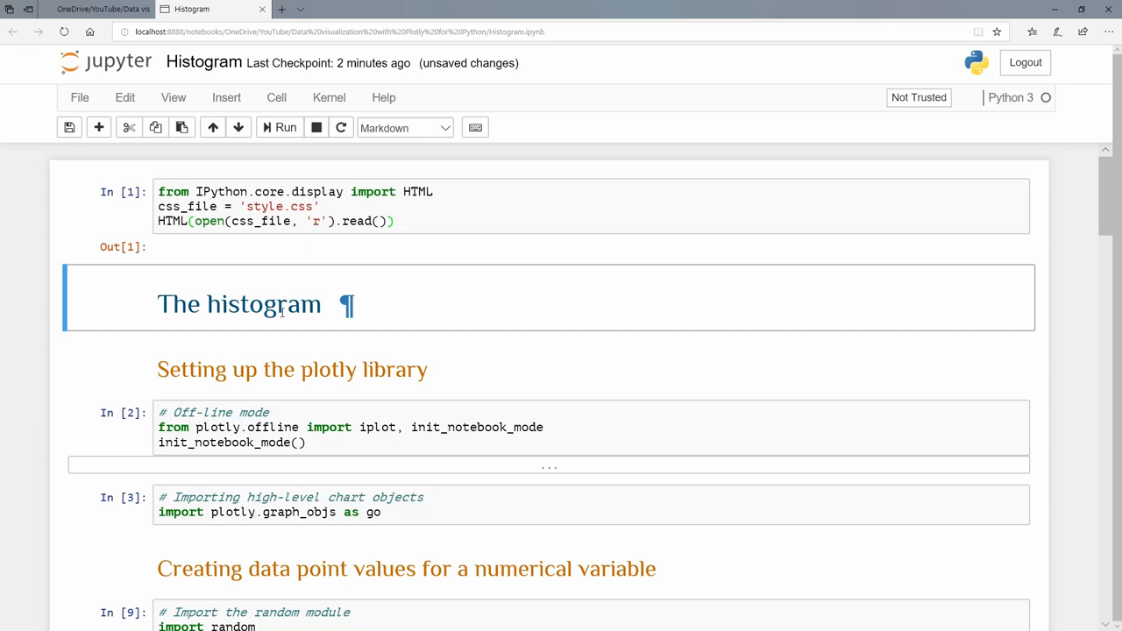
scroll("down", 3)
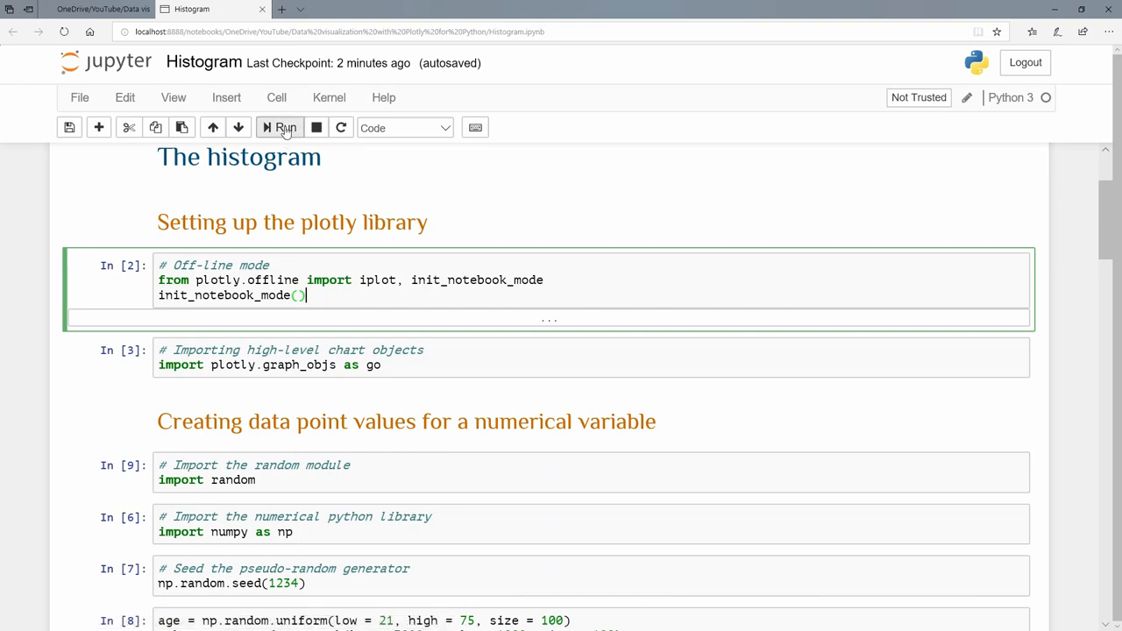
left_click(284, 126)
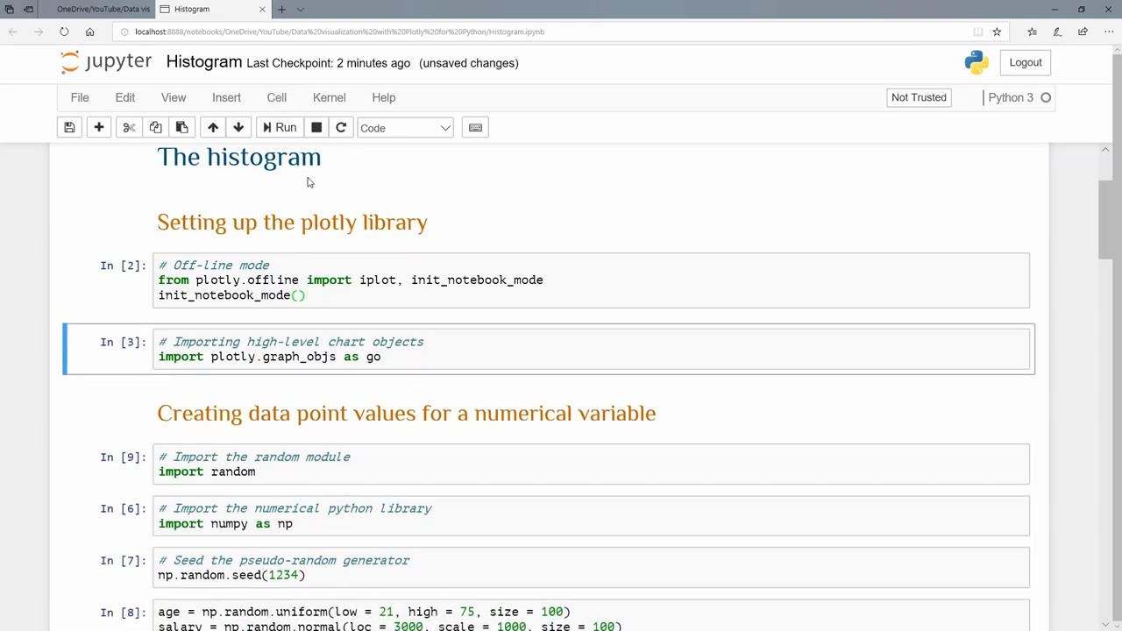
scroll("down", 3)
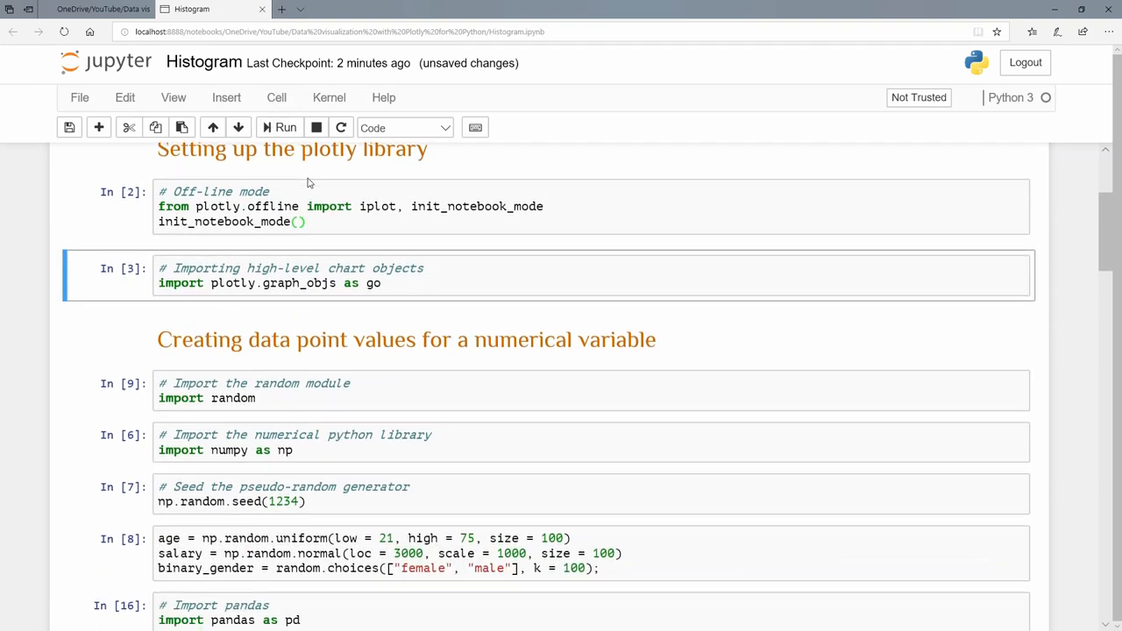
Run the random and numpy import cells, then the np.random.seed cell
left_click(414, 282)
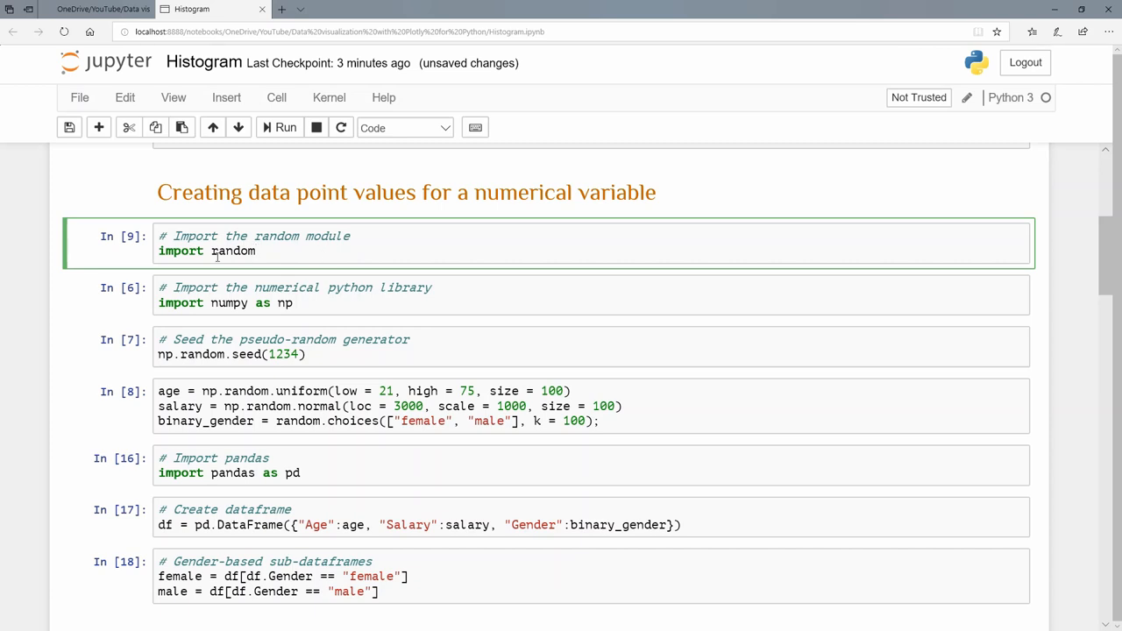
left_click(281, 126)
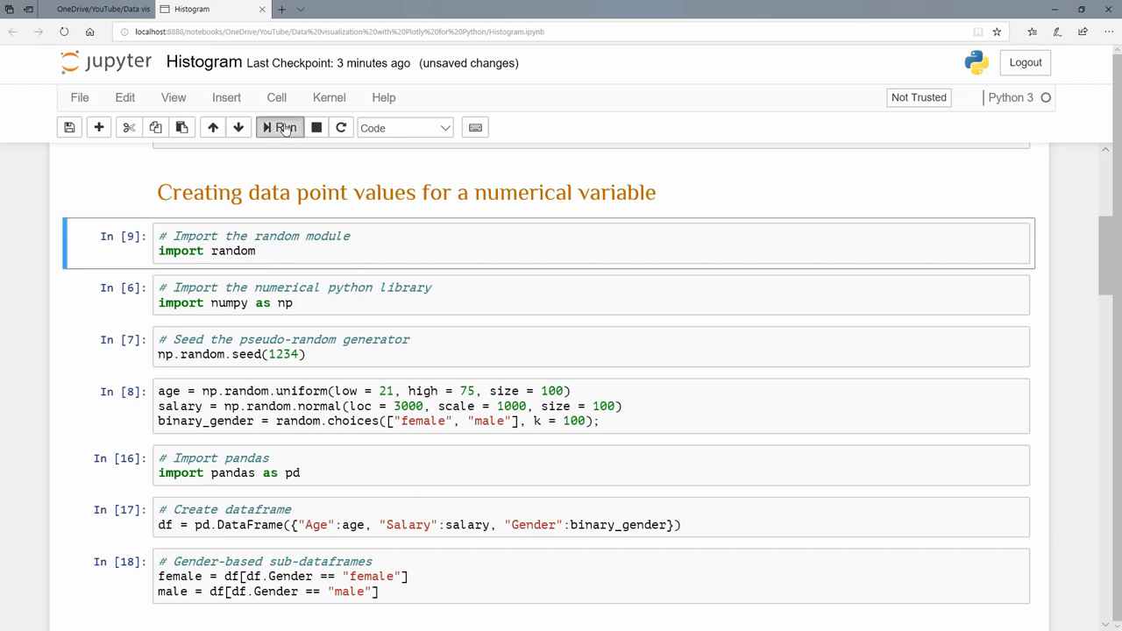
left_click(280, 126)
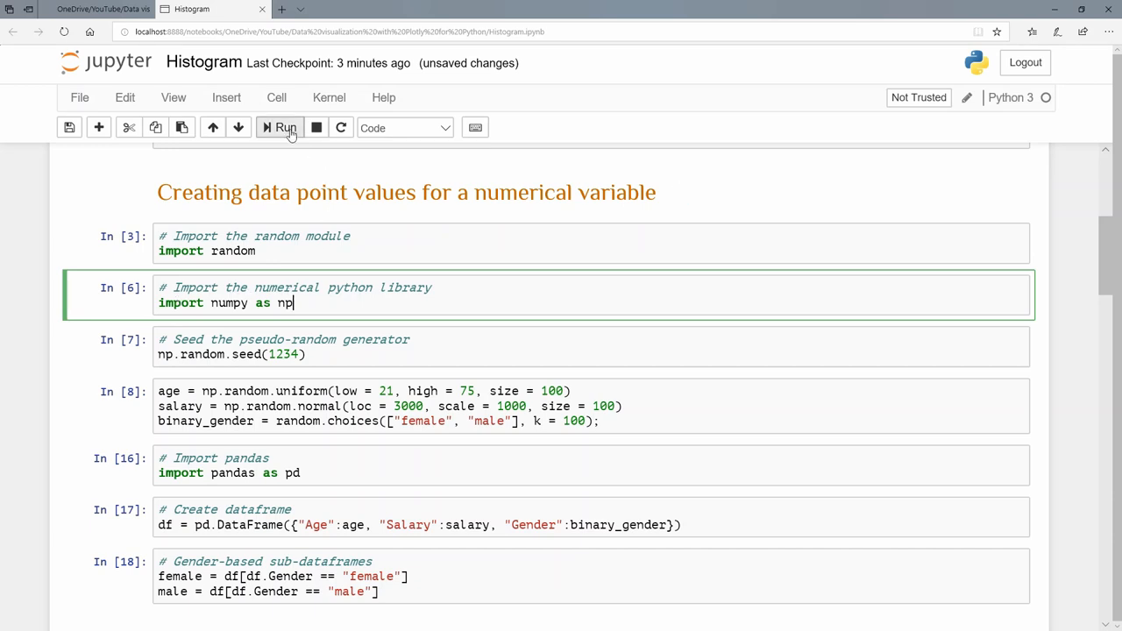
left_click(284, 126)
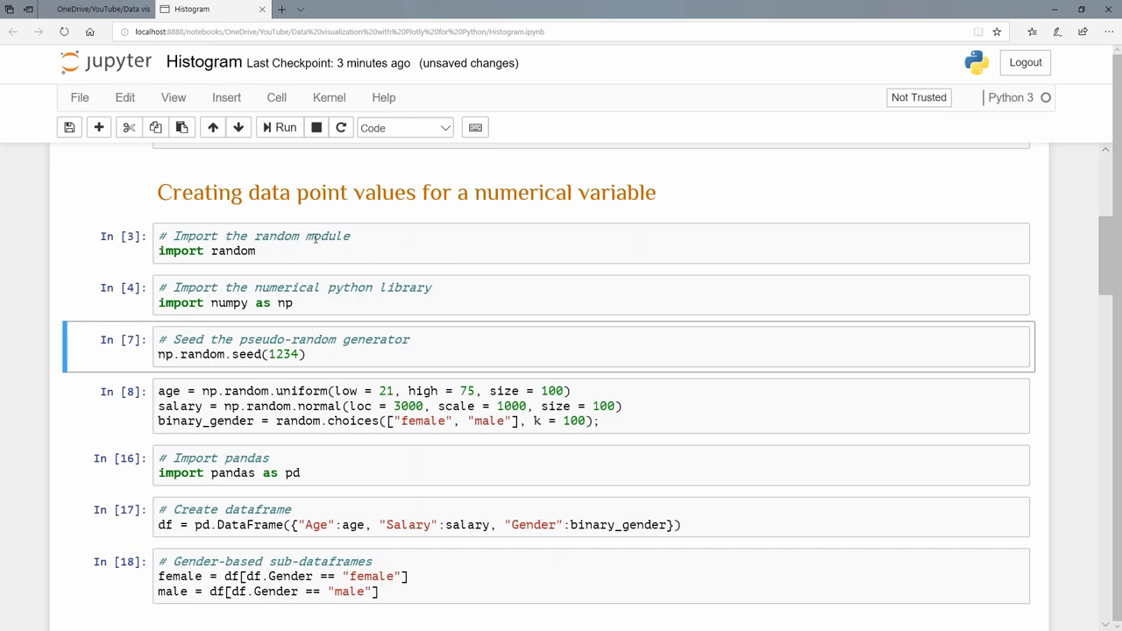
left_click(331, 354)
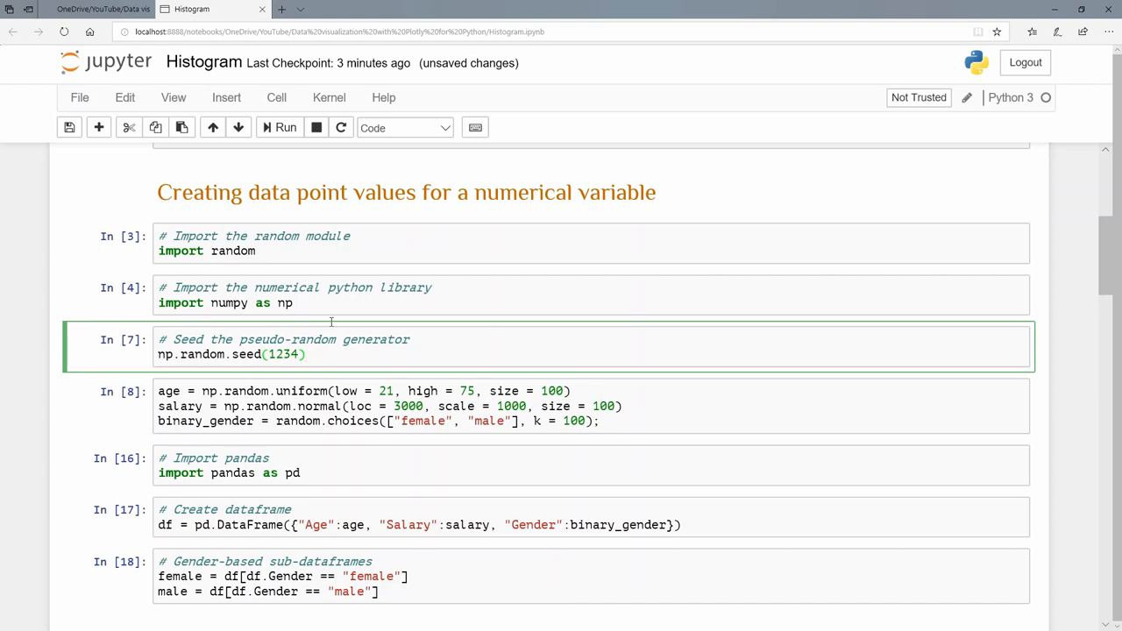
left_click(285, 126)
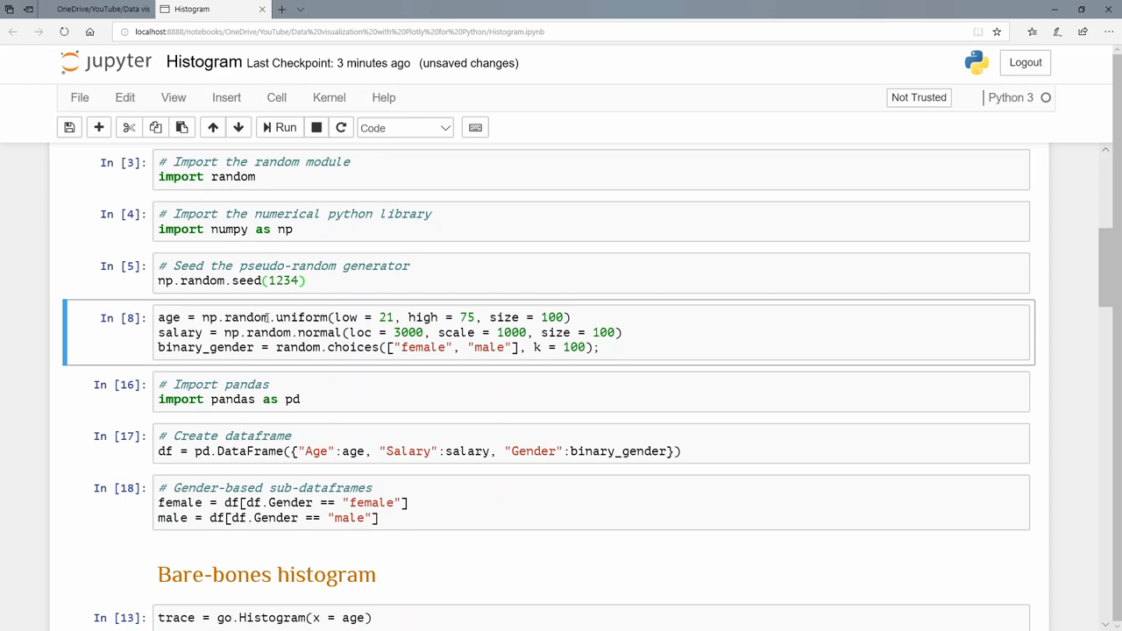
mouse_move(267, 317)
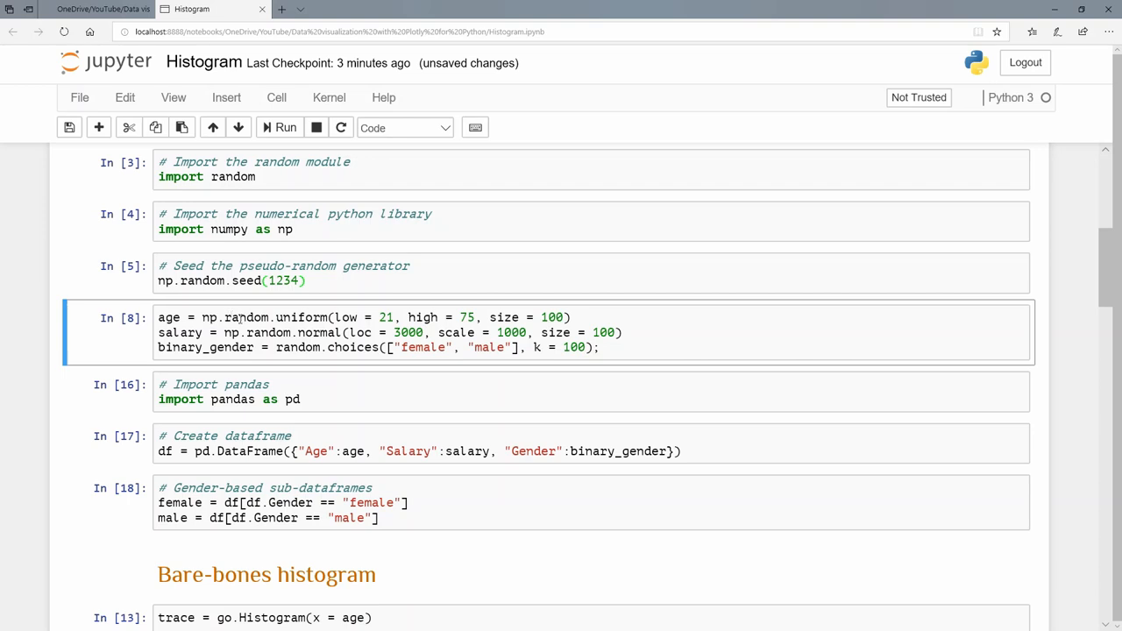
mouse_move(319, 322)
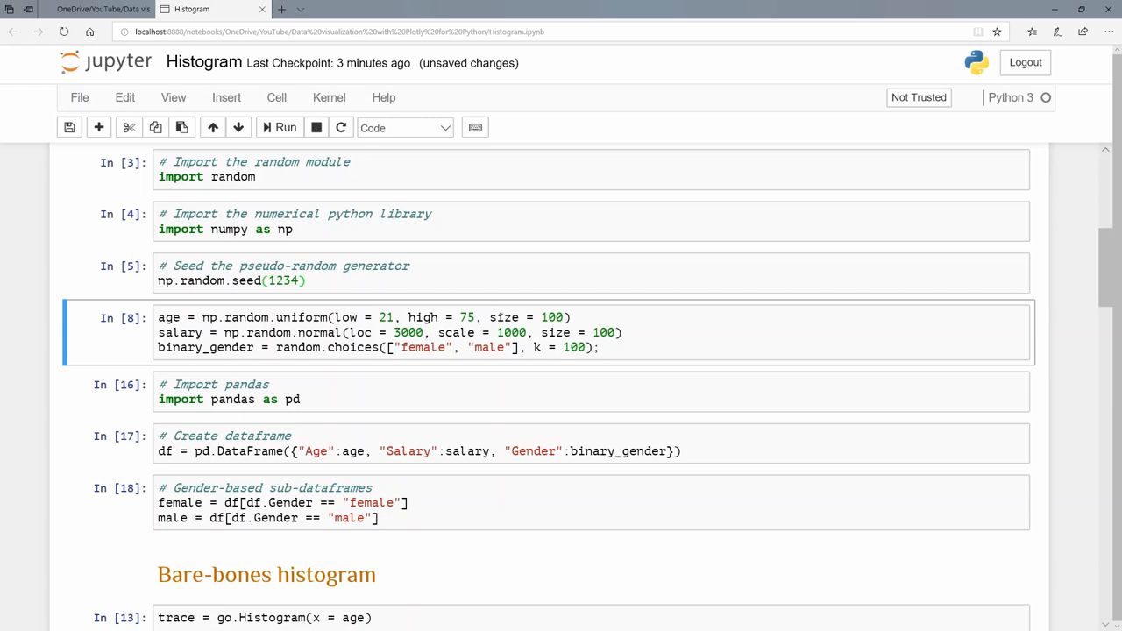
mouse_move(500, 319)
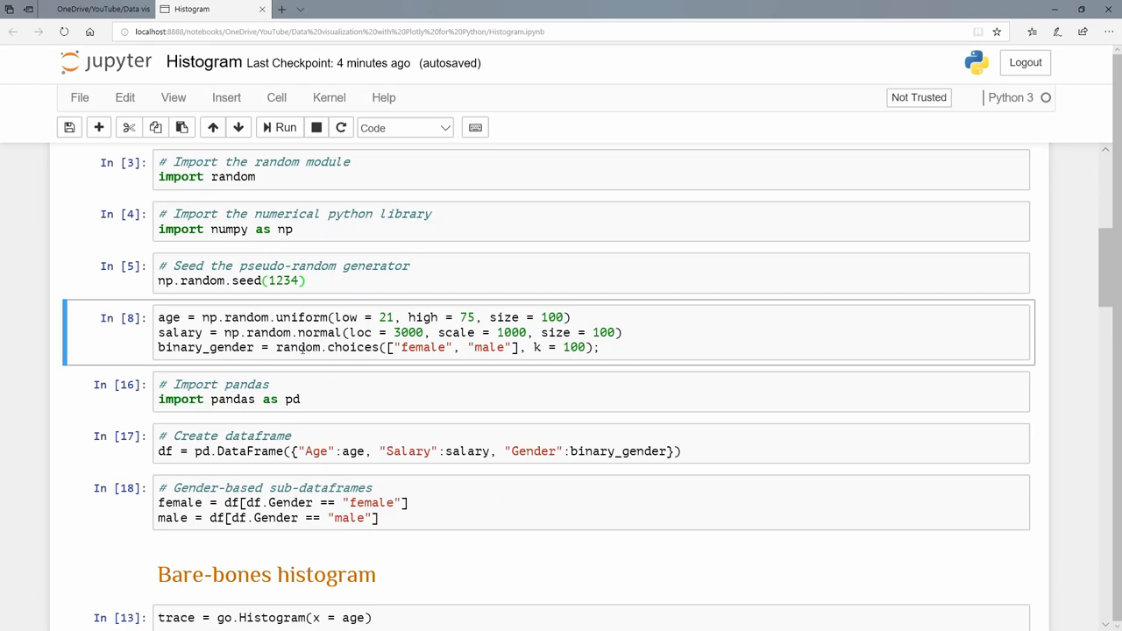
mouse_move(347, 347)
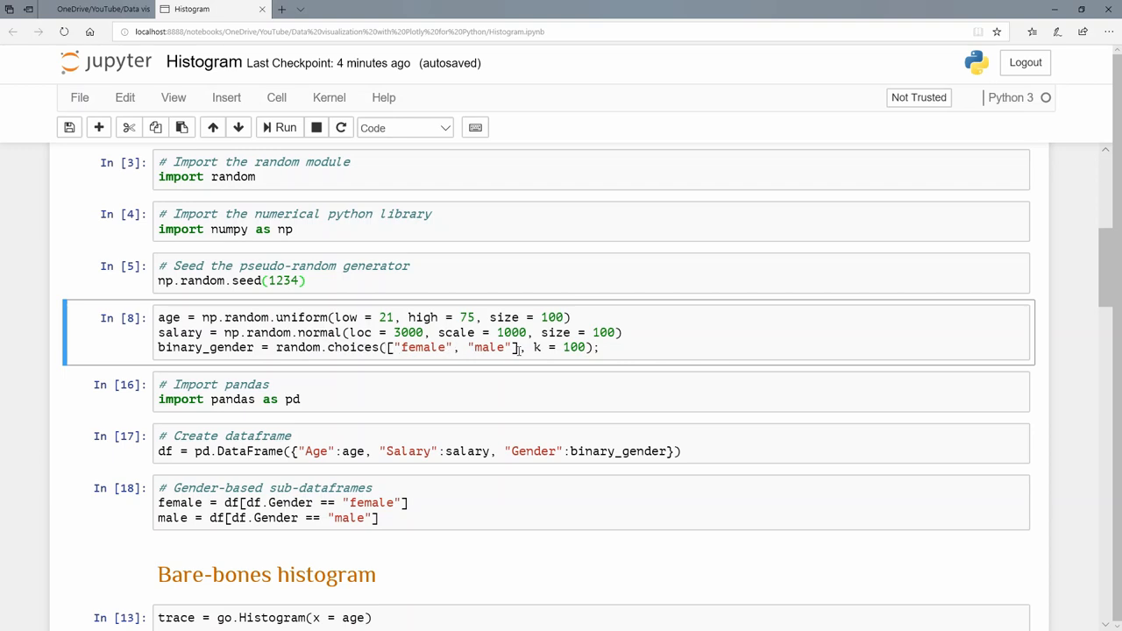
mouse_move(496, 347)
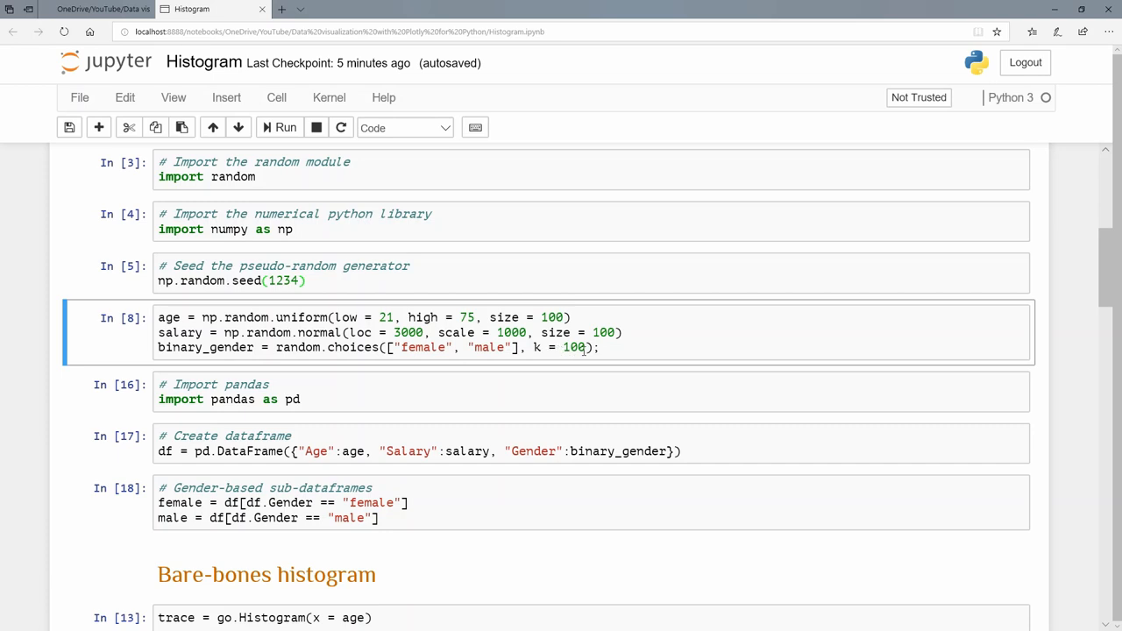
Run the cell defining age, salary and binary_gender with np.random and random.choices
left_click(281, 126)
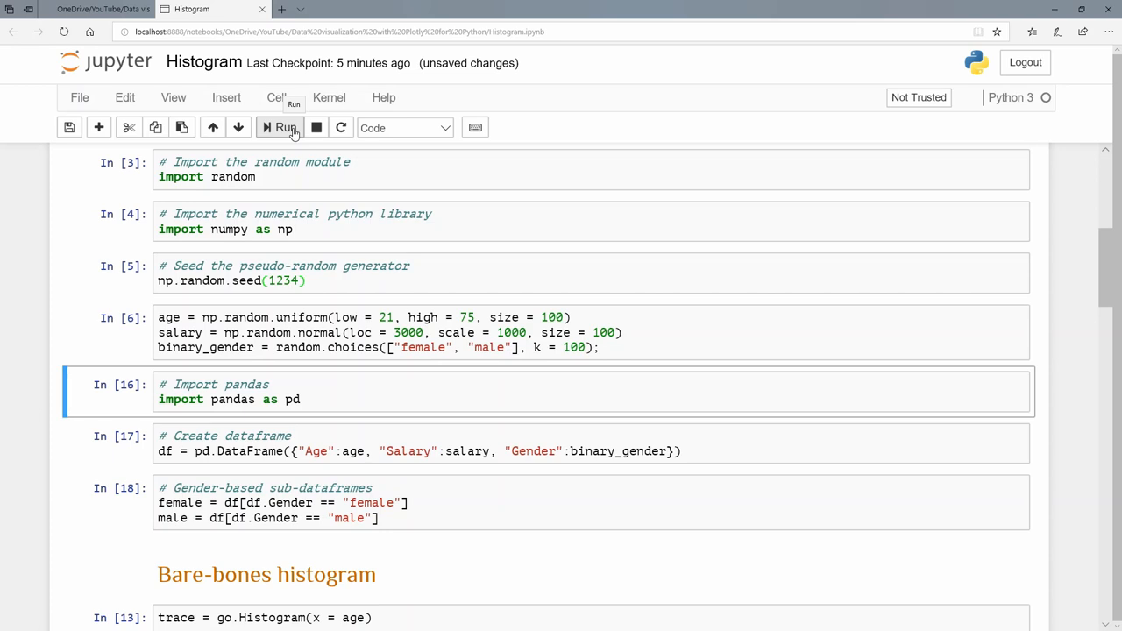
Run the pandas import cell and the pd.DataFrame cell with Age, Salary and Gender columns
left_click(281, 126)
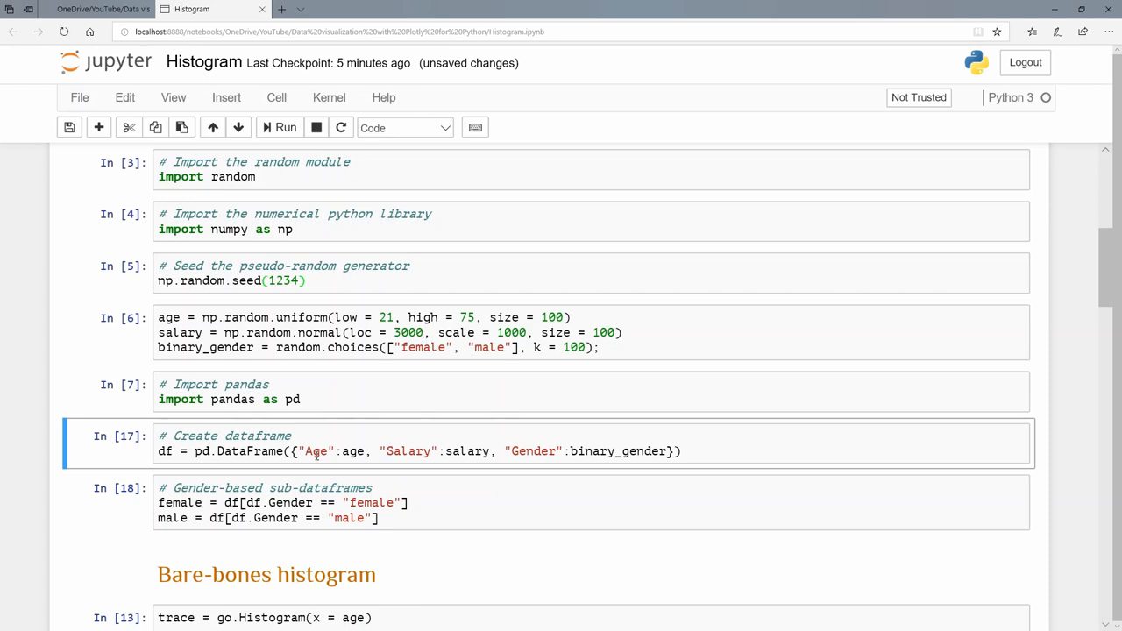
mouse_move(344, 443)
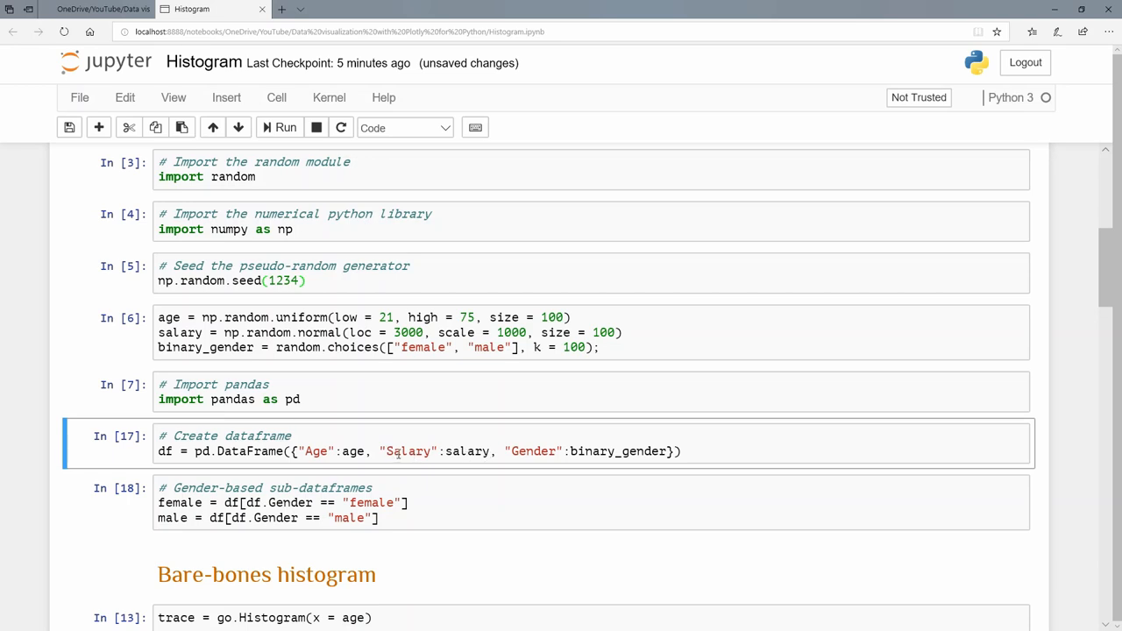
left_click(441, 450)
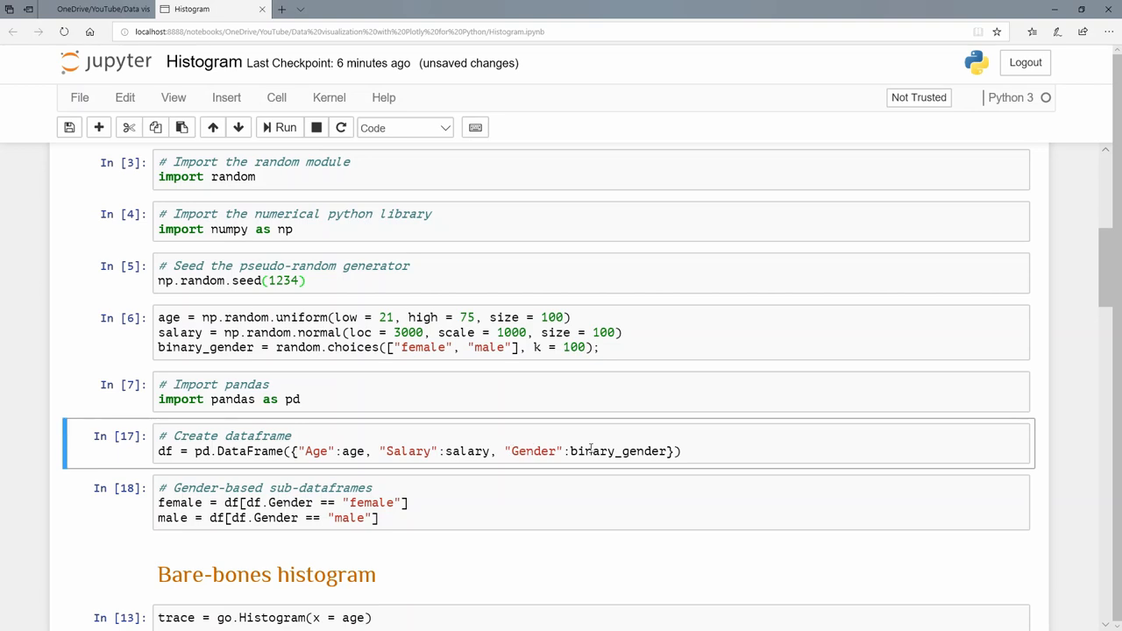
left_click(281, 126)
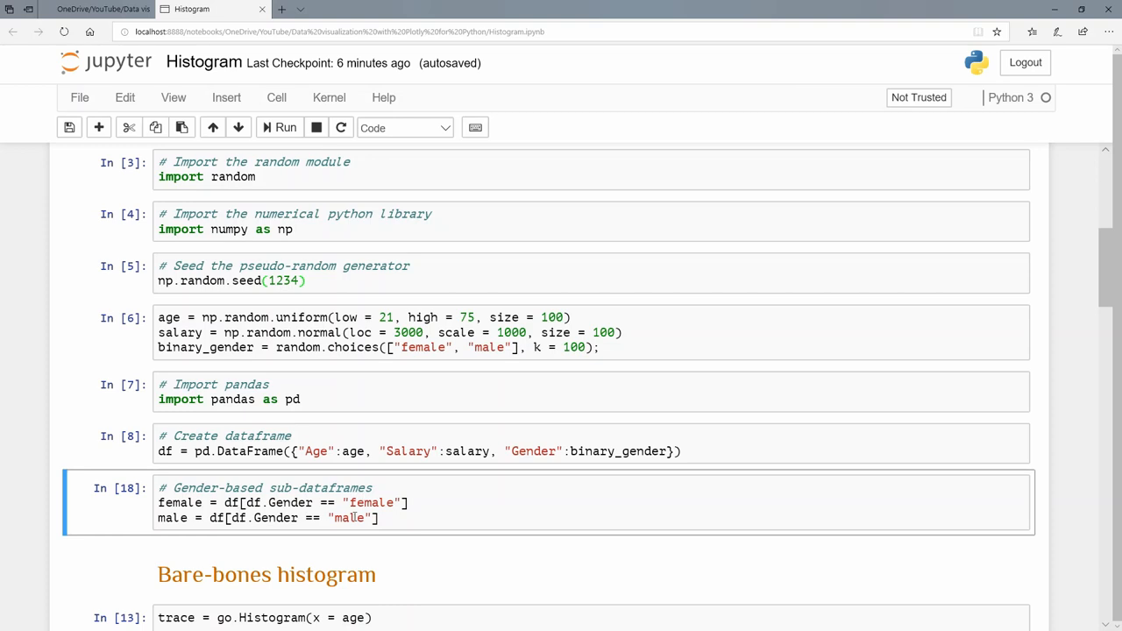
Run the gender sub-dataframes cell and select the go.Histogram(x = age) cell below
left_click(280, 127)
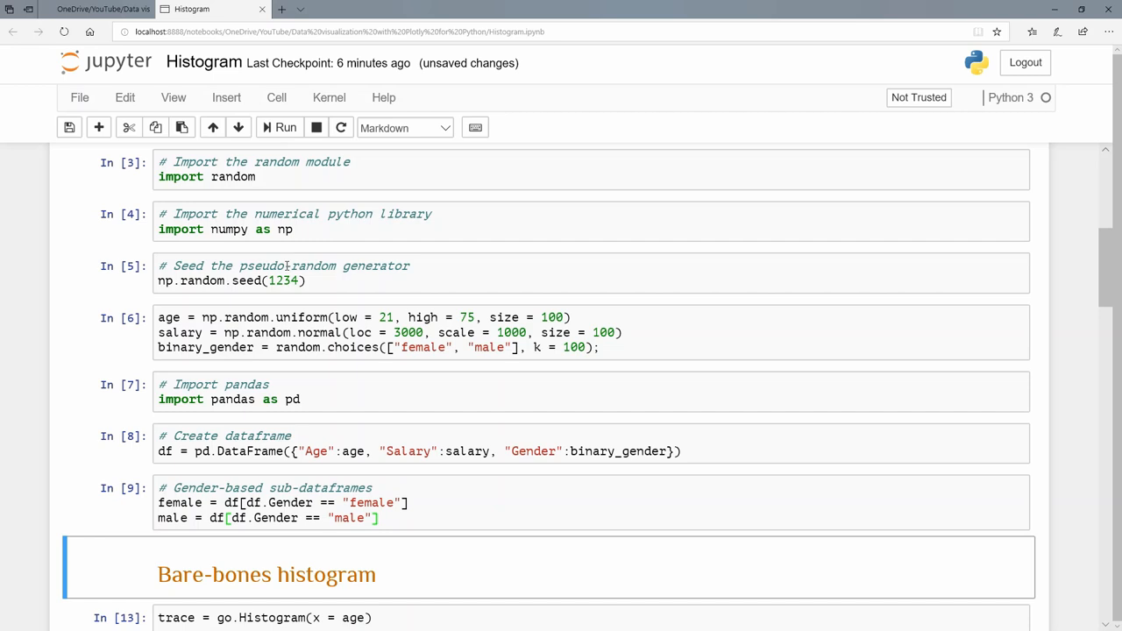
scroll("down", 3)
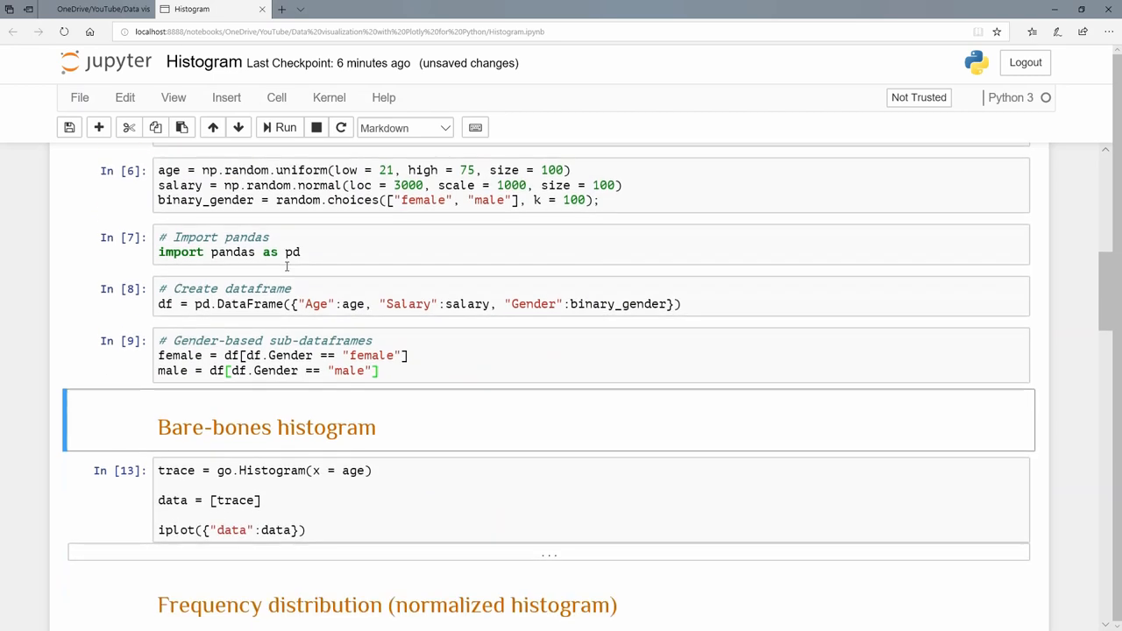
scroll("down", 3)
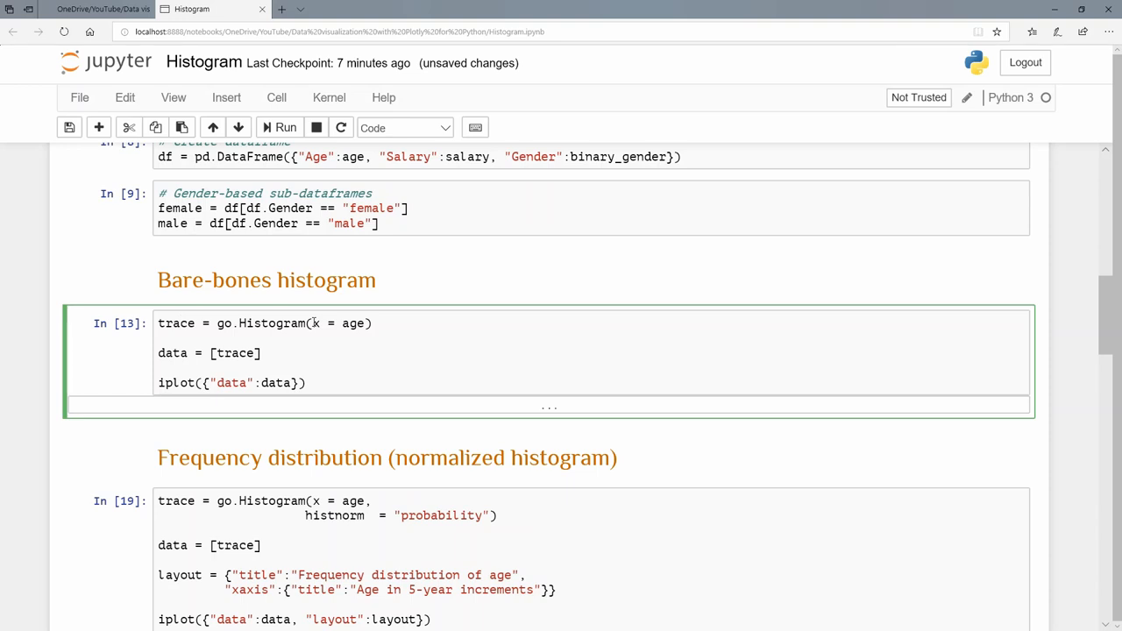
left_click(179, 323)
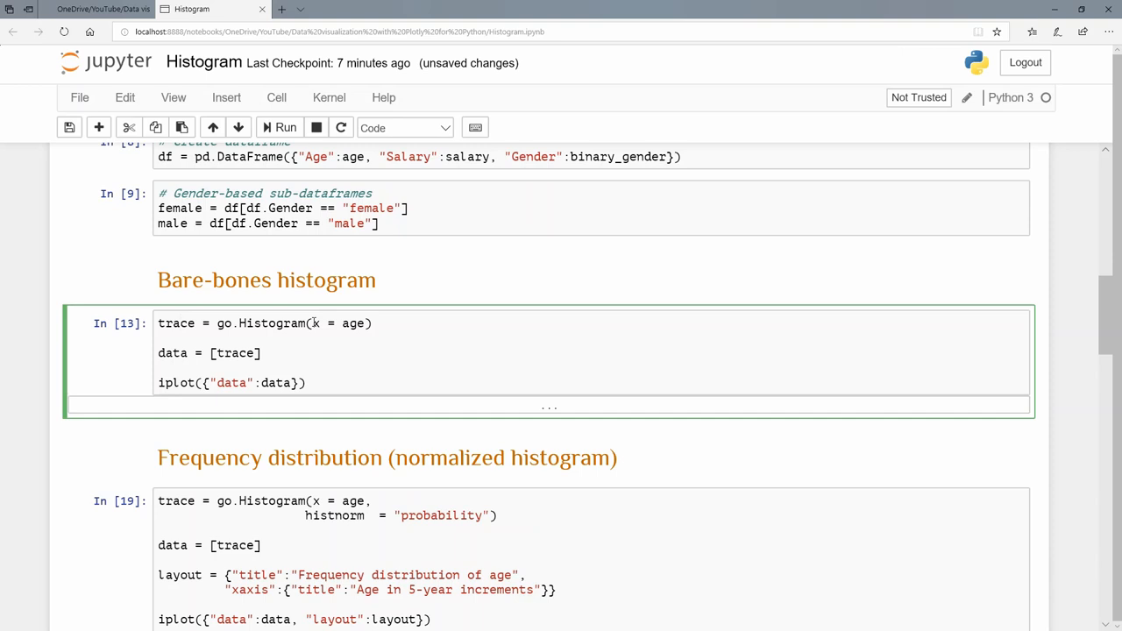
left_click(179, 322)
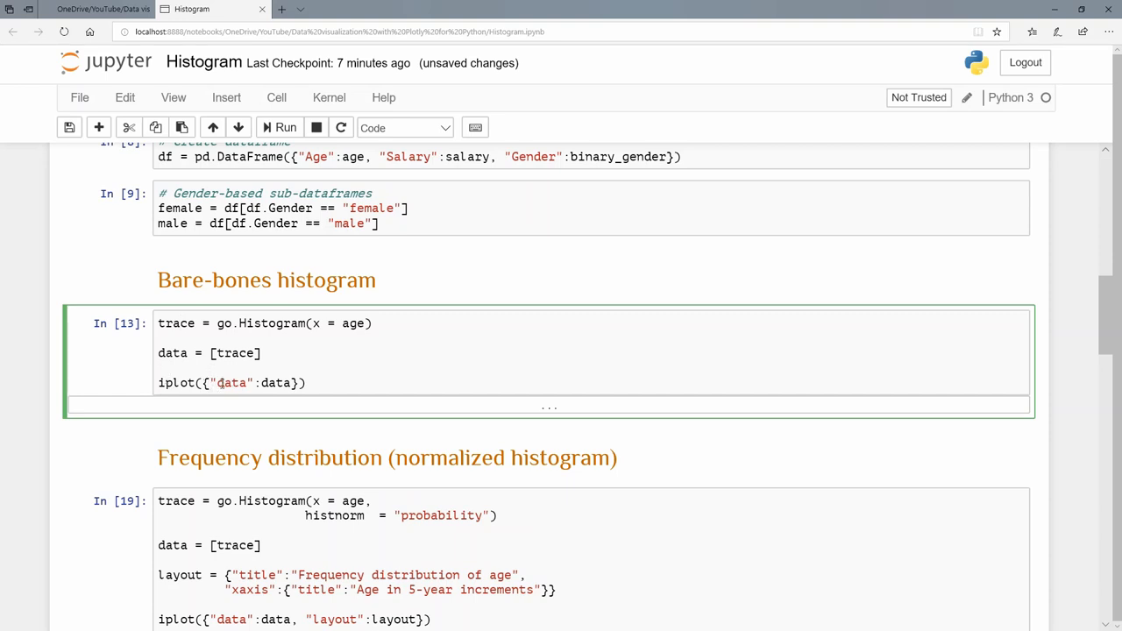
left_click(284, 126)
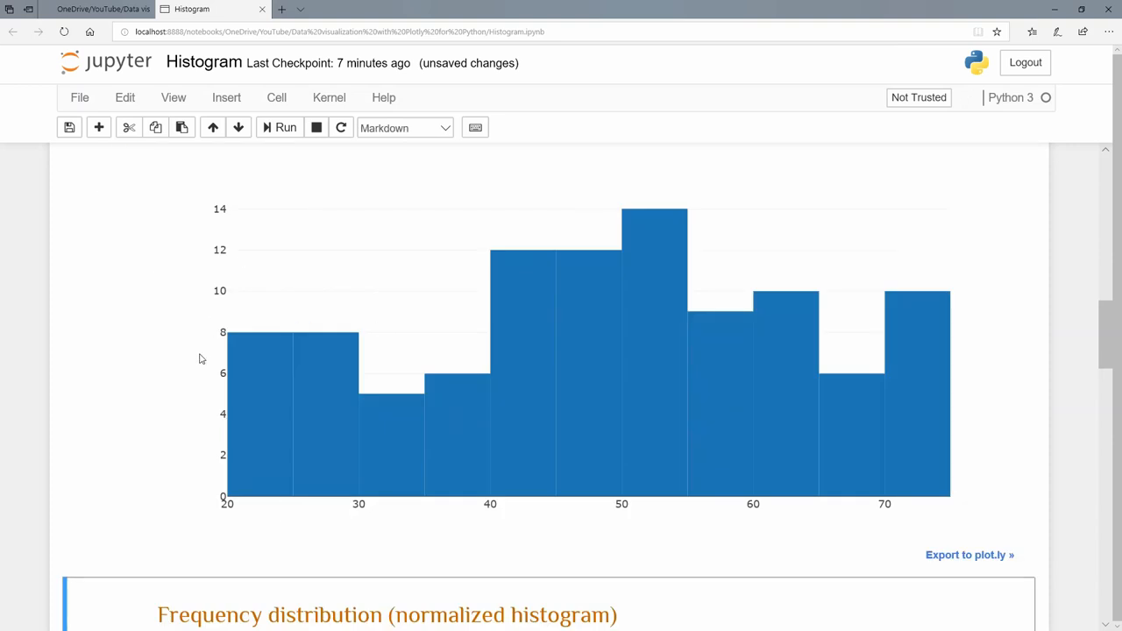
mouse_move(235, 524)
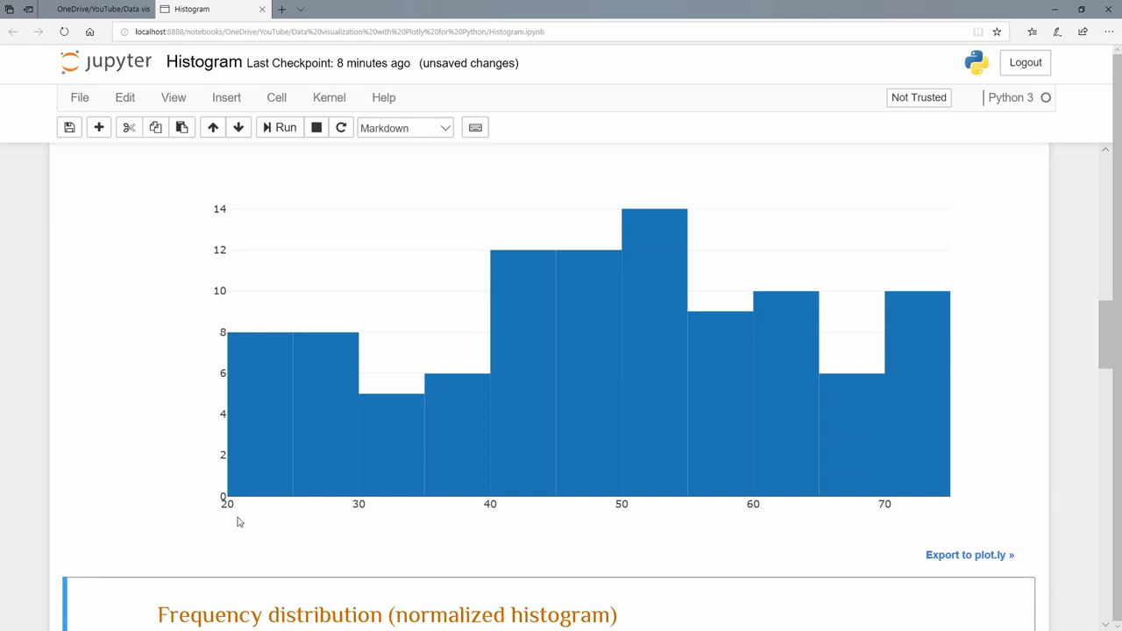
mouse_move(232, 512)
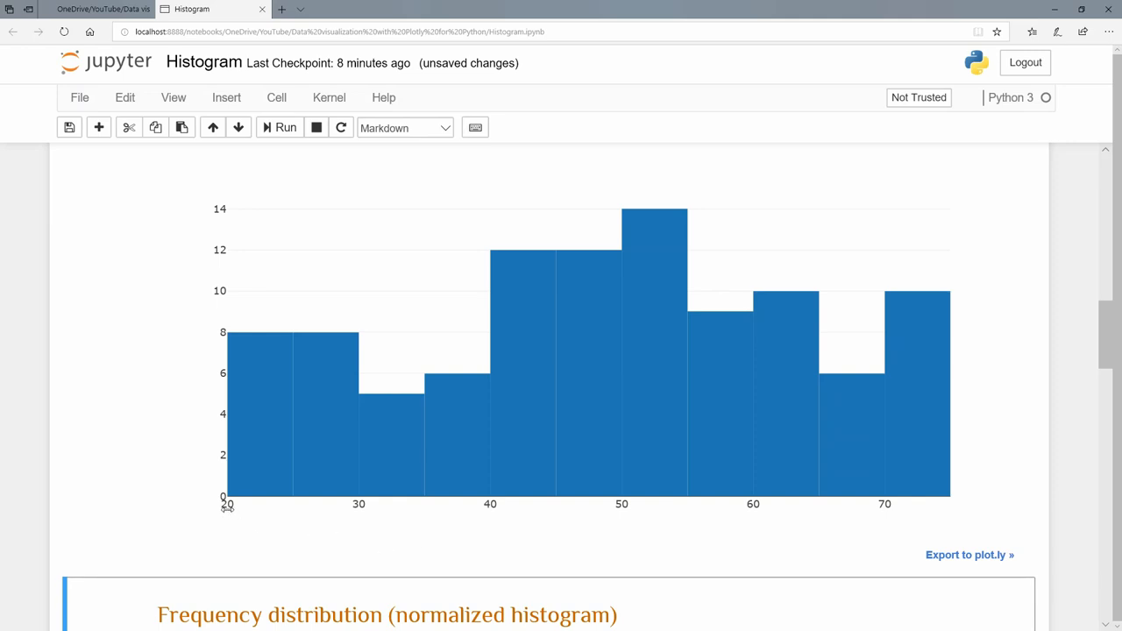
mouse_move(295, 499)
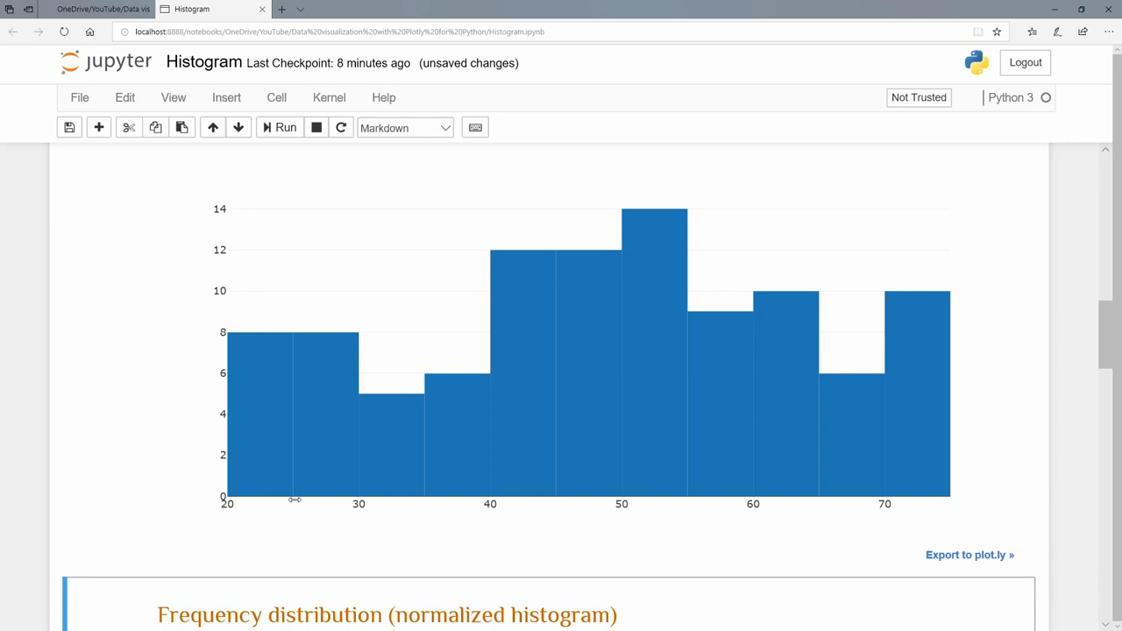
mouse_move(352, 505)
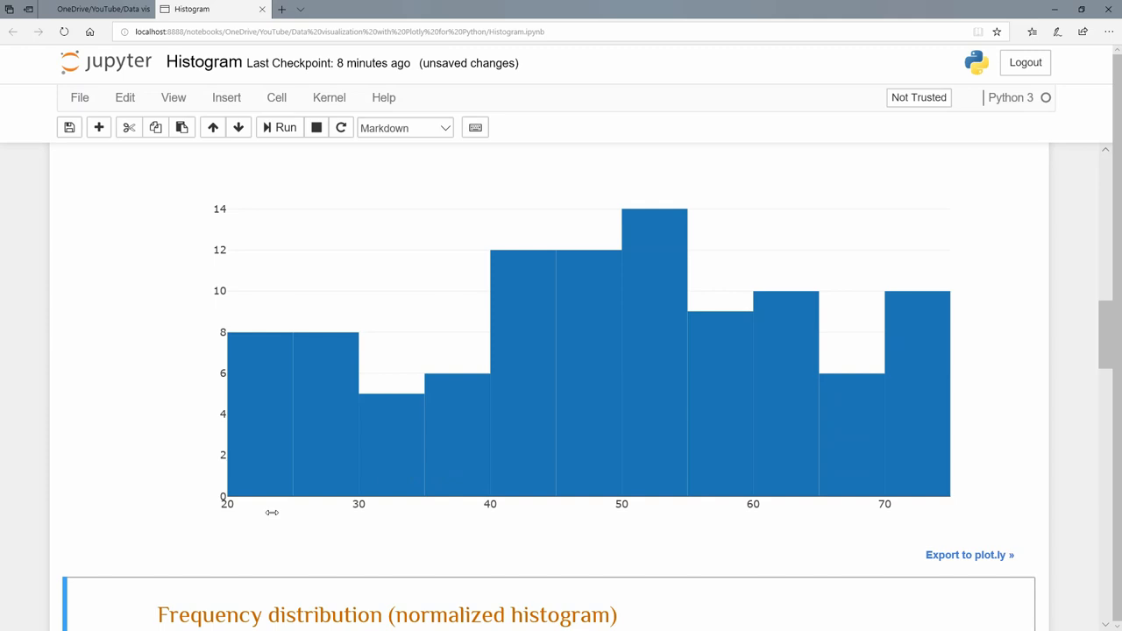
mouse_move(259, 504)
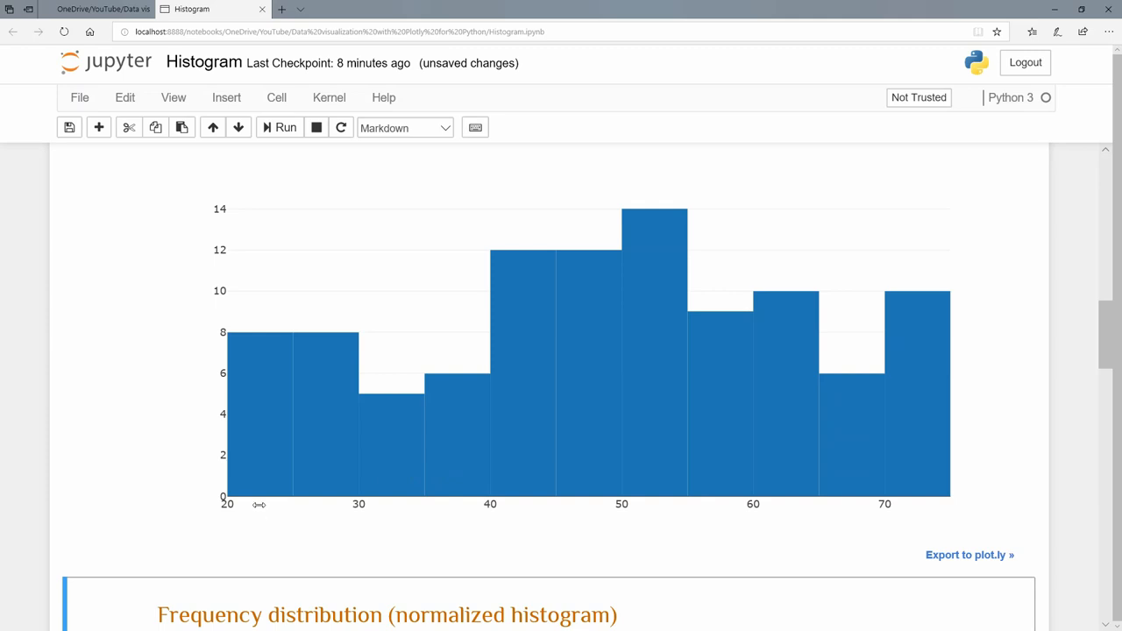
mouse_move(256, 519)
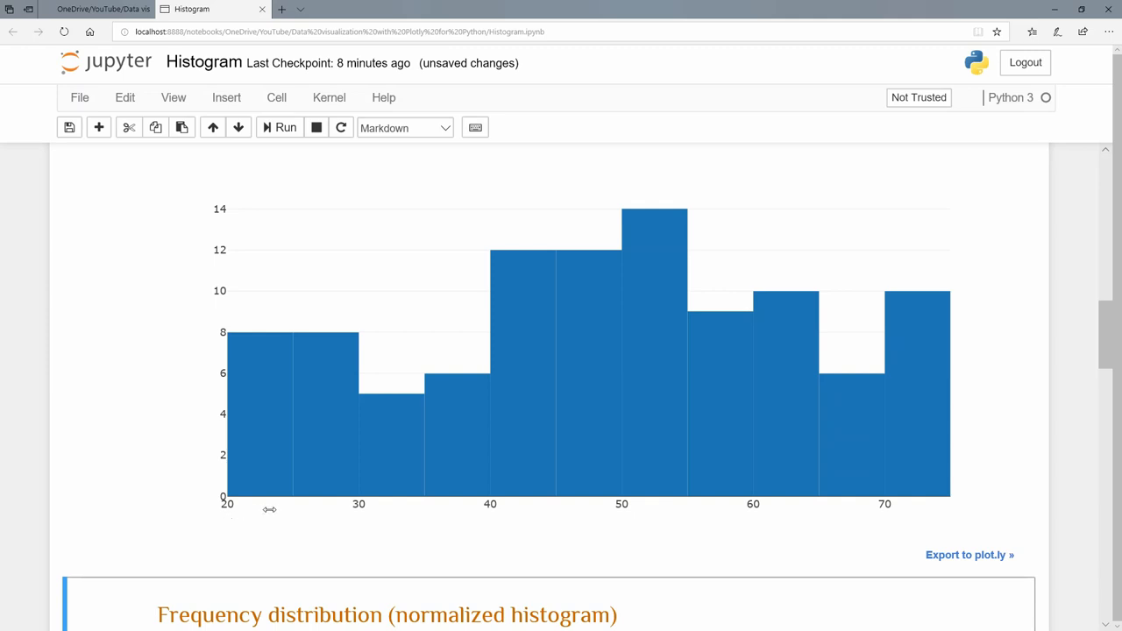
mouse_move(267, 449)
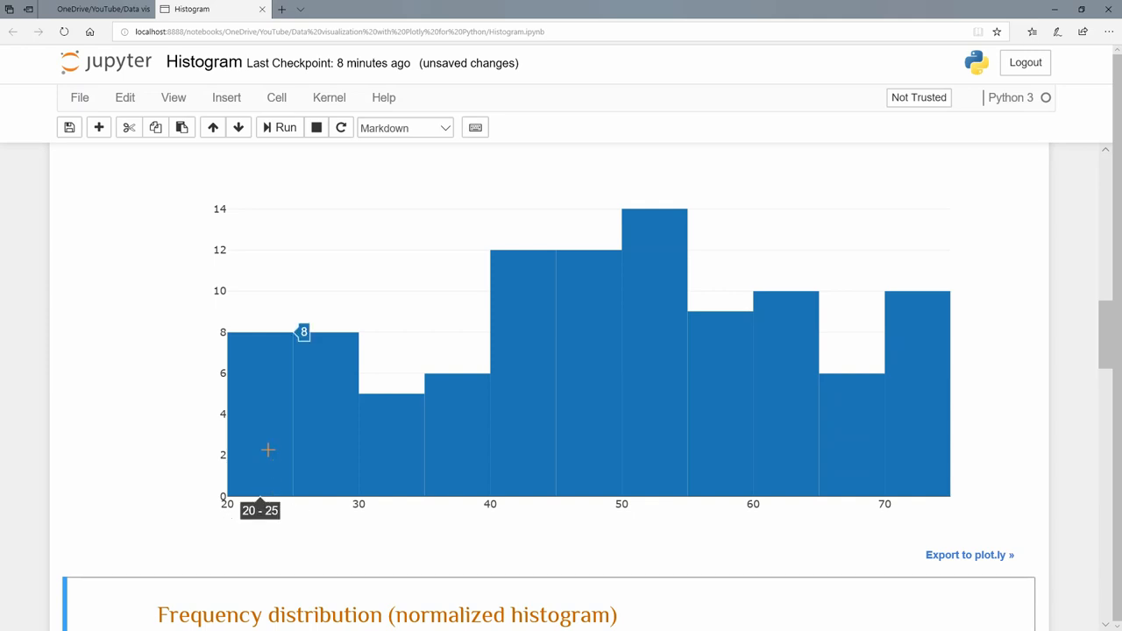
mouse_move(266, 377)
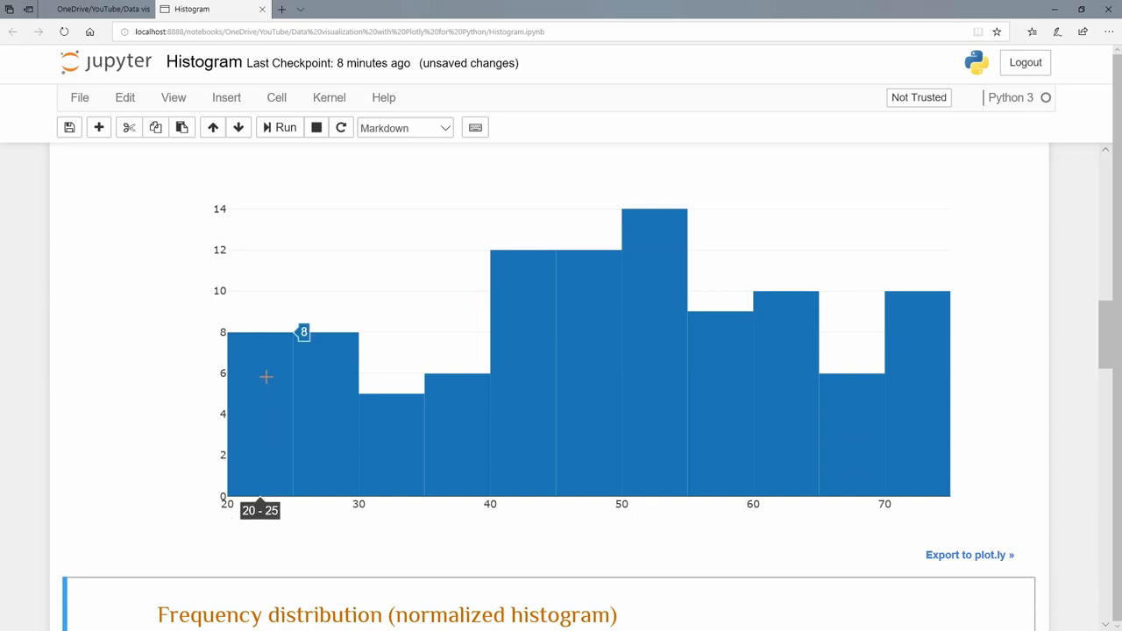
mouse_move(312, 386)
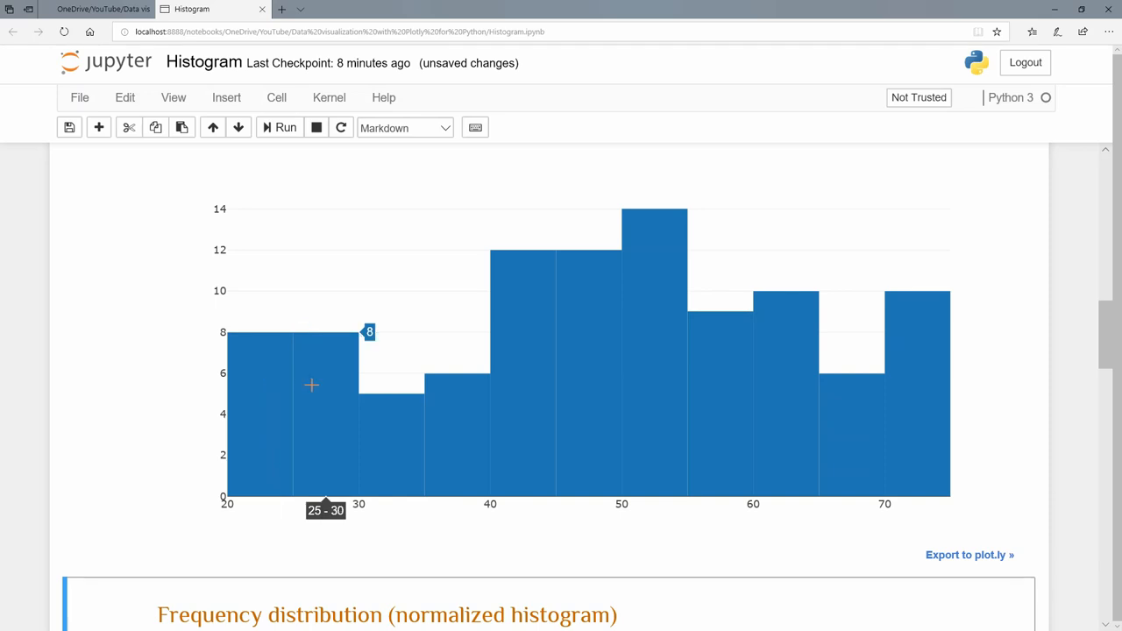
mouse_move(376, 401)
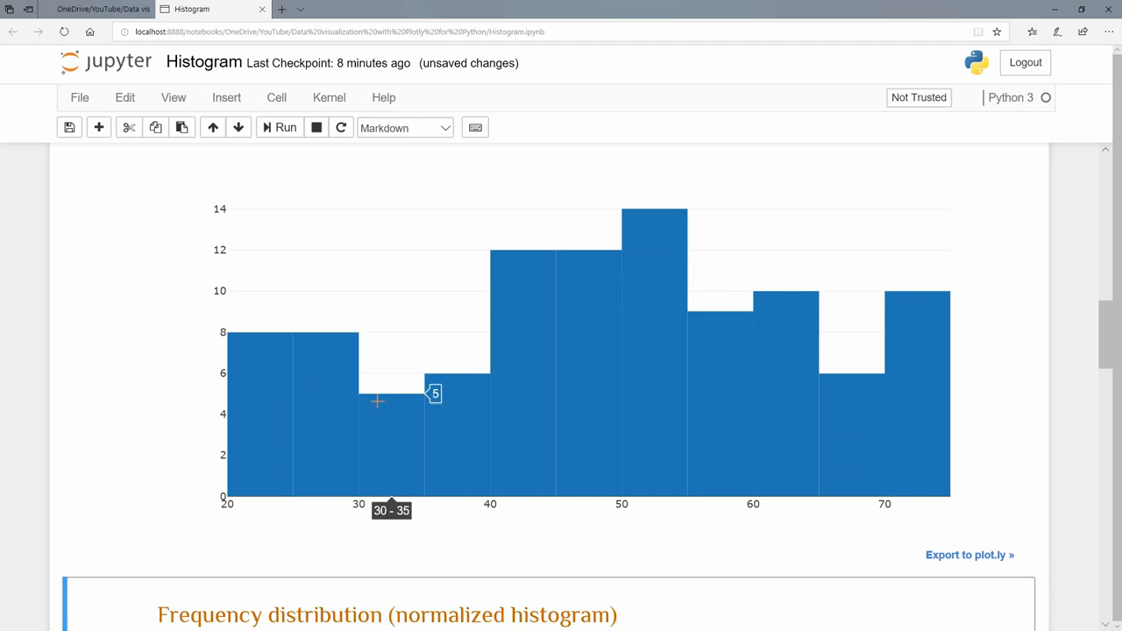
mouse_move(322, 427)
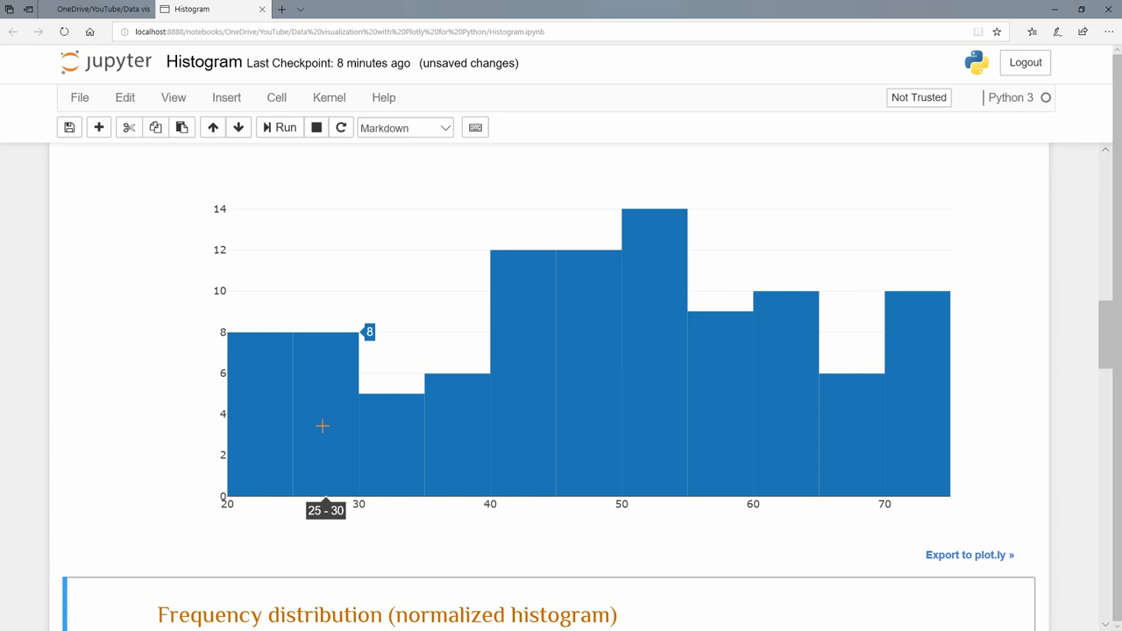
mouse_move(393, 439)
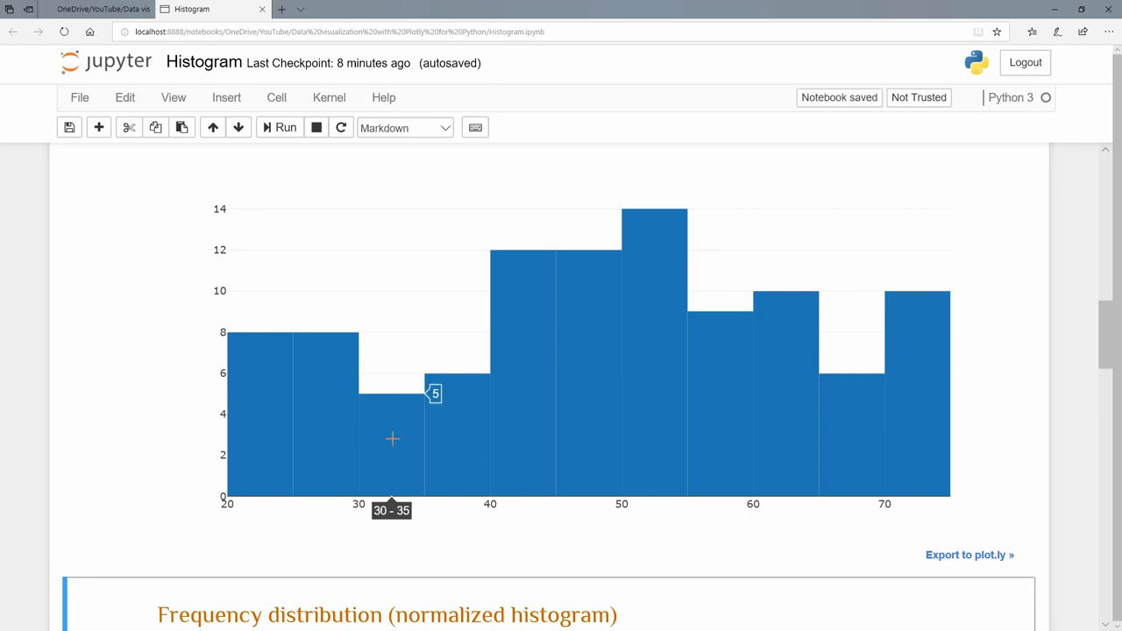
mouse_move(305, 441)
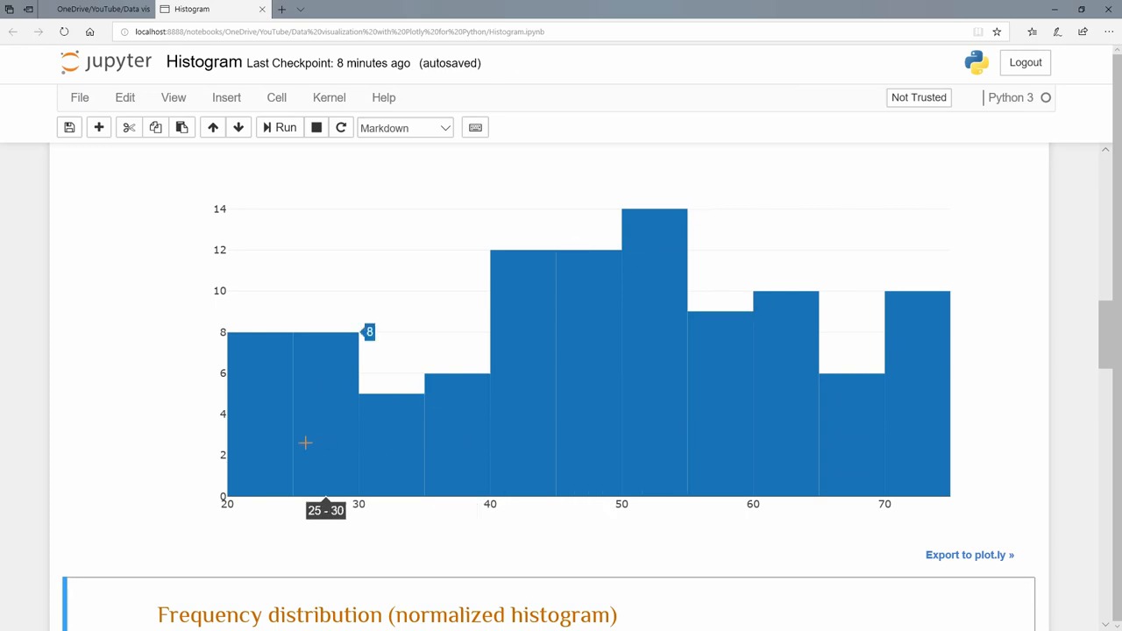
mouse_move(266, 529)
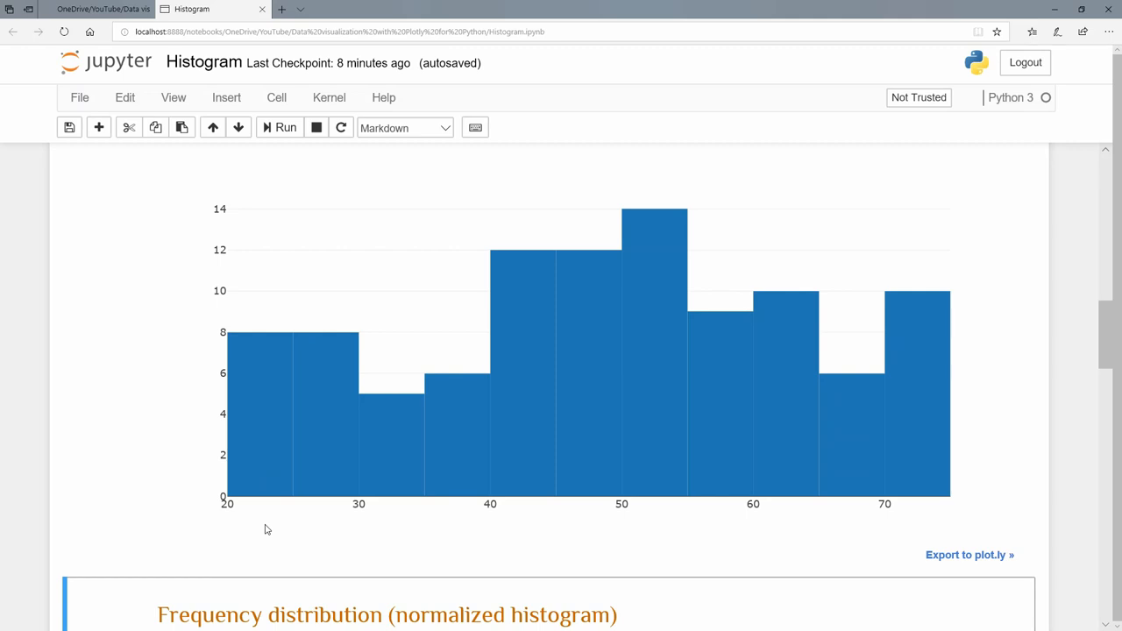
mouse_move(298, 480)
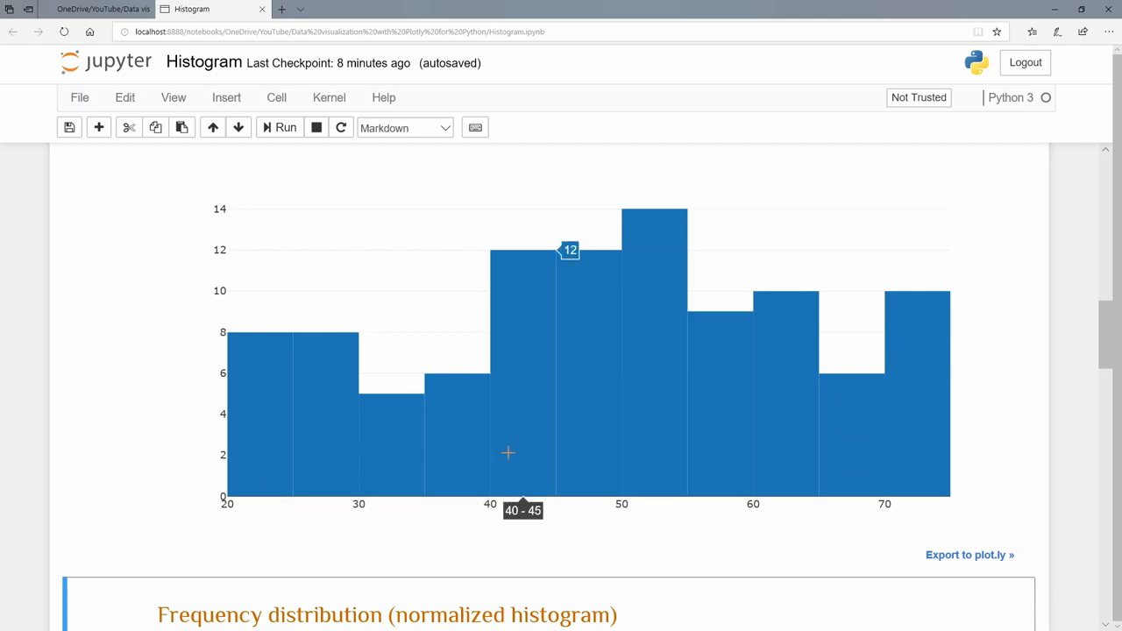
mouse_move(262, 492)
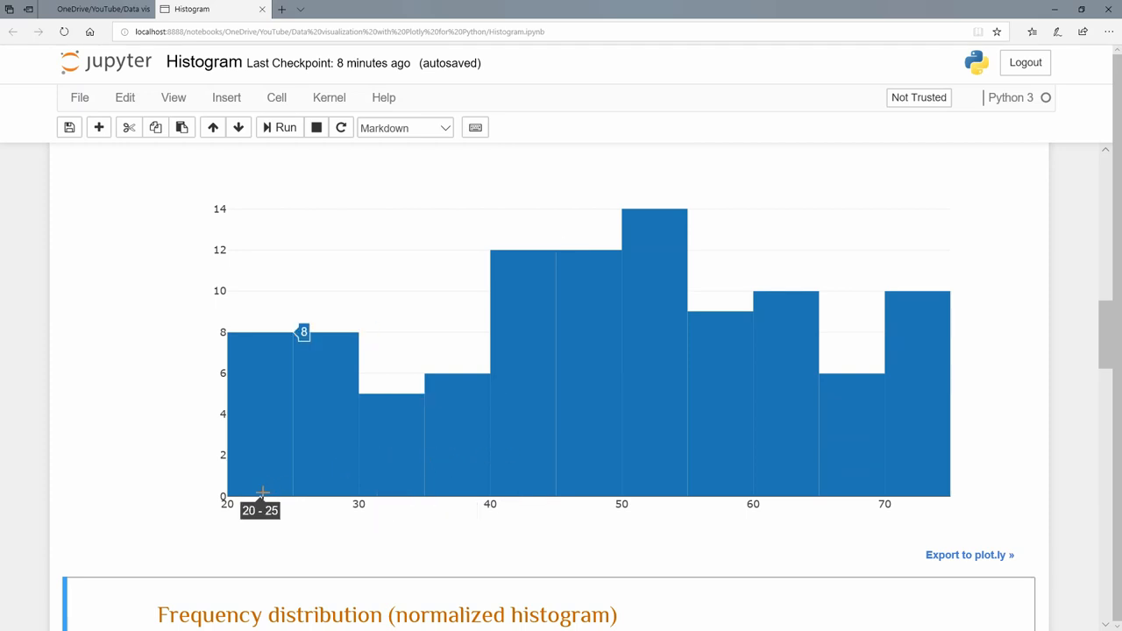
mouse_move(413, 521)
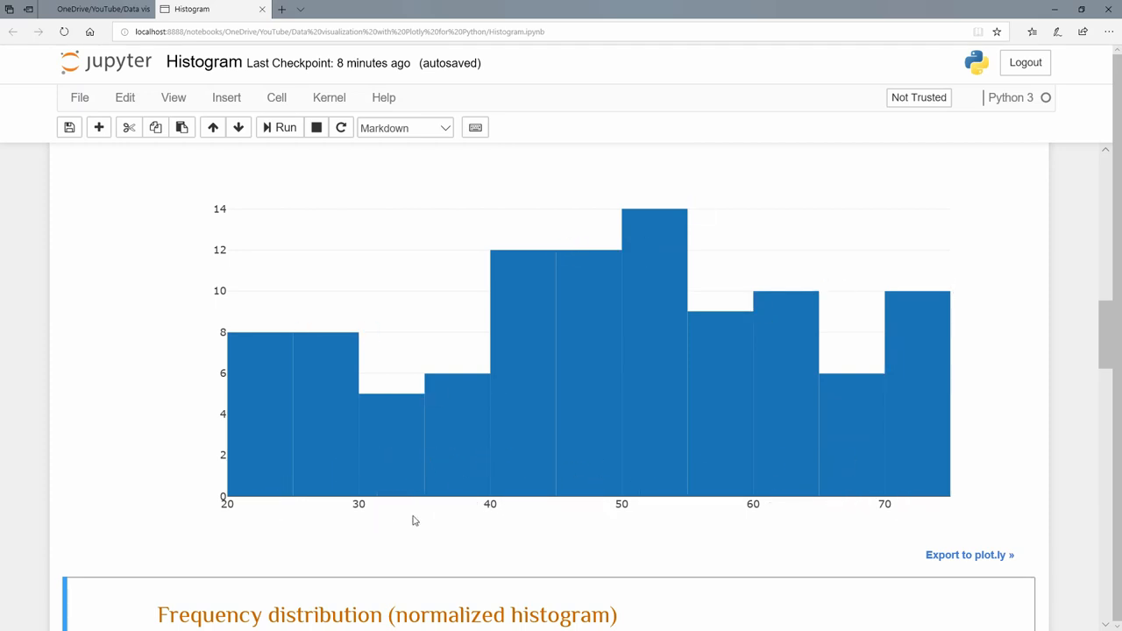
mouse_move(282, 448)
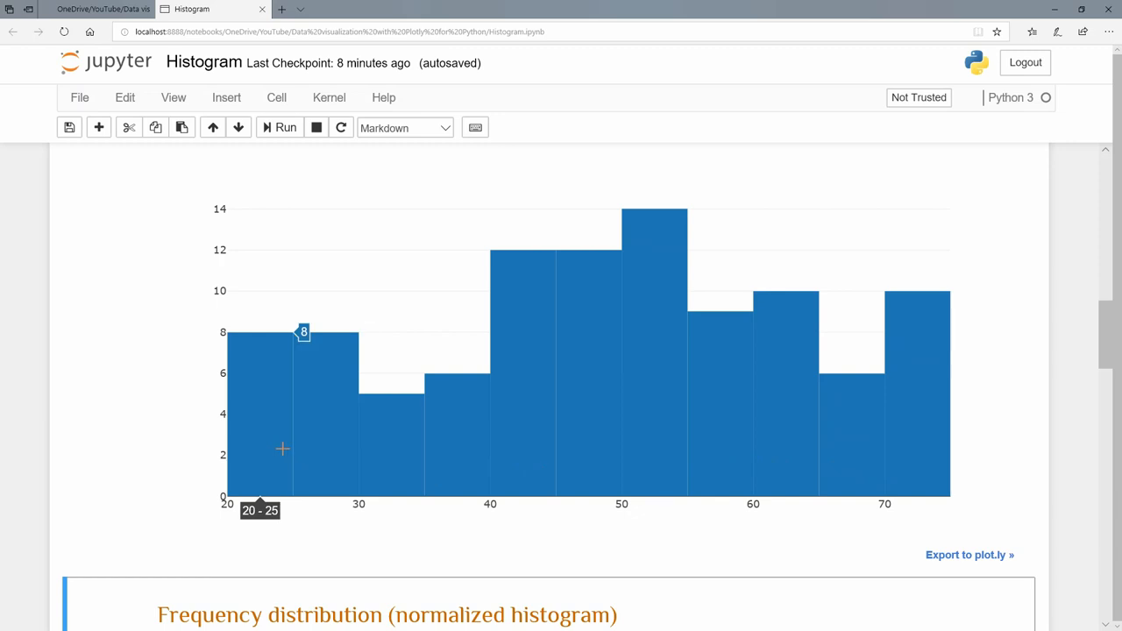
mouse_move(294, 438)
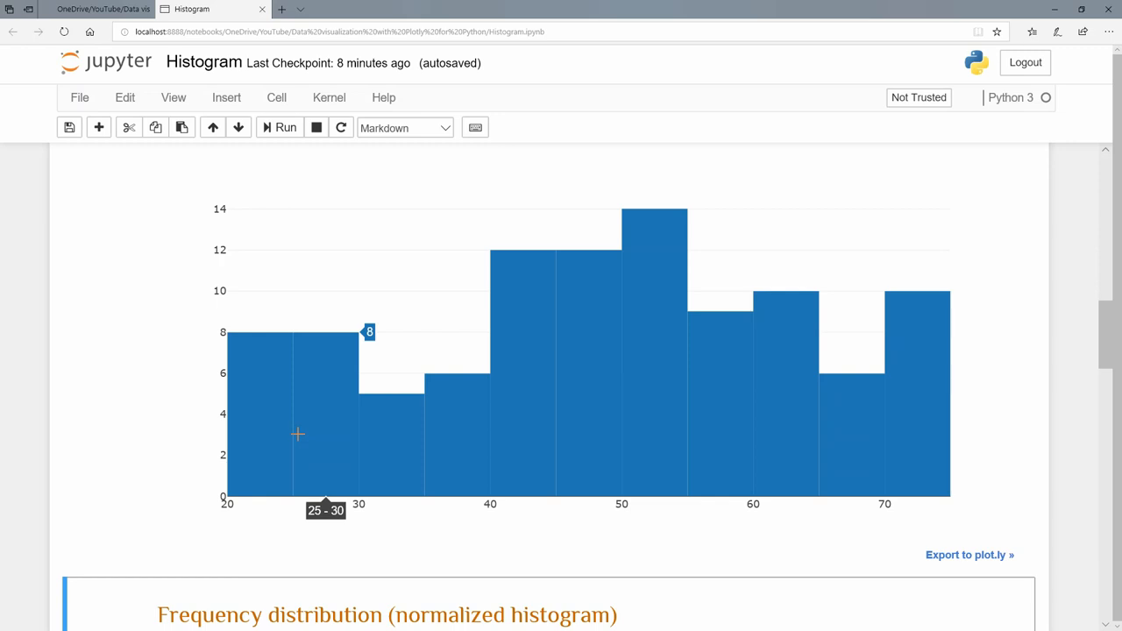
mouse_move(303, 428)
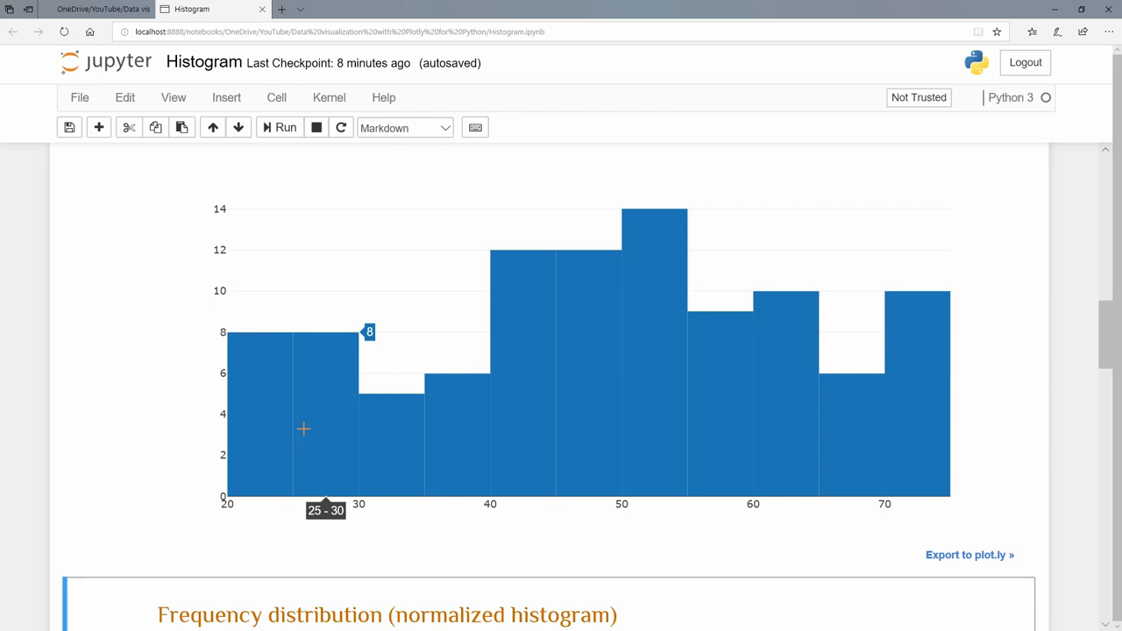
mouse_move(259, 372)
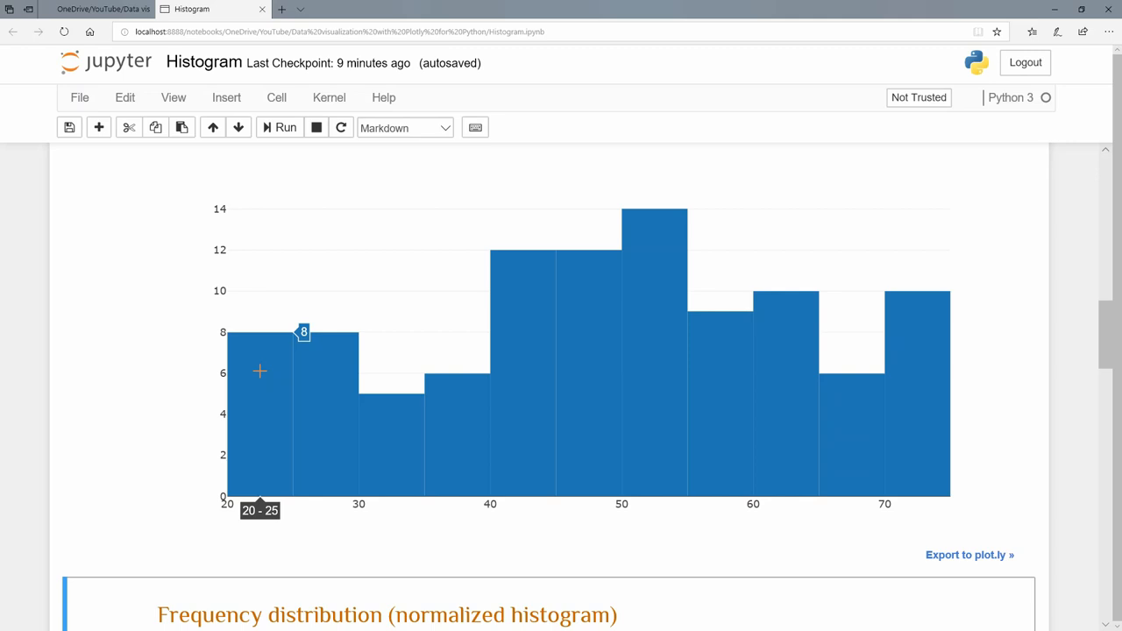
mouse_move(263, 401)
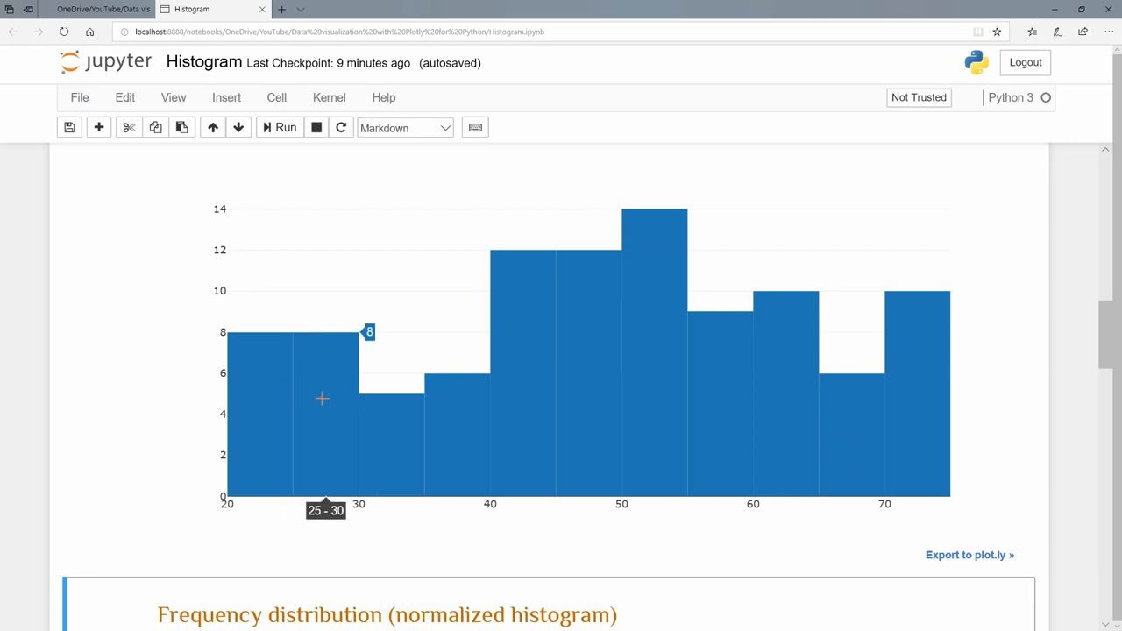
mouse_move(258, 398)
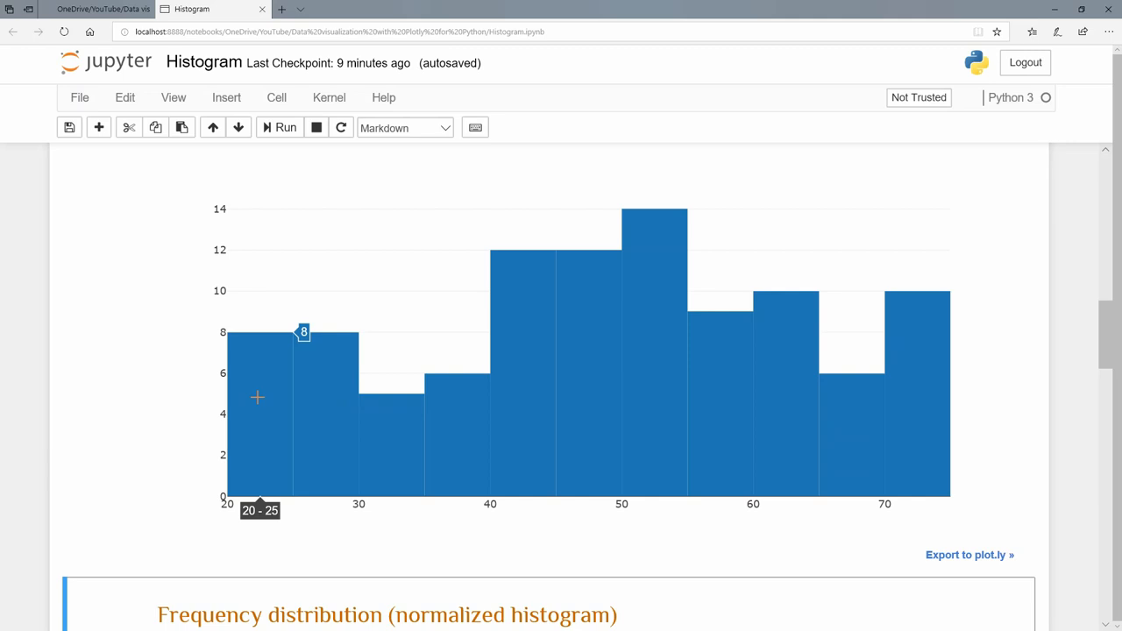
scroll("down", 3)
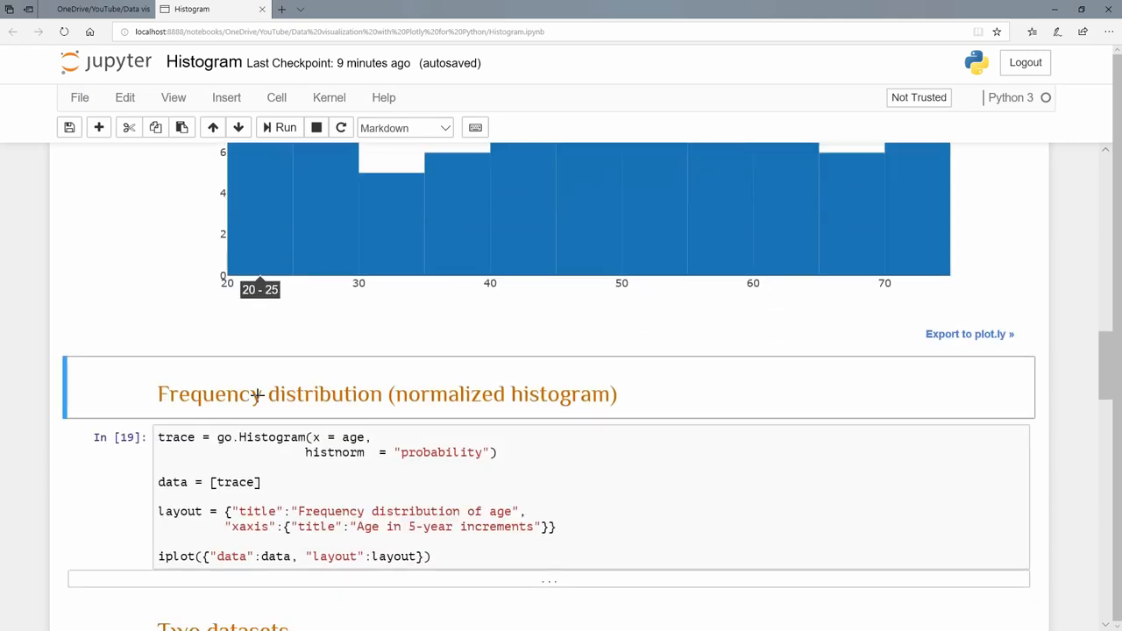
Run the normalized histogram cell to chart 'Frequency distribution of age' as proportions
scroll("down", 3)
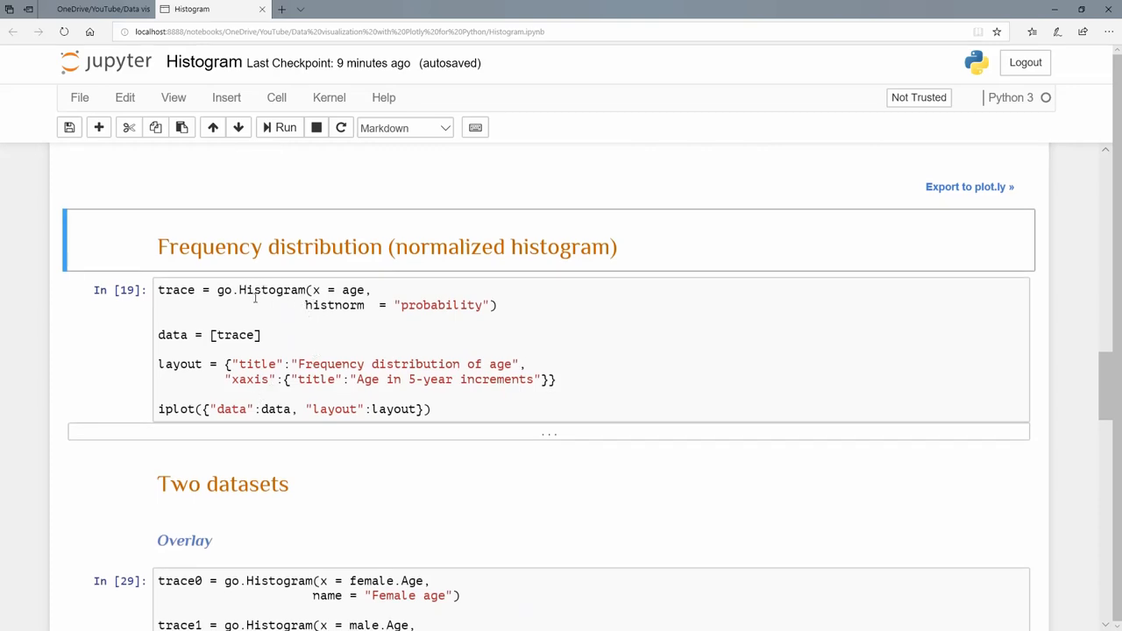
mouse_move(319, 322)
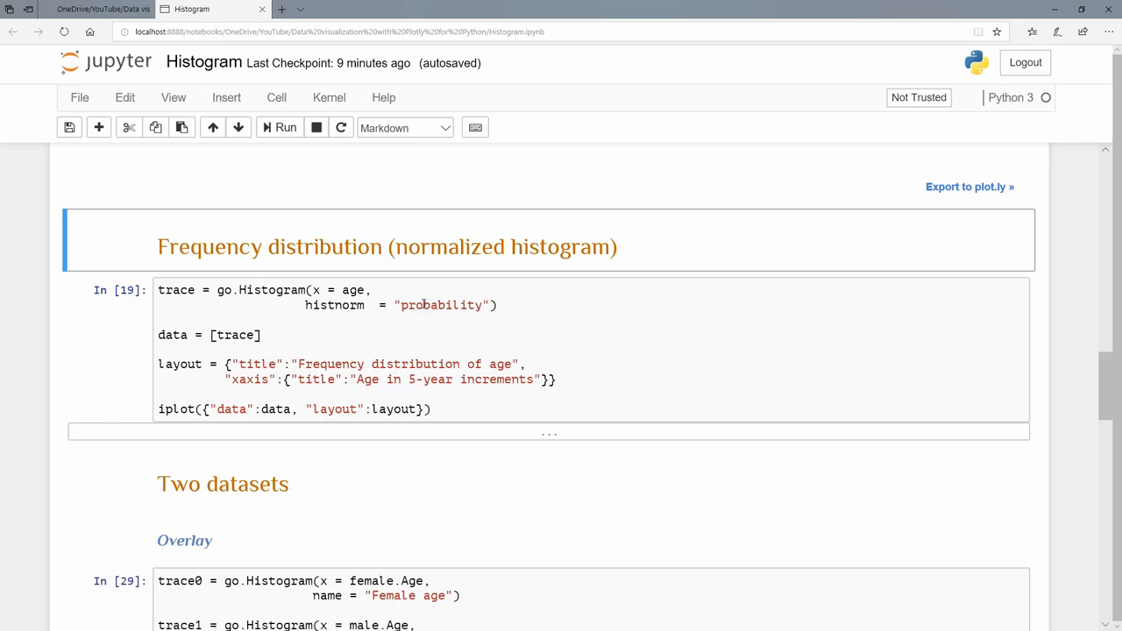
left_click(533, 305)
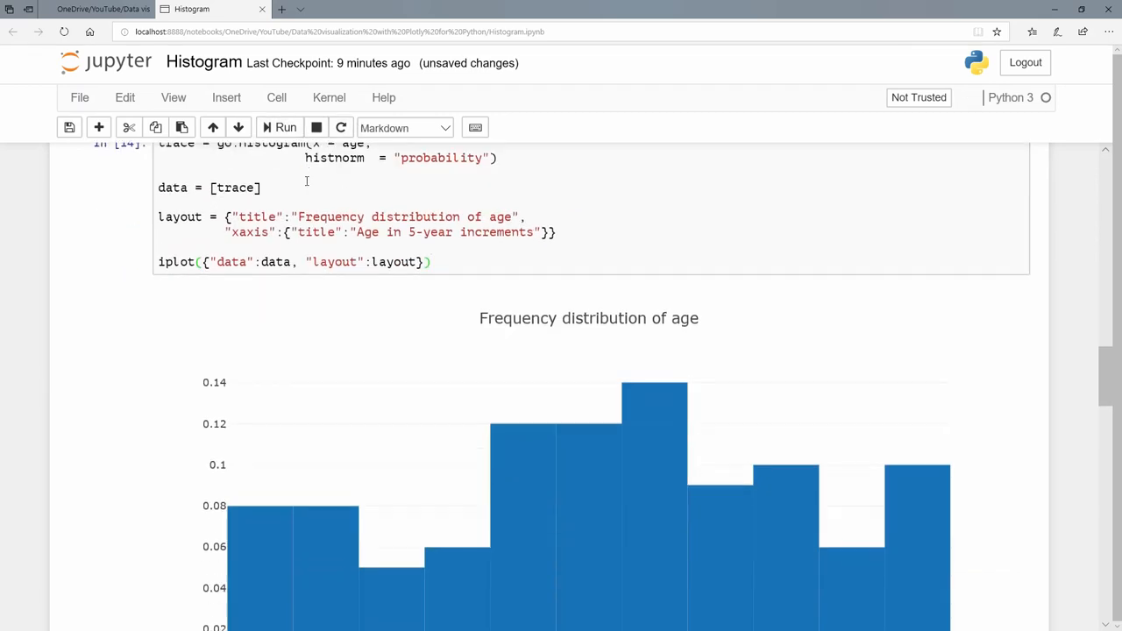
scroll("down", 3)
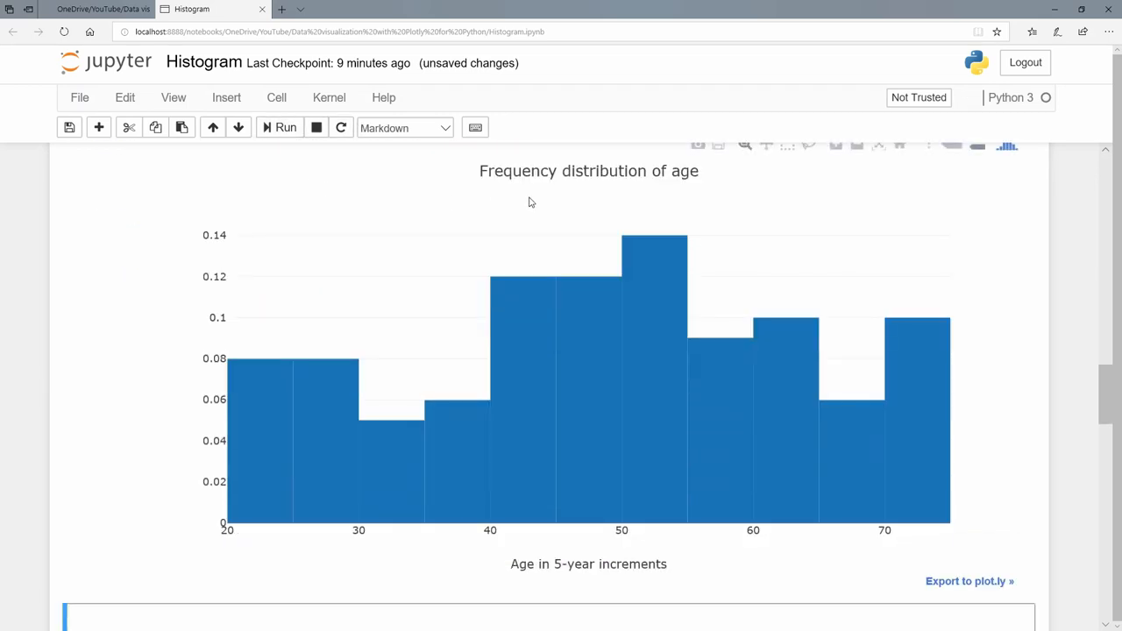
mouse_move(565, 582)
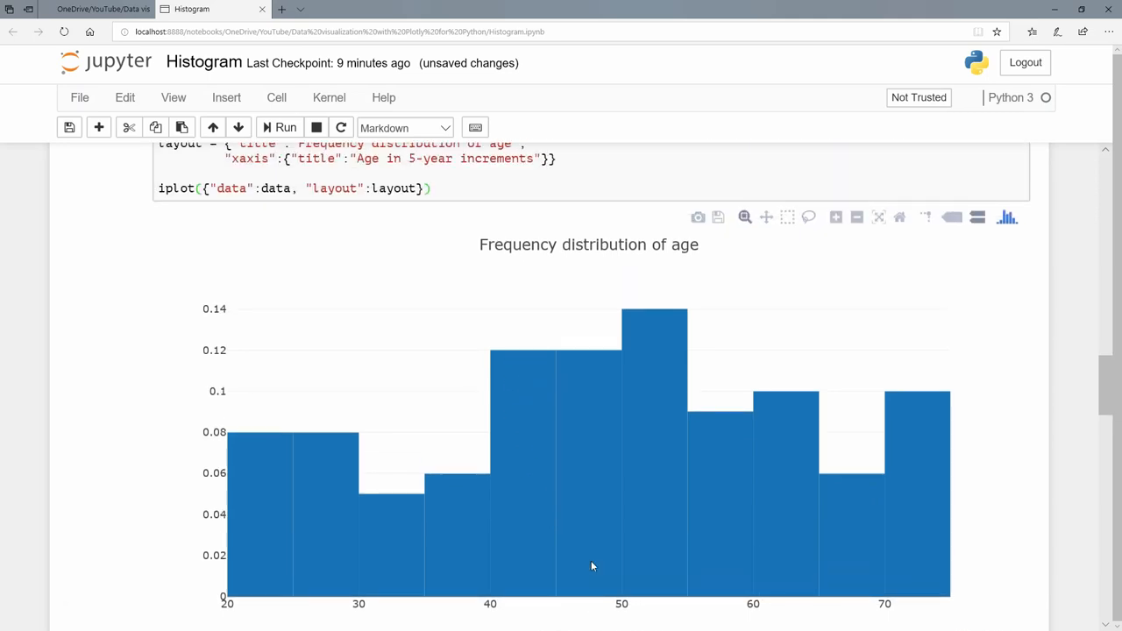
scroll("down", 3)
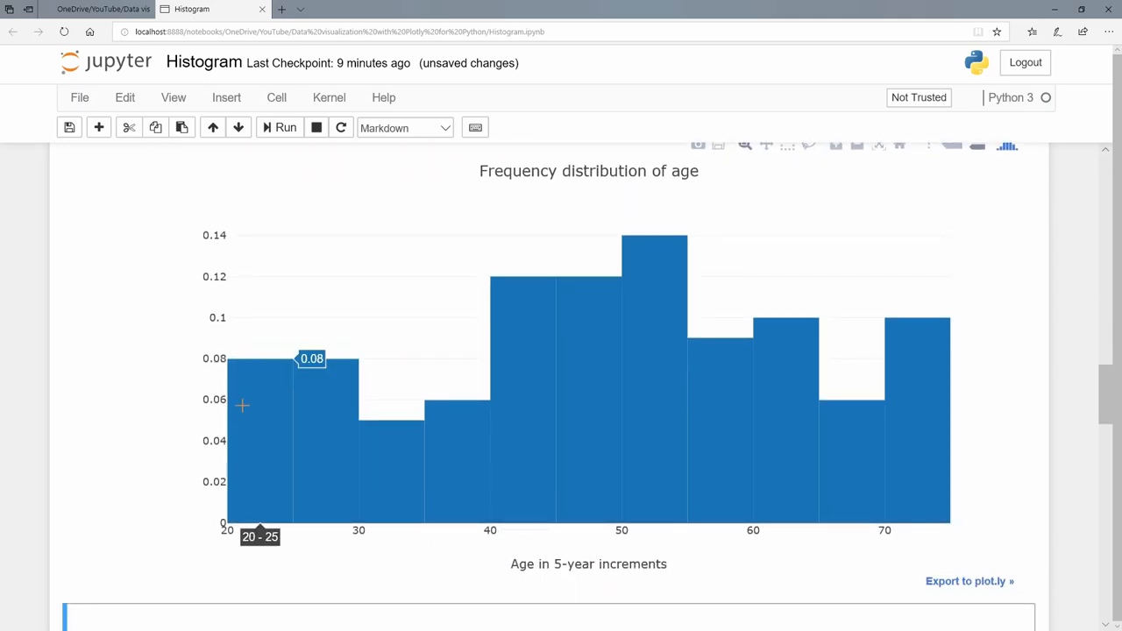
mouse_move(253, 406)
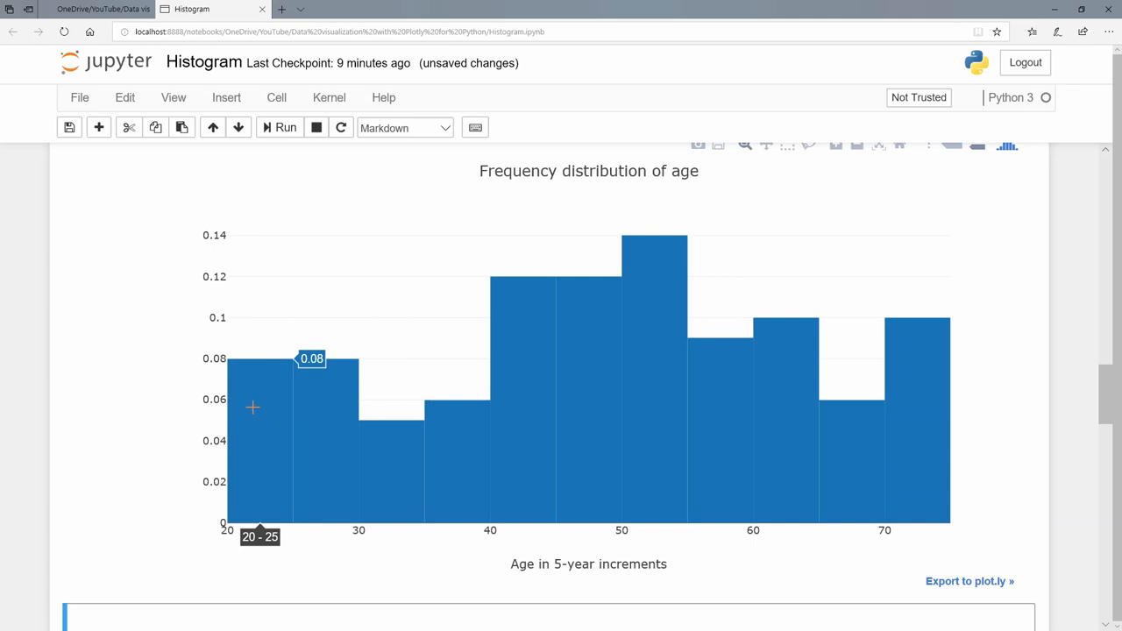
mouse_move(256, 399)
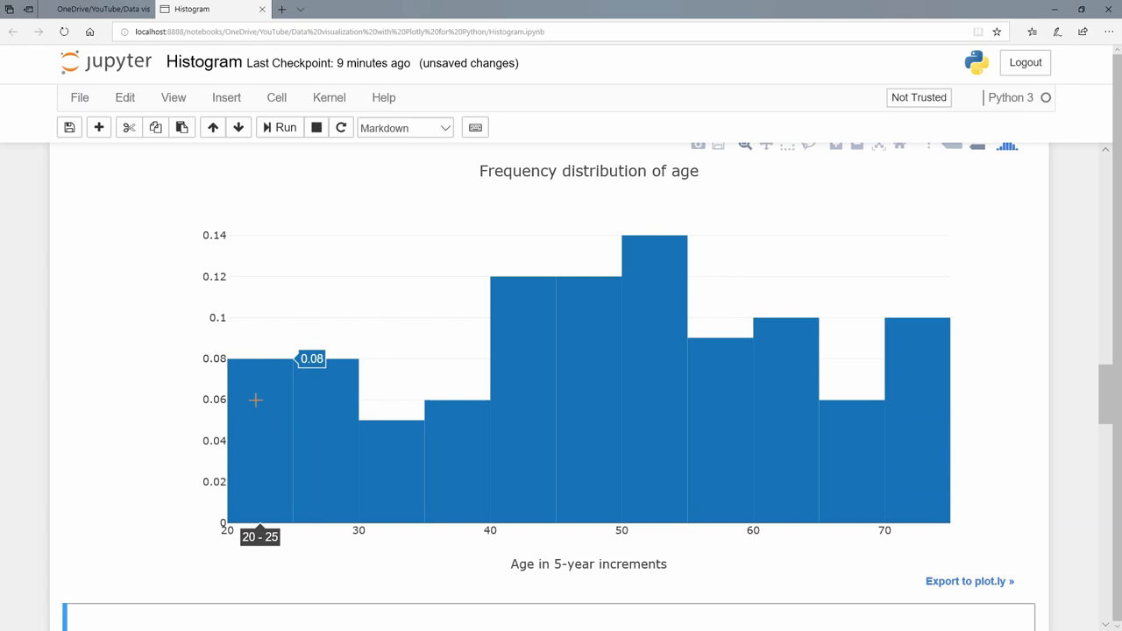
mouse_move(323, 407)
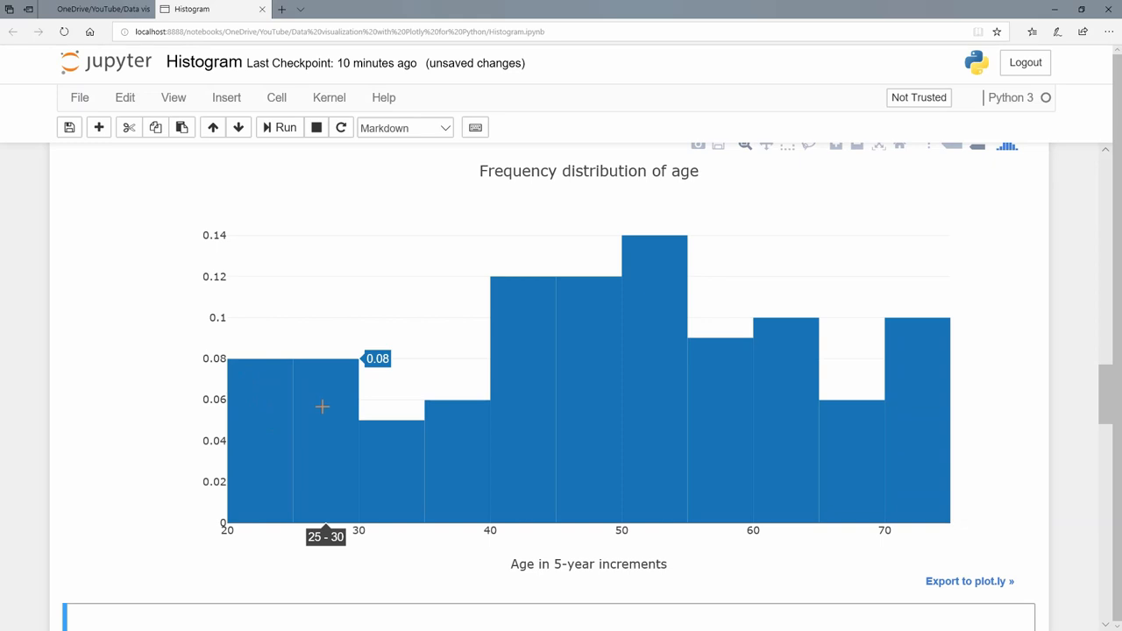
mouse_move(471, 459)
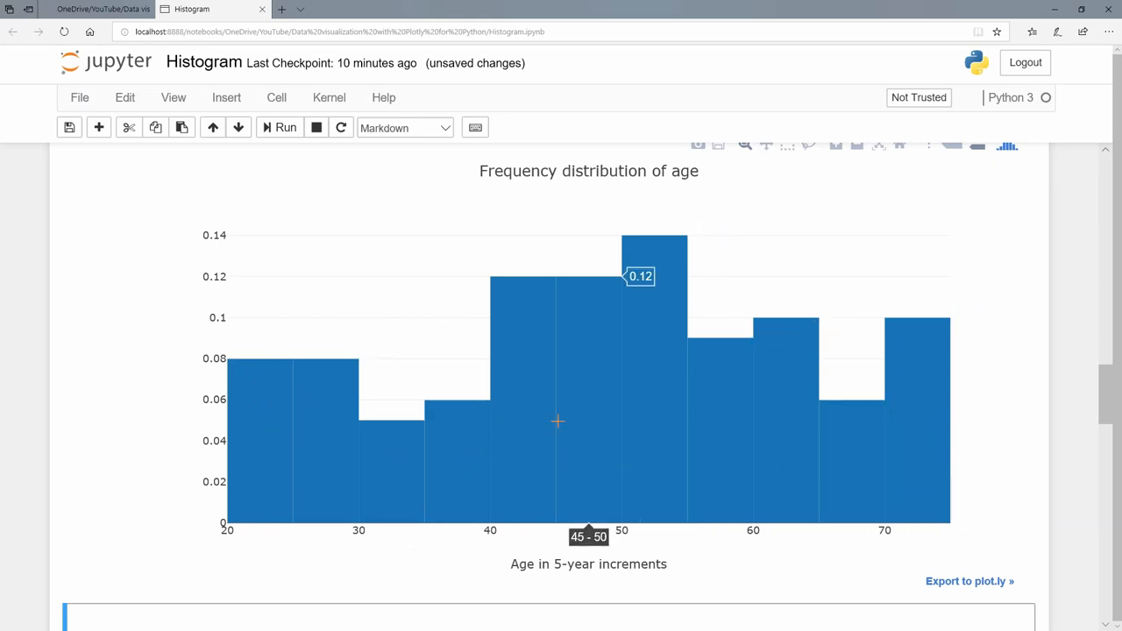
mouse_move(453, 459)
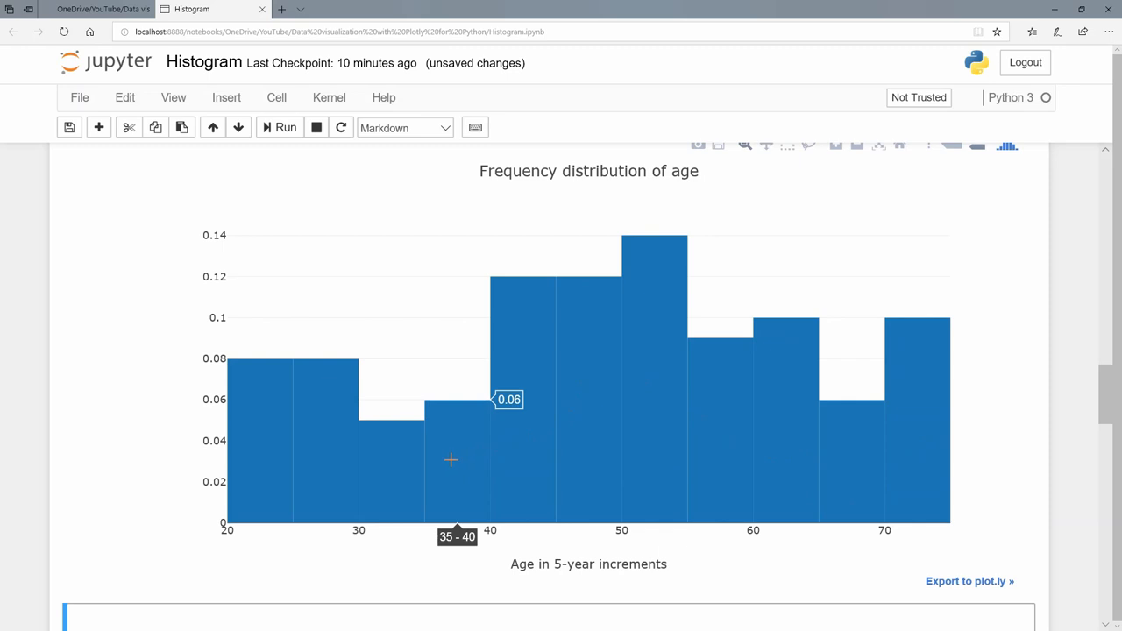
mouse_move(284, 449)
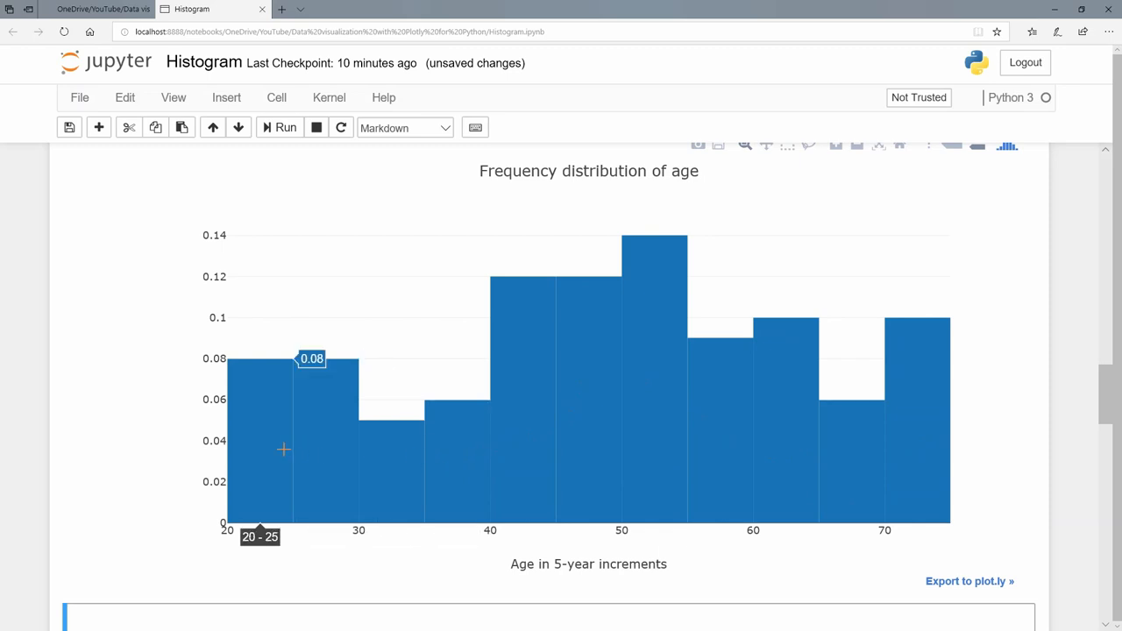
mouse_move(379, 480)
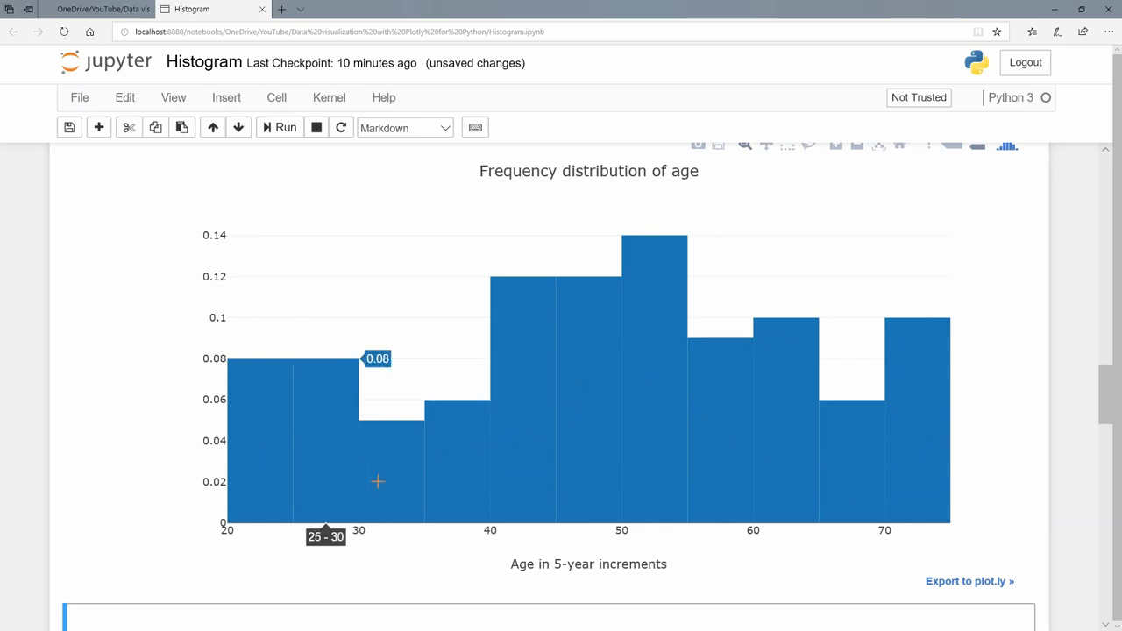
mouse_move(554, 445)
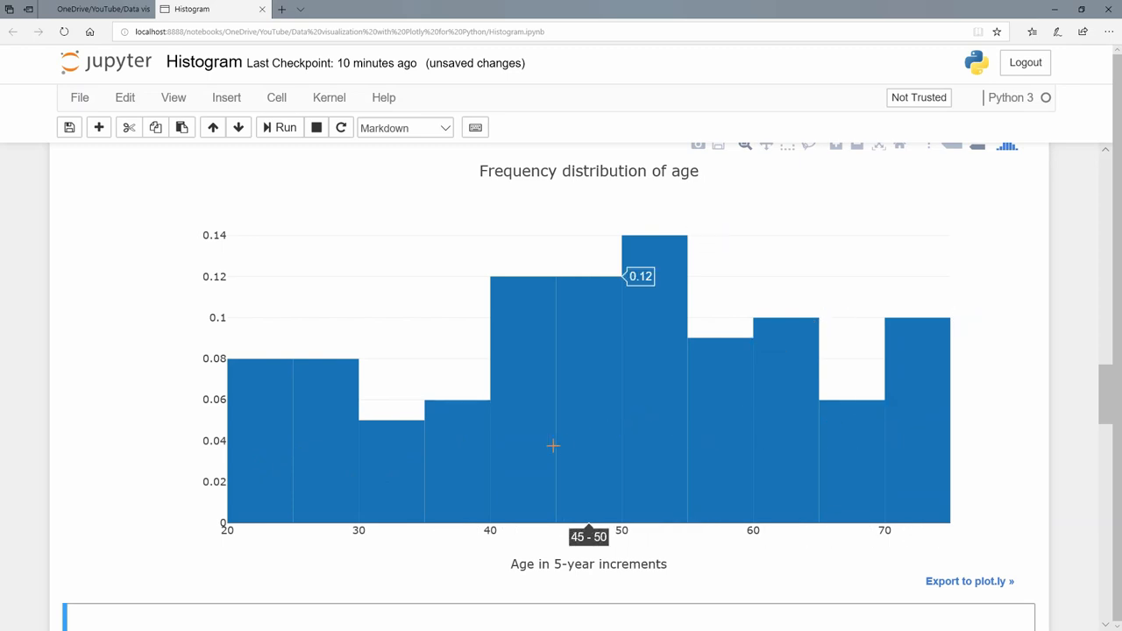
mouse_move(442, 389)
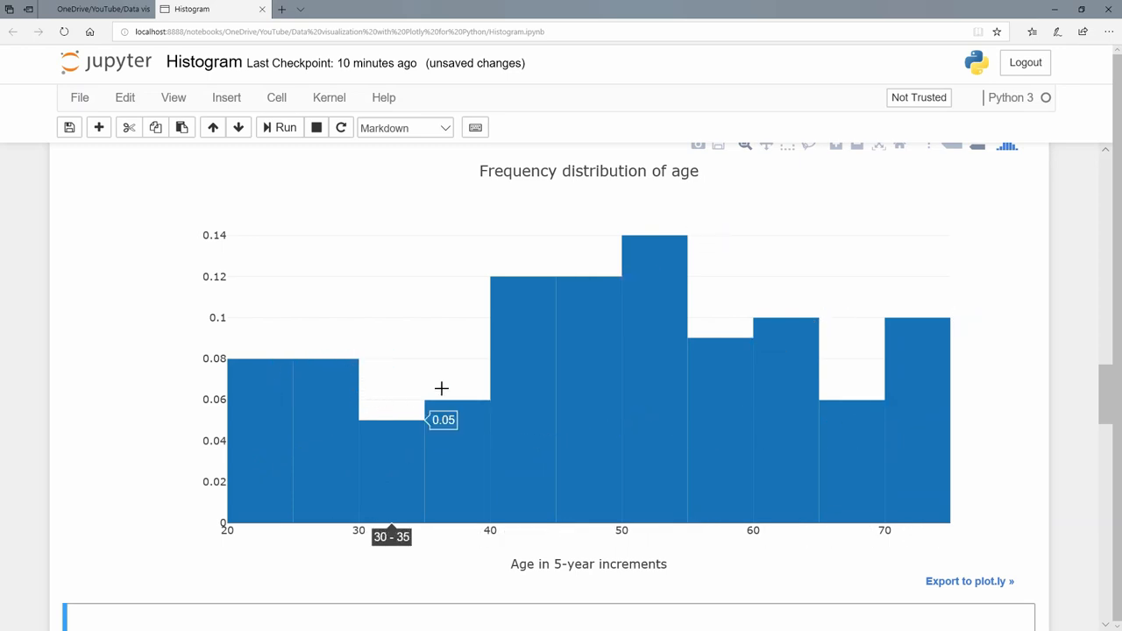
mouse_move(295, 426)
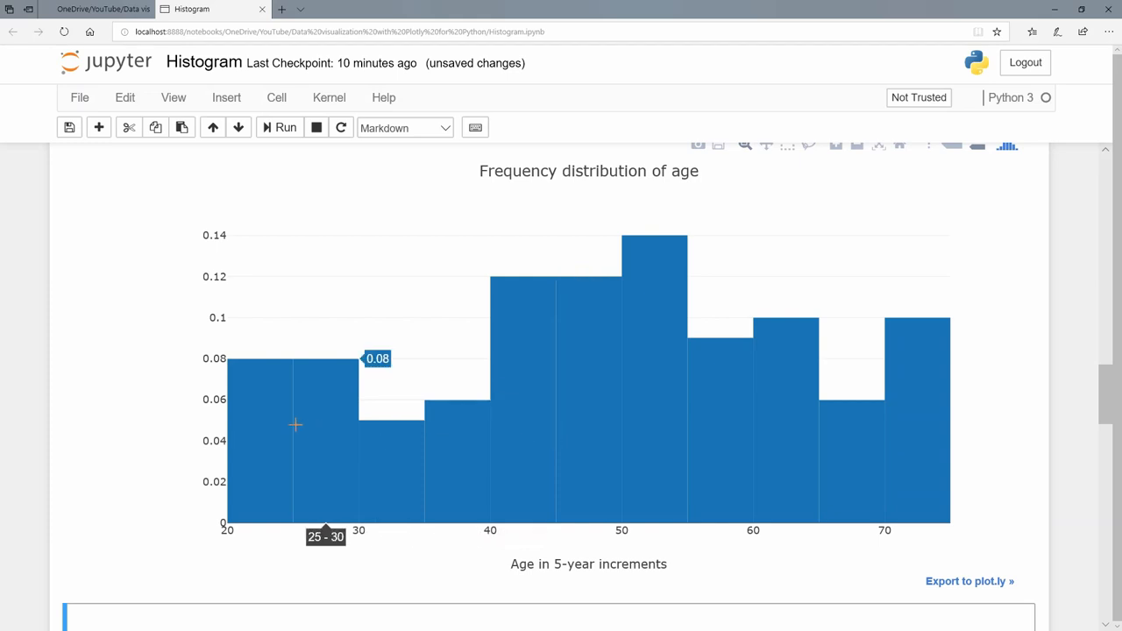
mouse_move(263, 423)
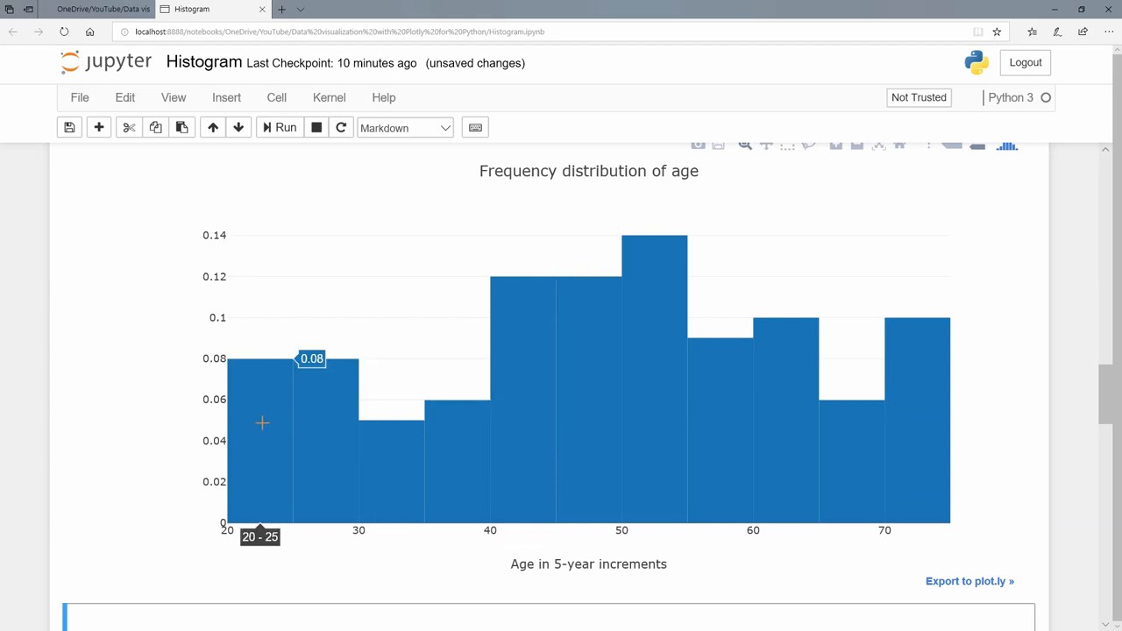
mouse_move(267, 419)
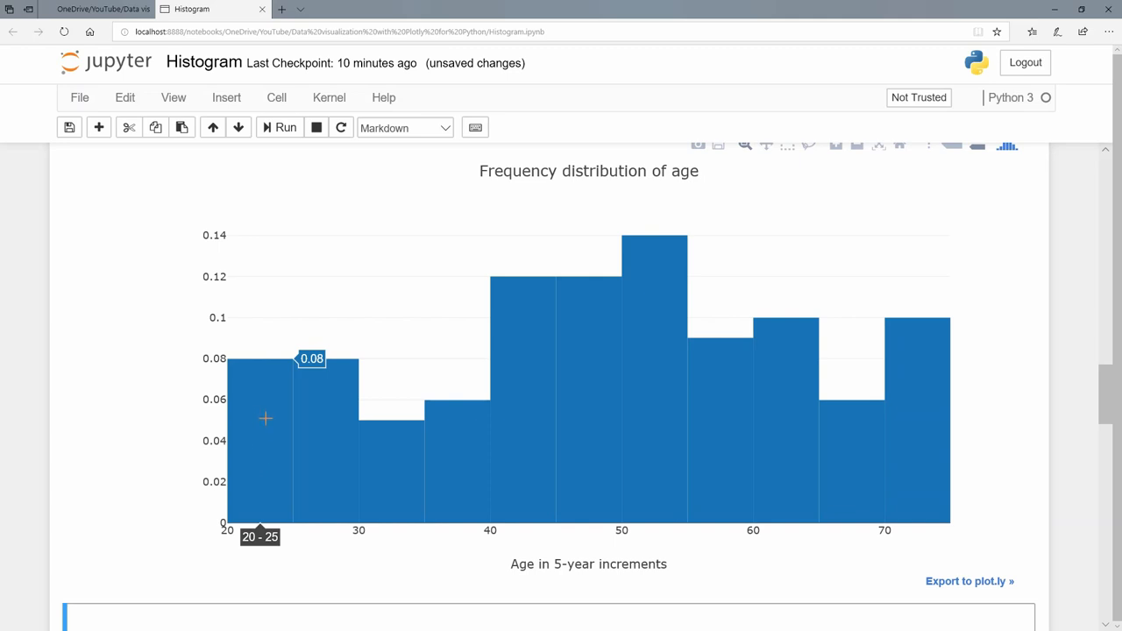
mouse_move(273, 377)
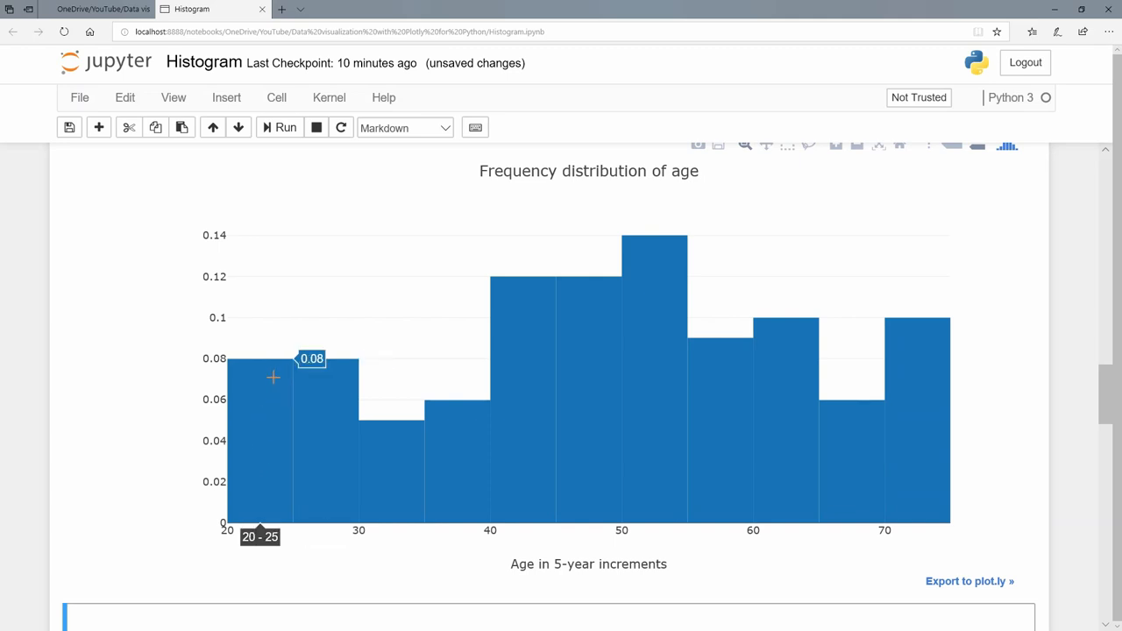
scroll("down", 3)
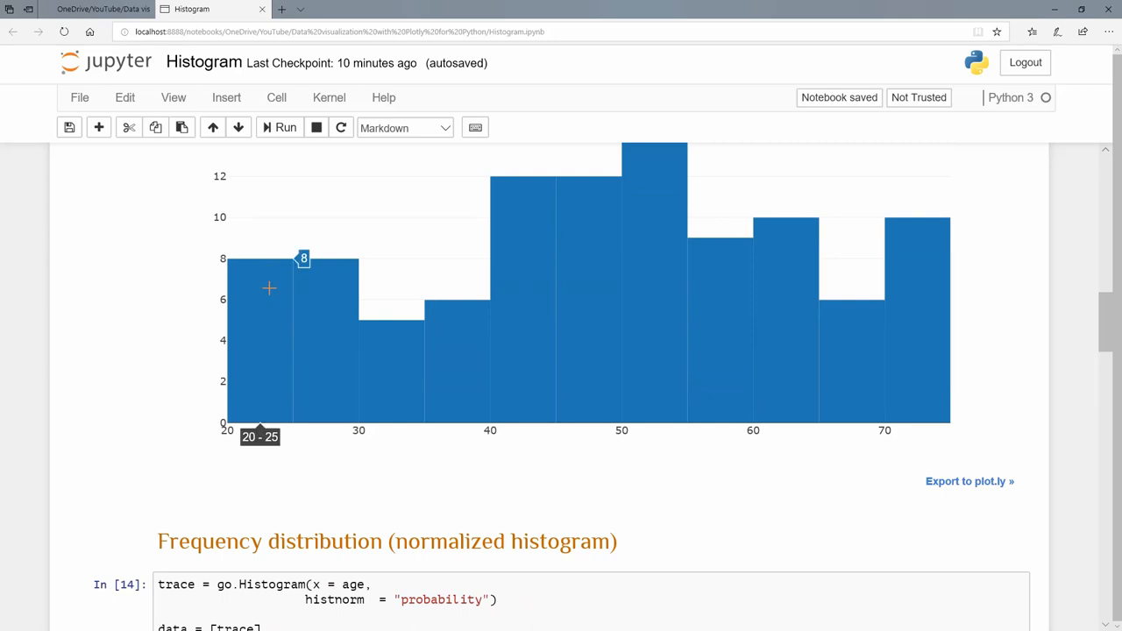
Run the Overlay cell rendering female and male ages overlaid in 10-year bins
scroll("down", 3)
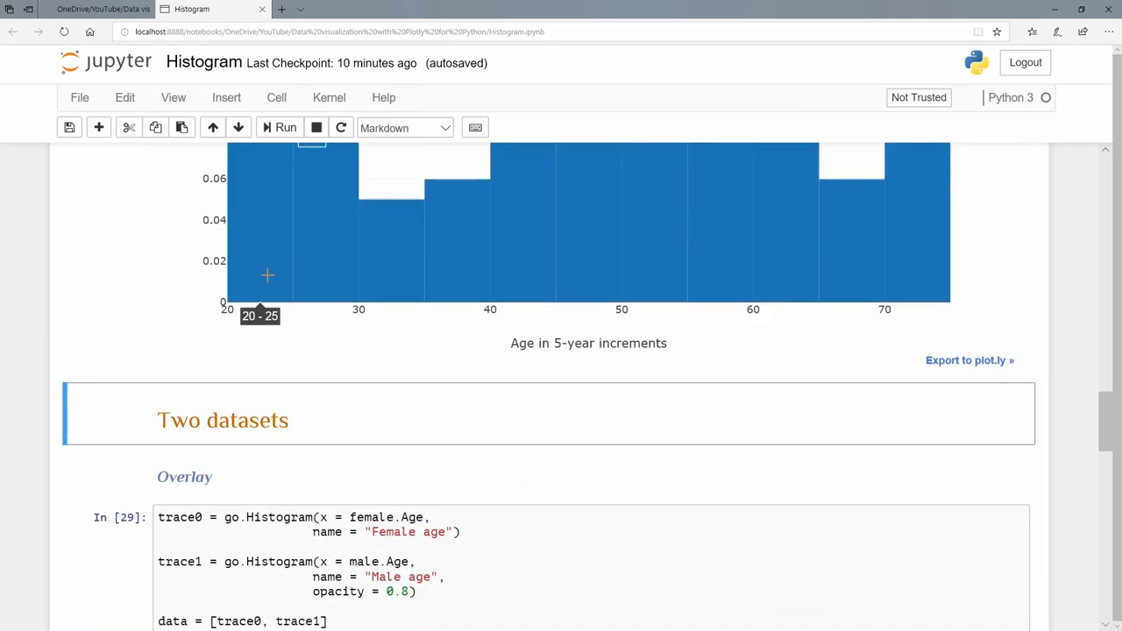
mouse_move(281, 266)
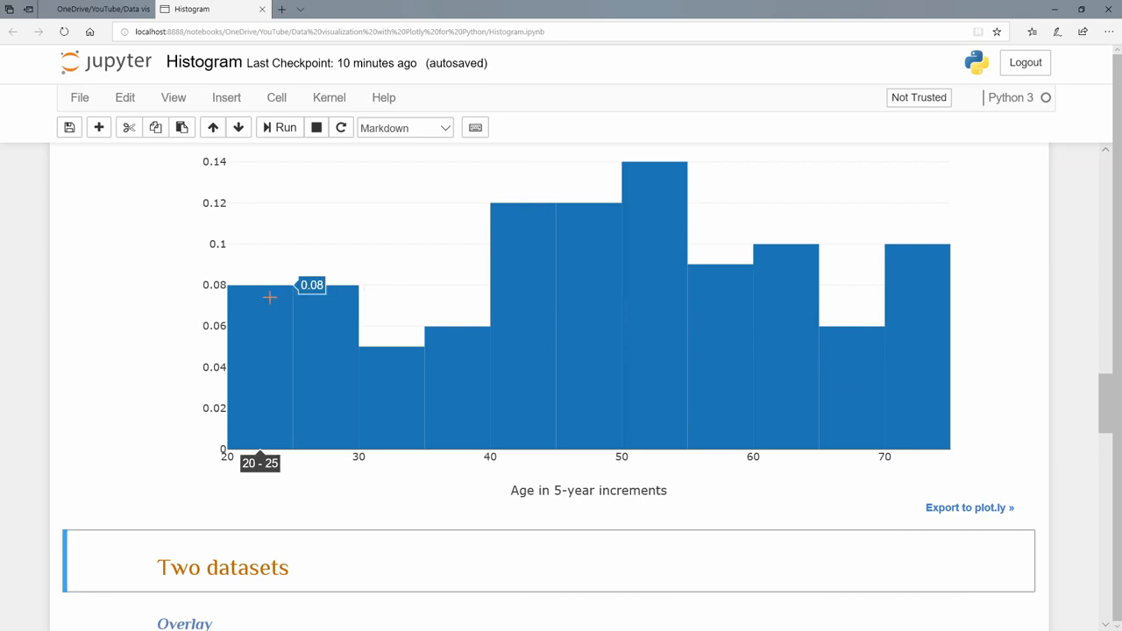
scroll("down", 3)
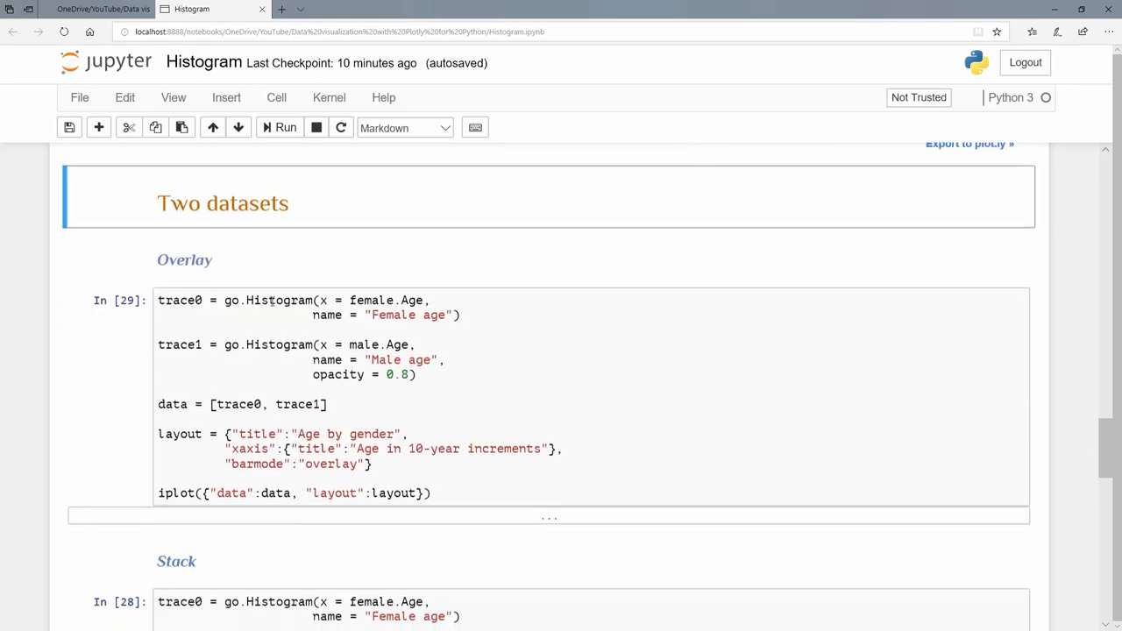
scroll("down", 3)
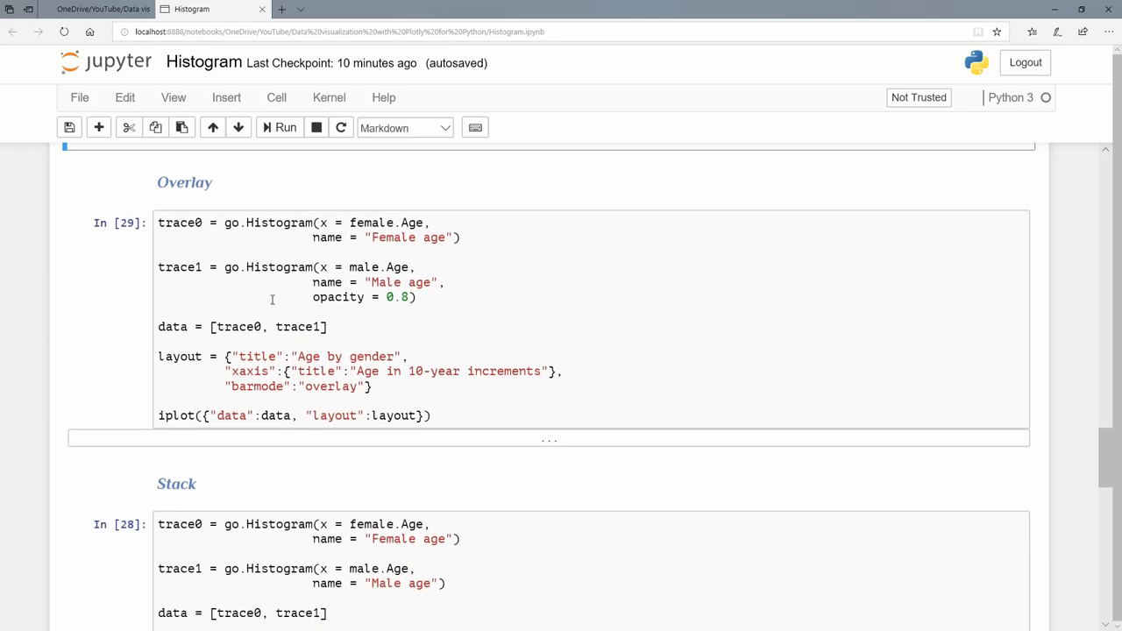
mouse_move(168, 219)
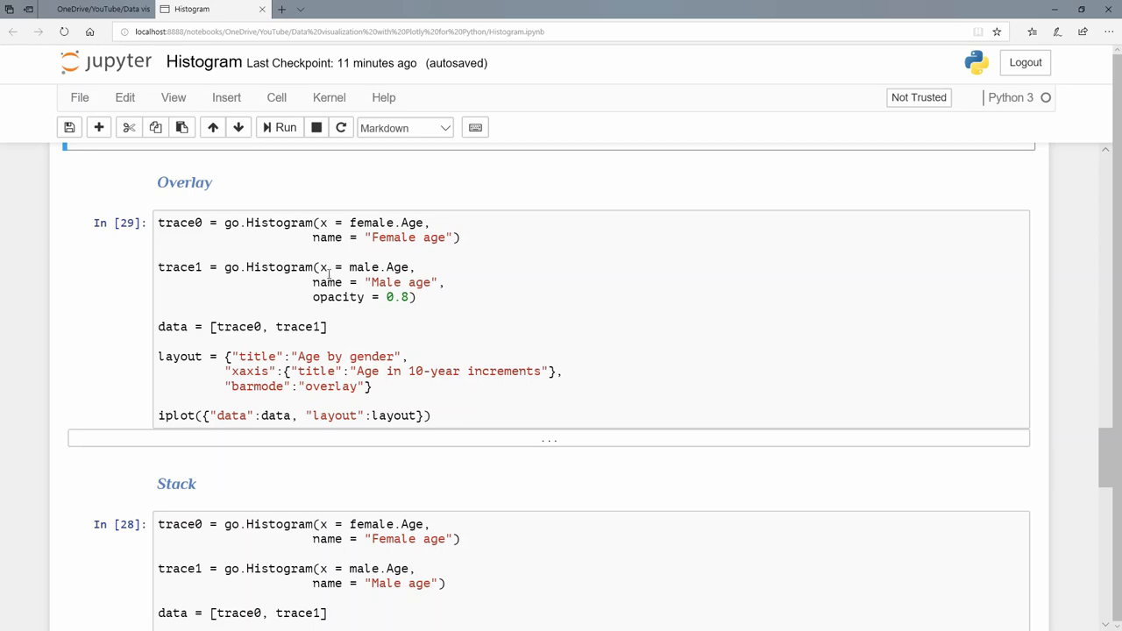
mouse_move(326, 273)
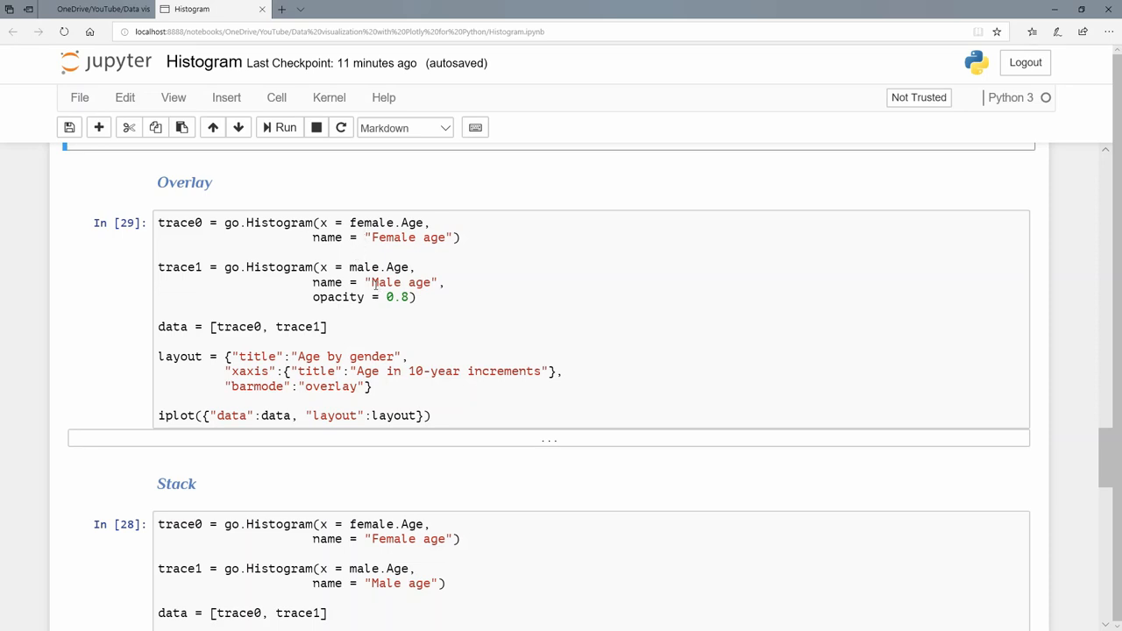
mouse_move(368, 291)
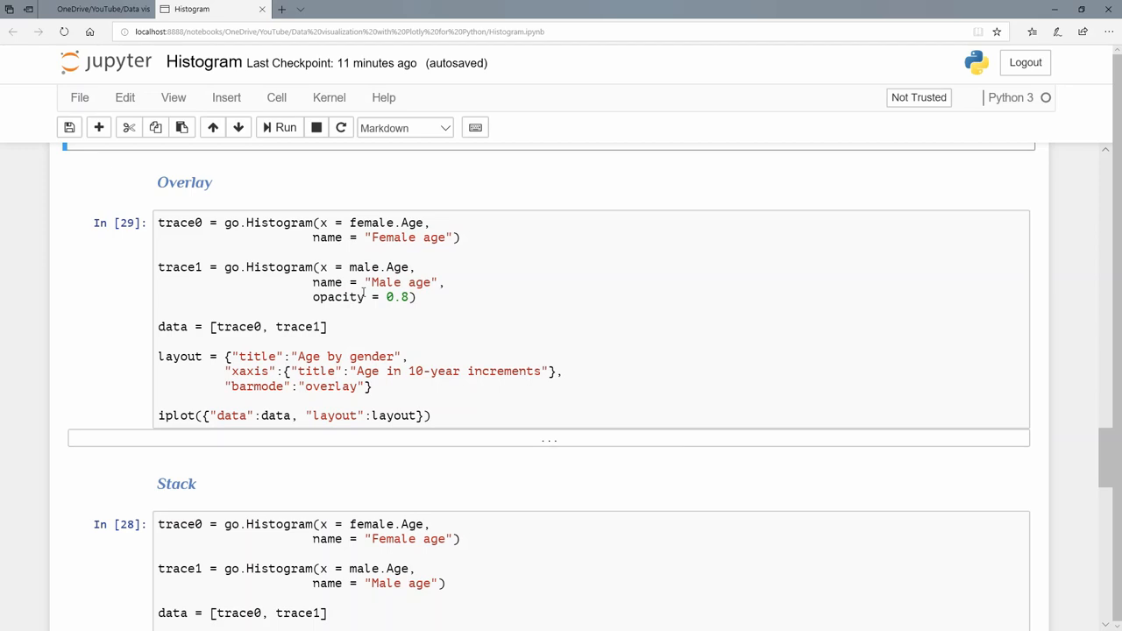
scroll("down", 3)
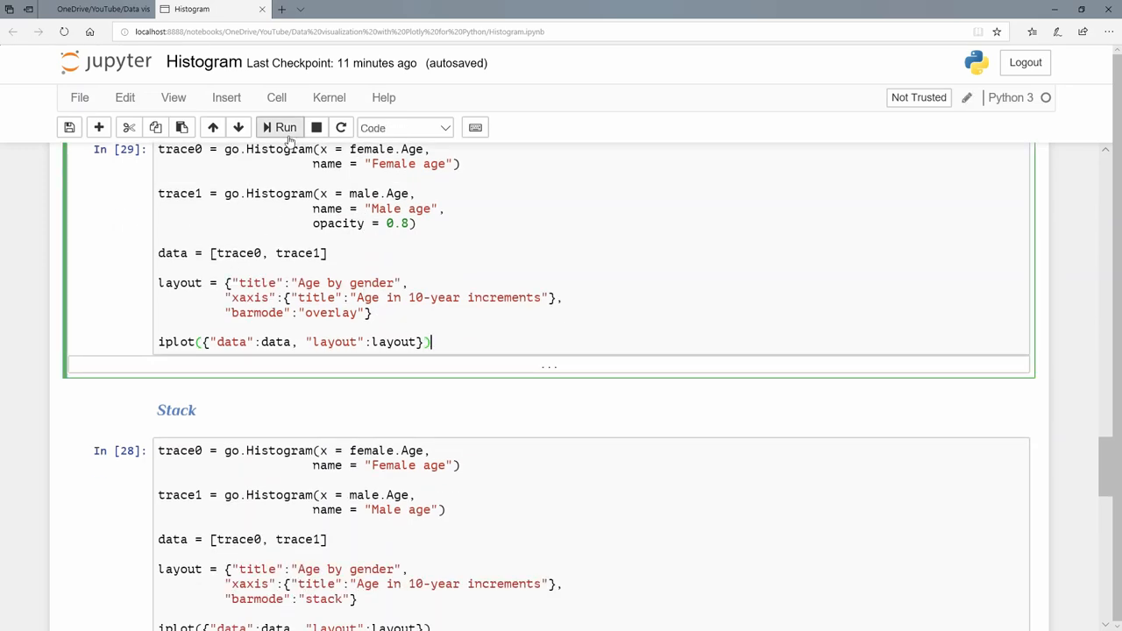
left_click(284, 126)
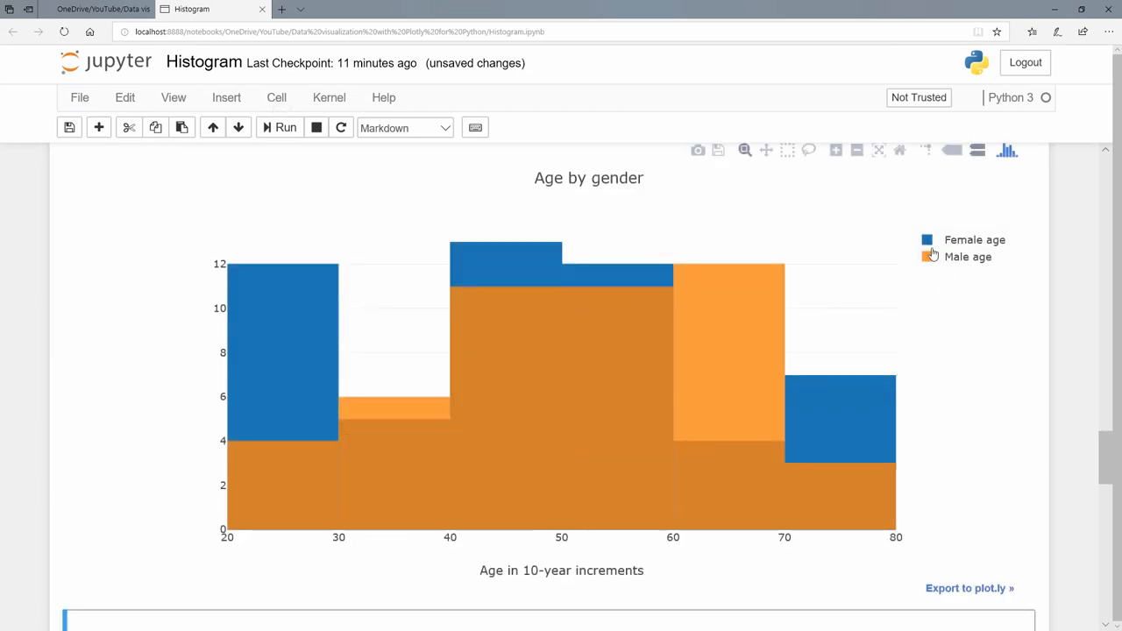
mouse_move(305, 481)
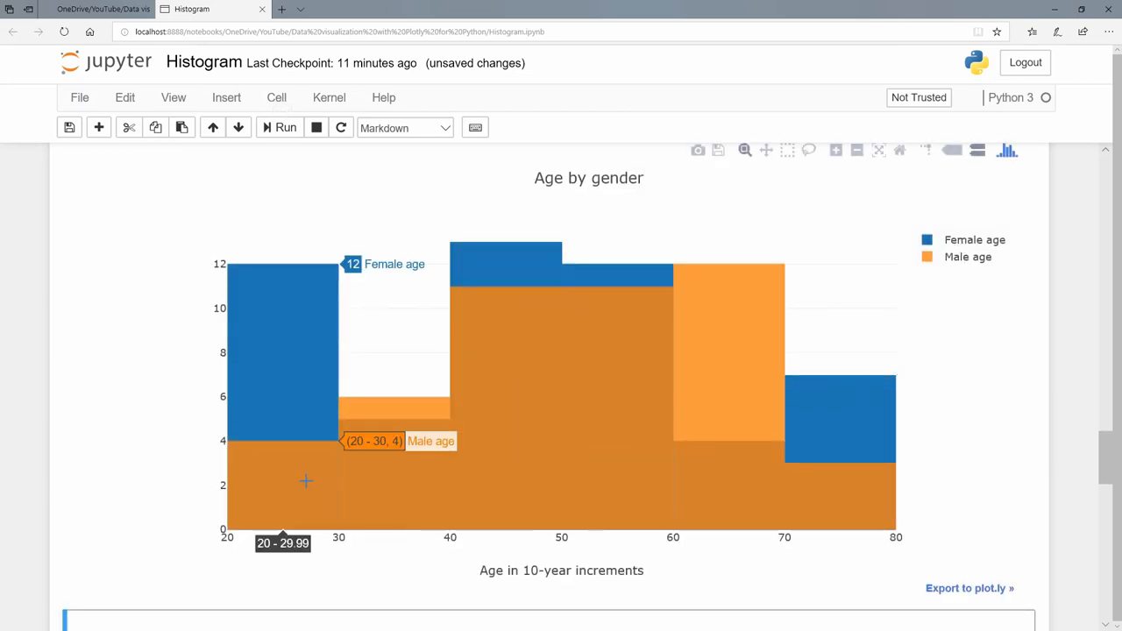
mouse_move(316, 466)
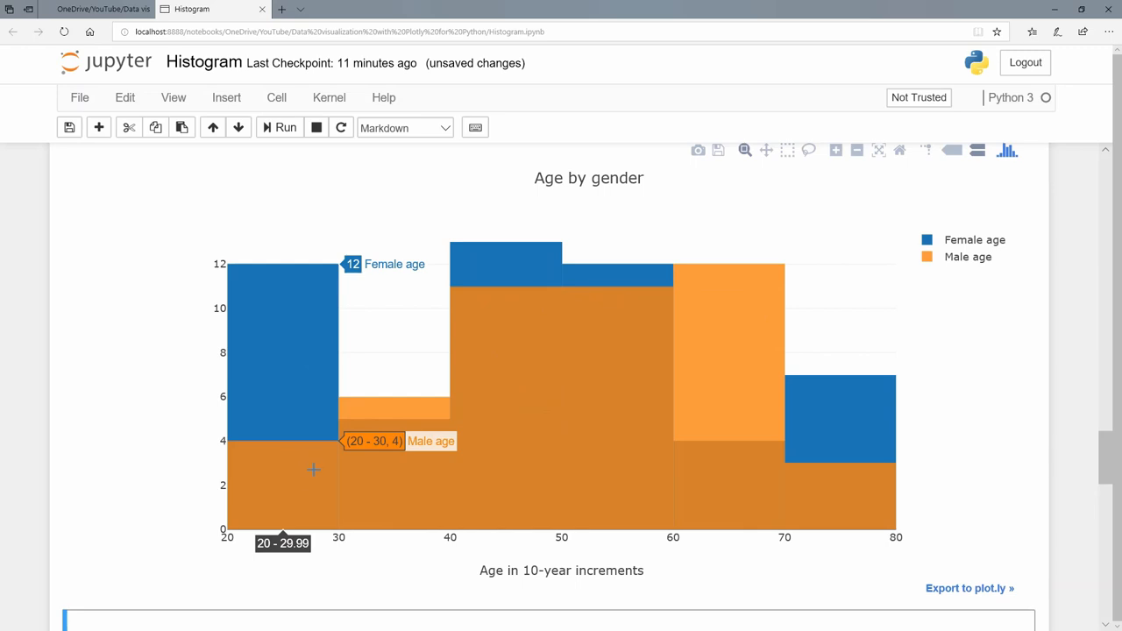
mouse_move(389, 426)
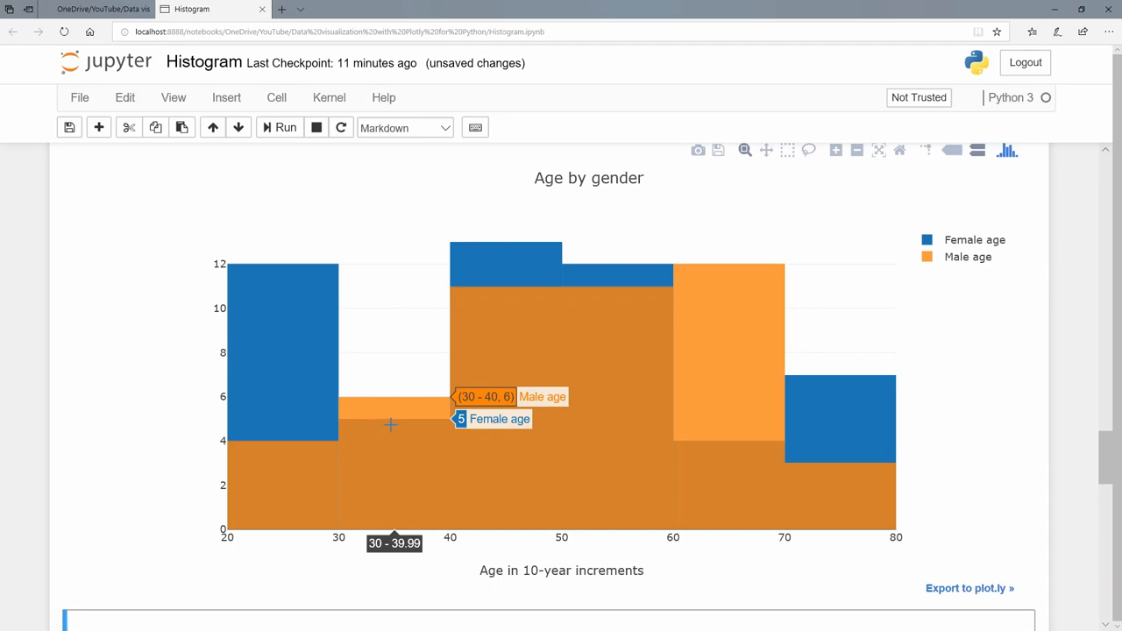
mouse_move(519, 347)
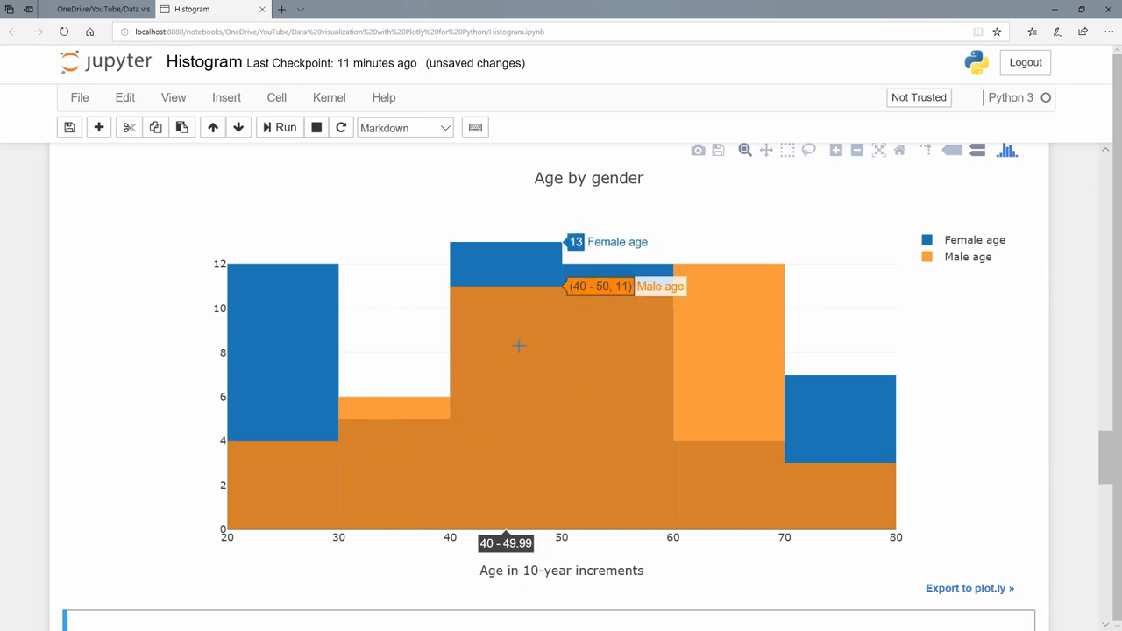
mouse_move(610, 340)
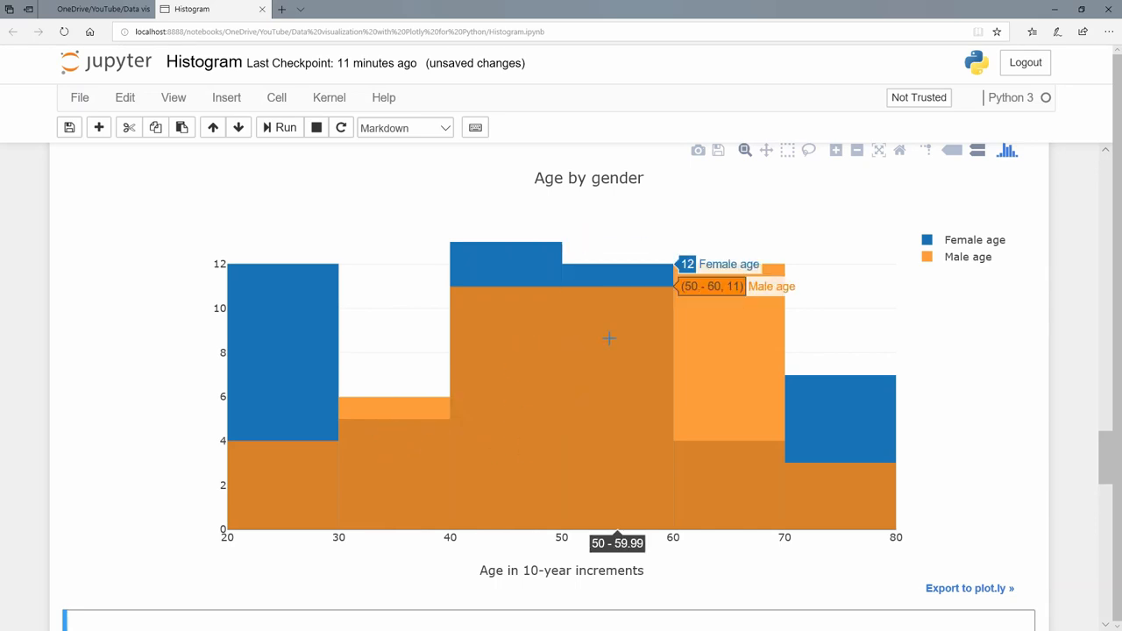
mouse_move(606, 340)
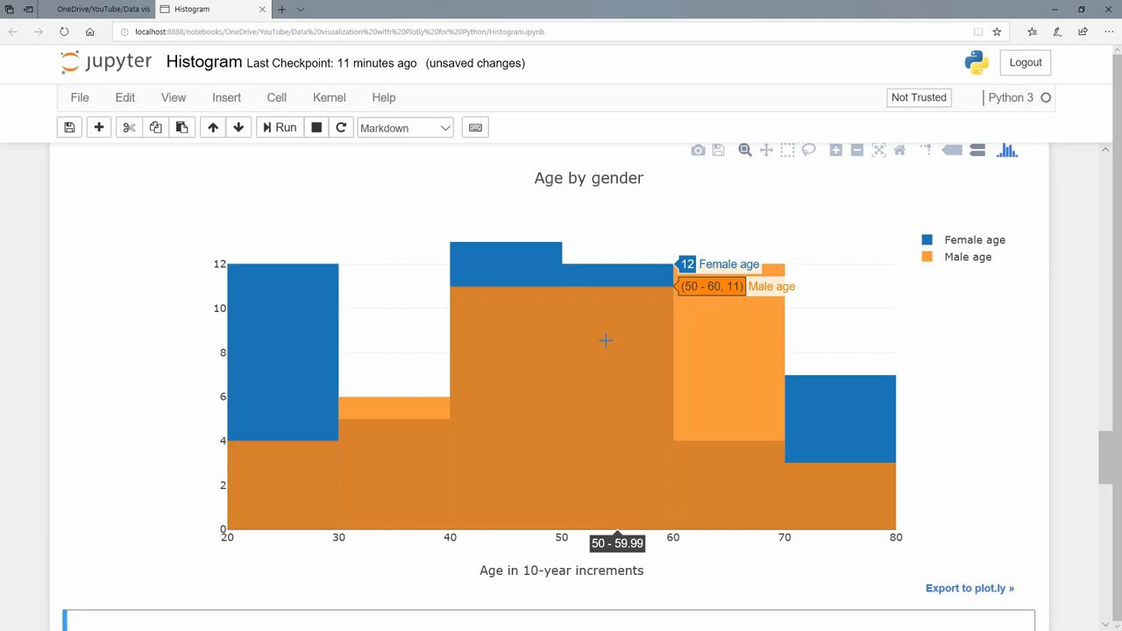
mouse_move(709, 372)
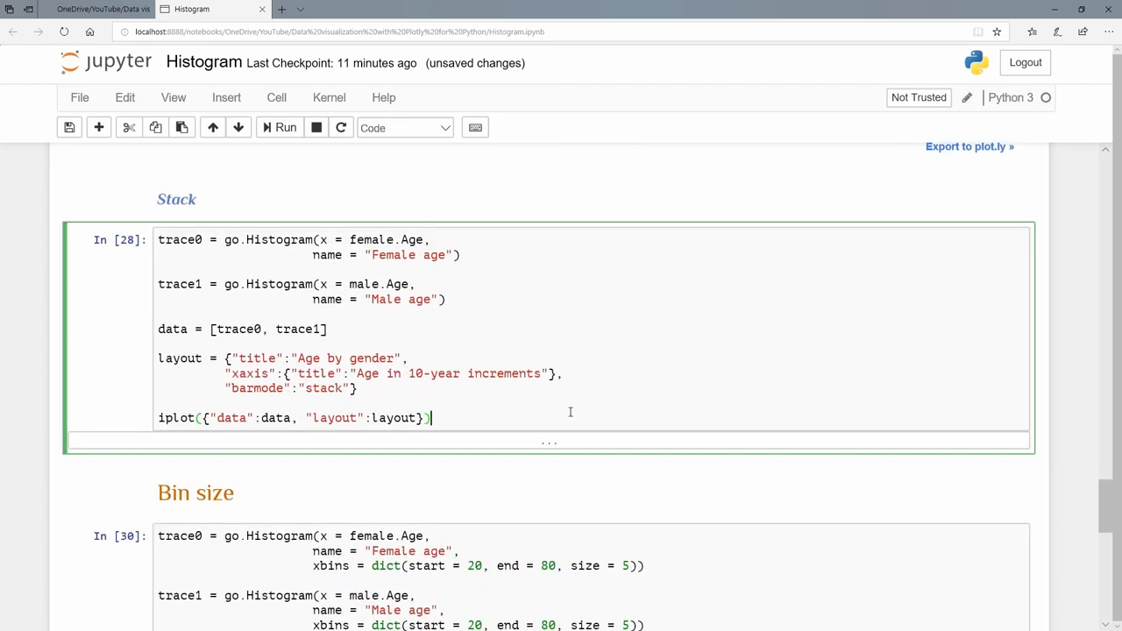
left_click(280, 126)
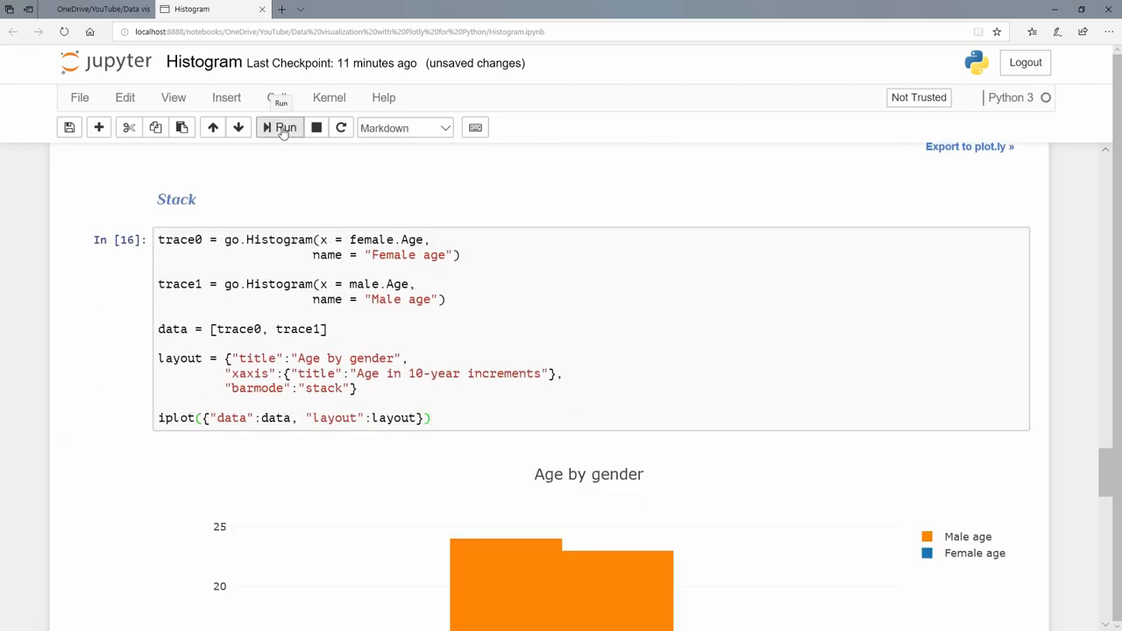
left_click(280, 127)
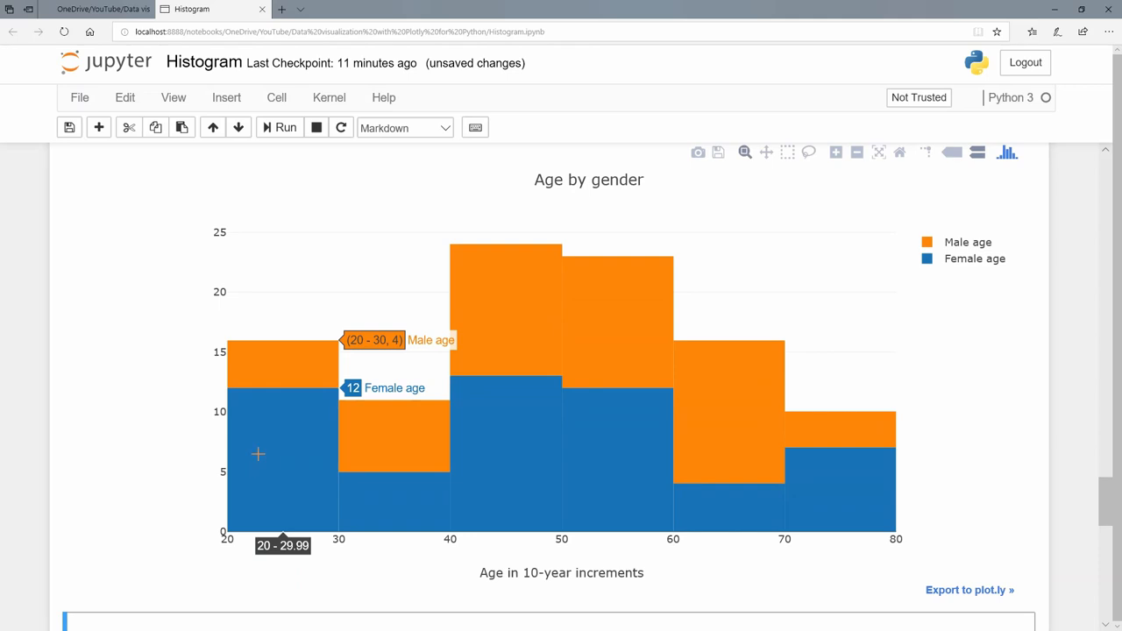
mouse_move(274, 384)
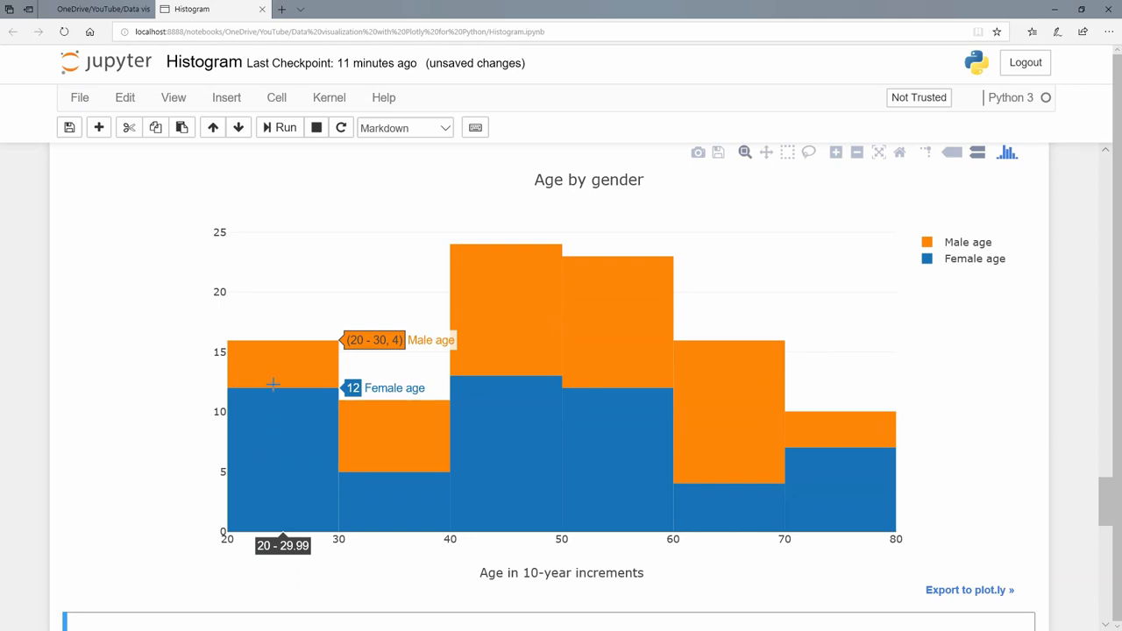
mouse_move(273, 368)
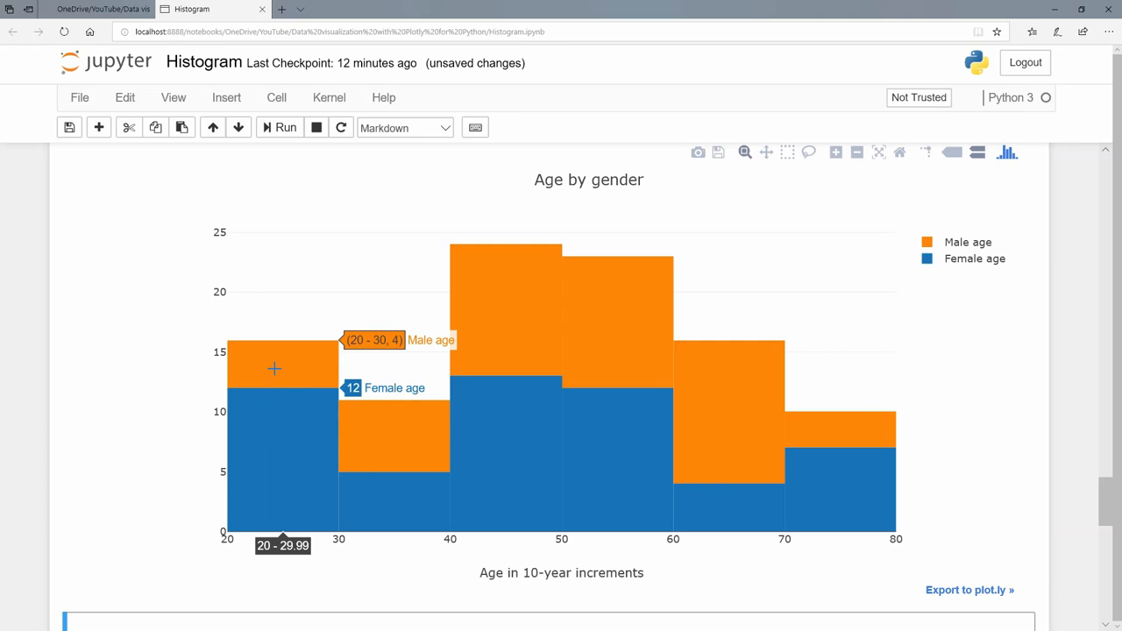
mouse_move(235, 489)
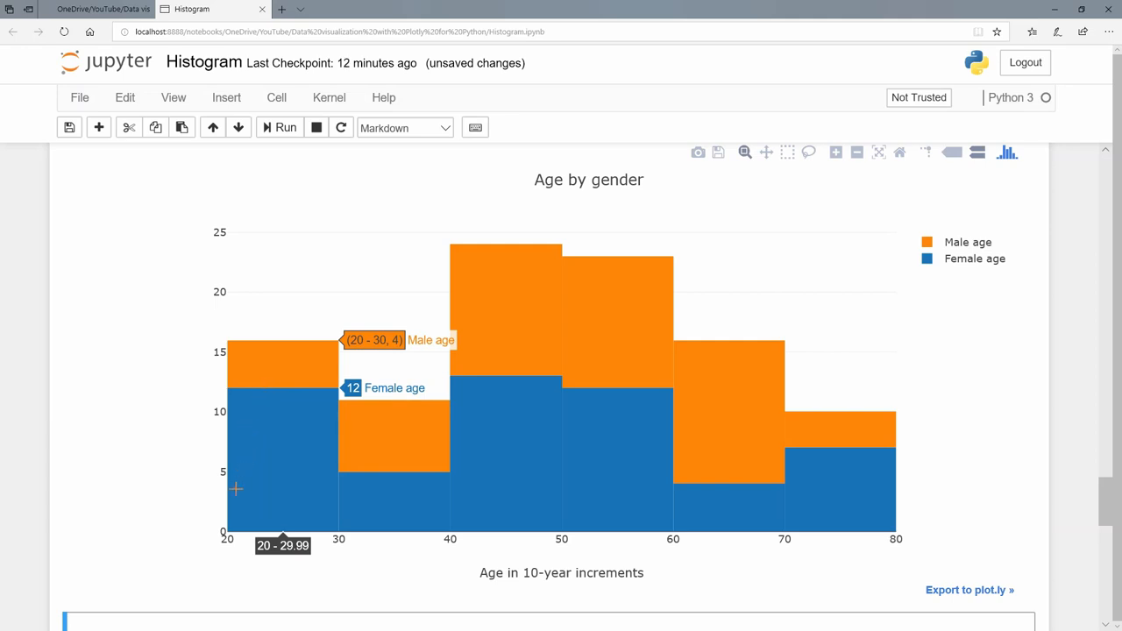
mouse_move(309, 511)
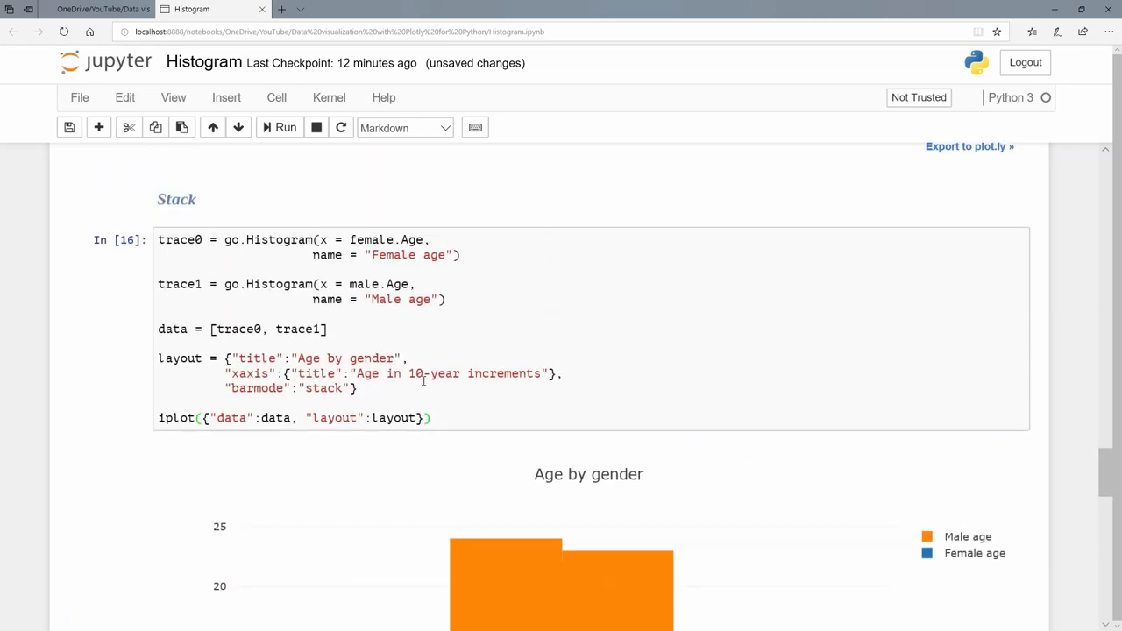
scroll("down", 3)
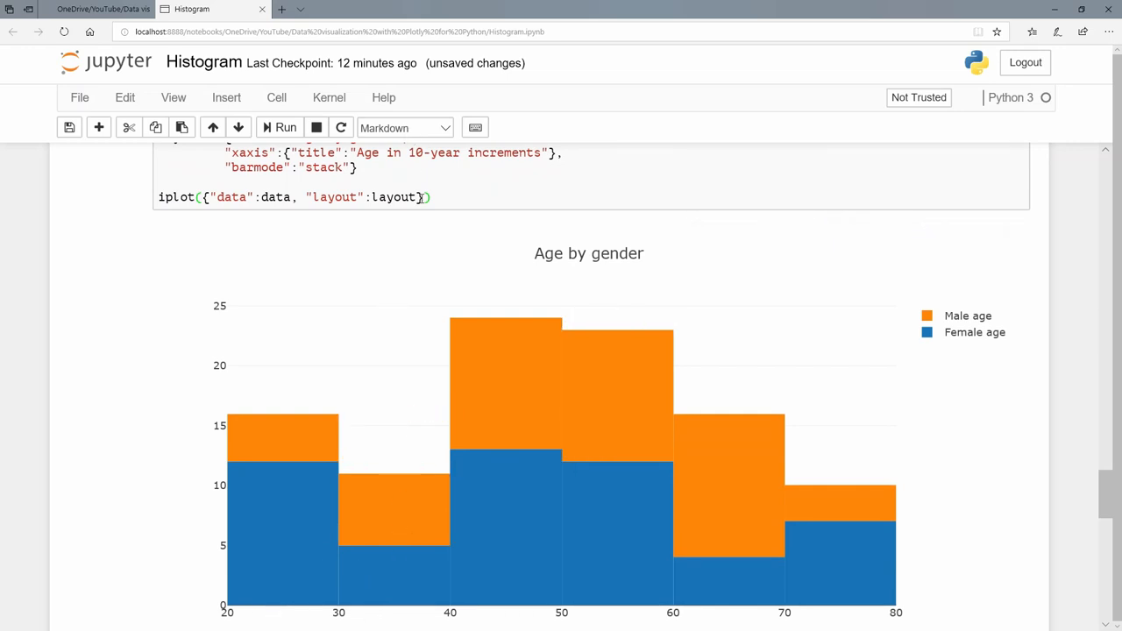
scroll("down", 3)
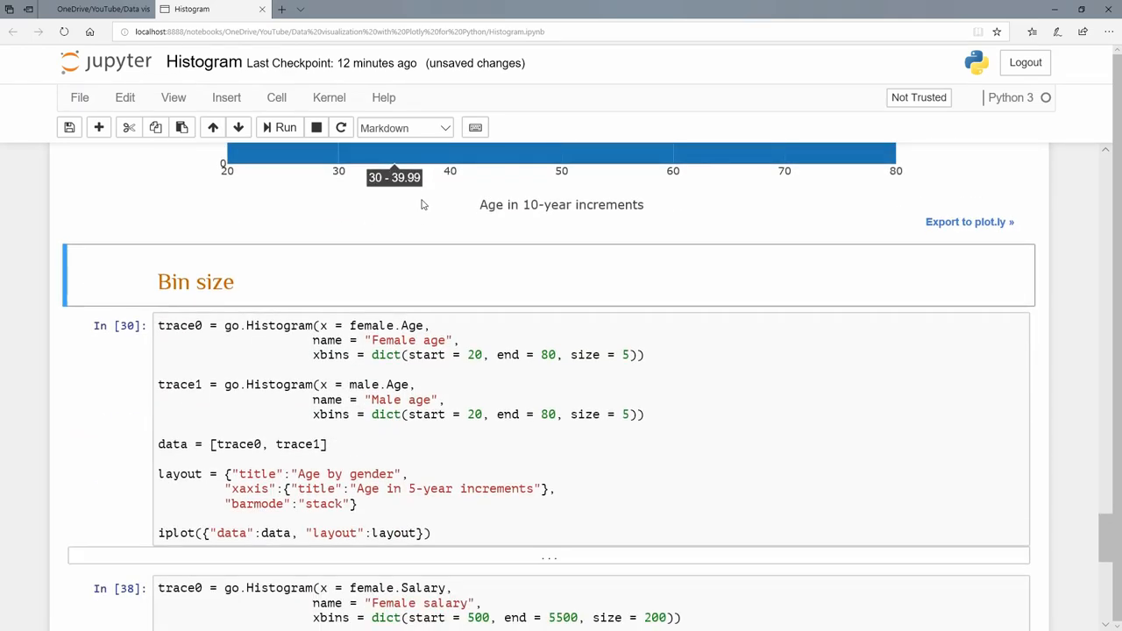
scroll("down", 3)
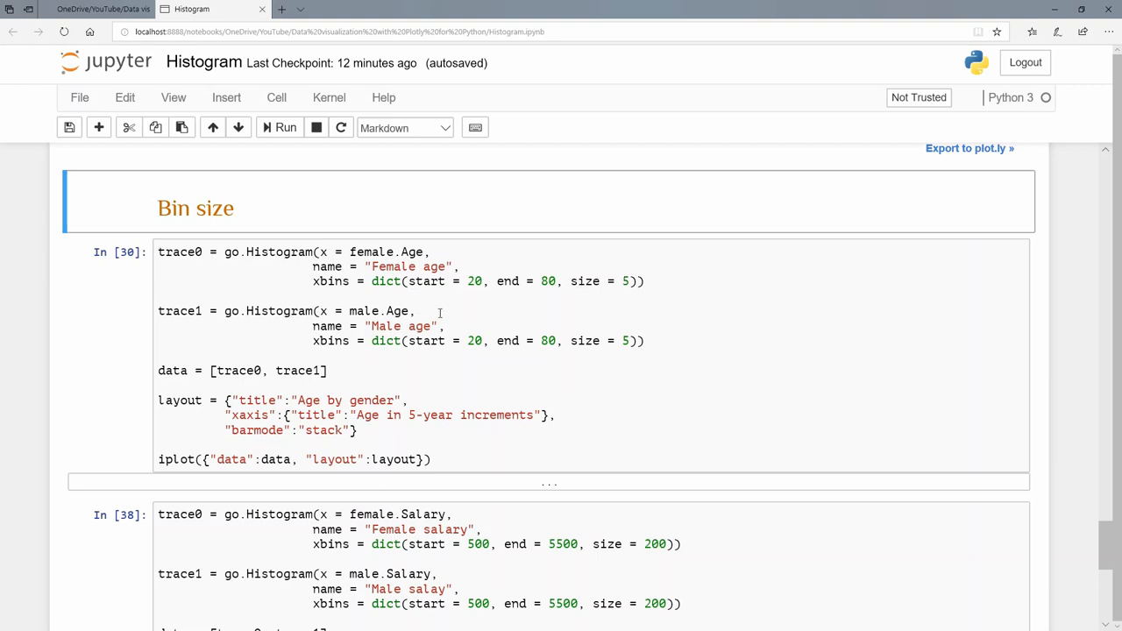
scroll("down", 3)
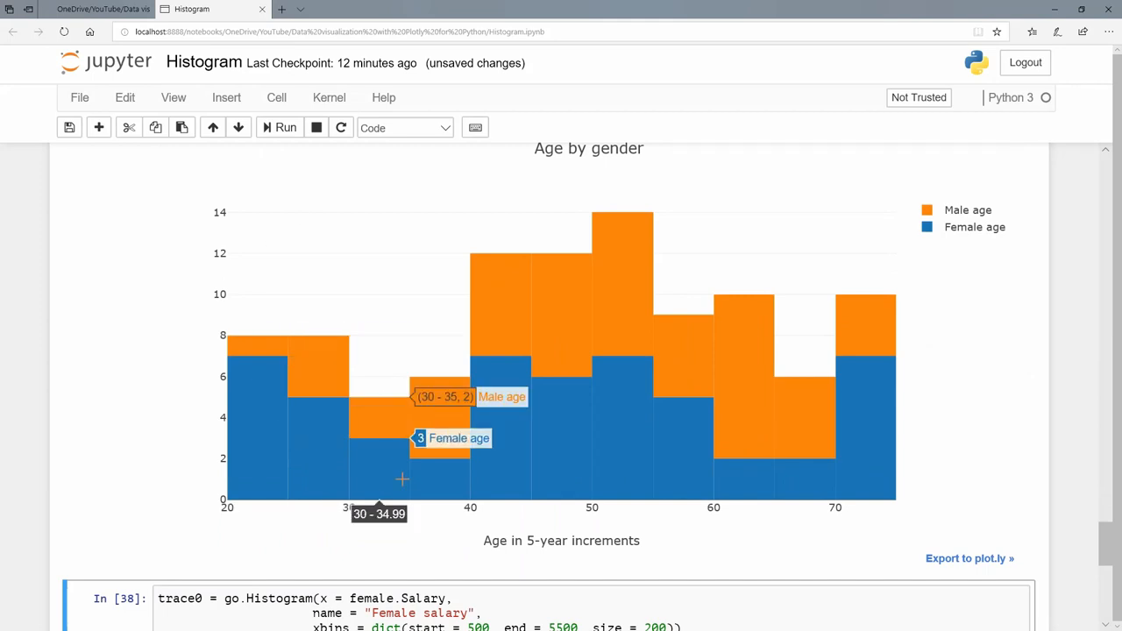
mouse_move(626, 438)
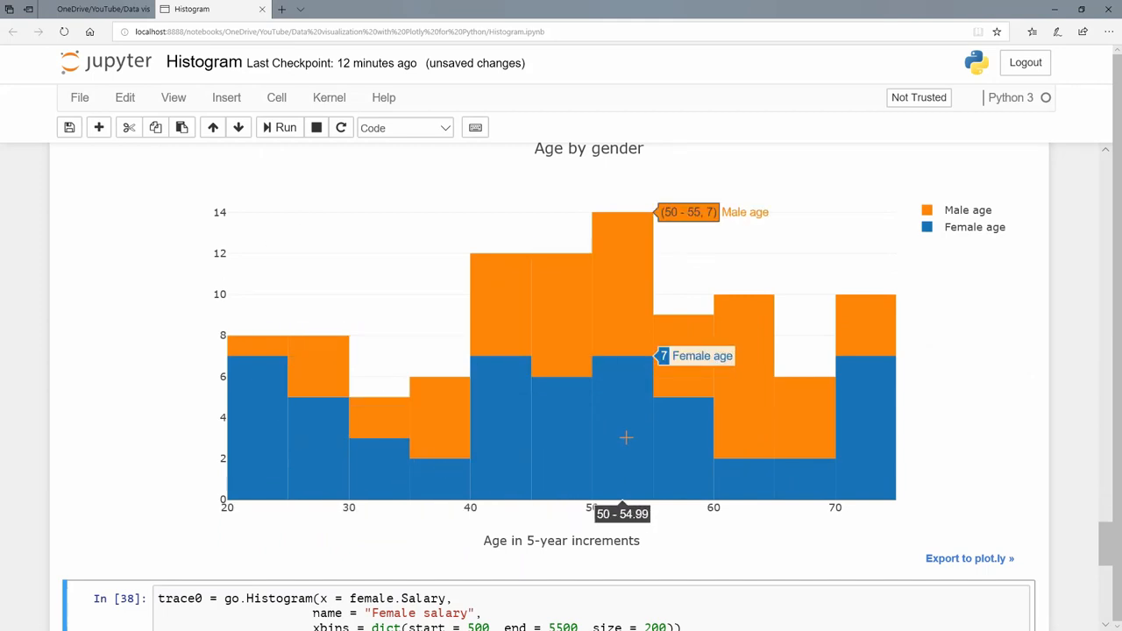
mouse_move(247, 403)
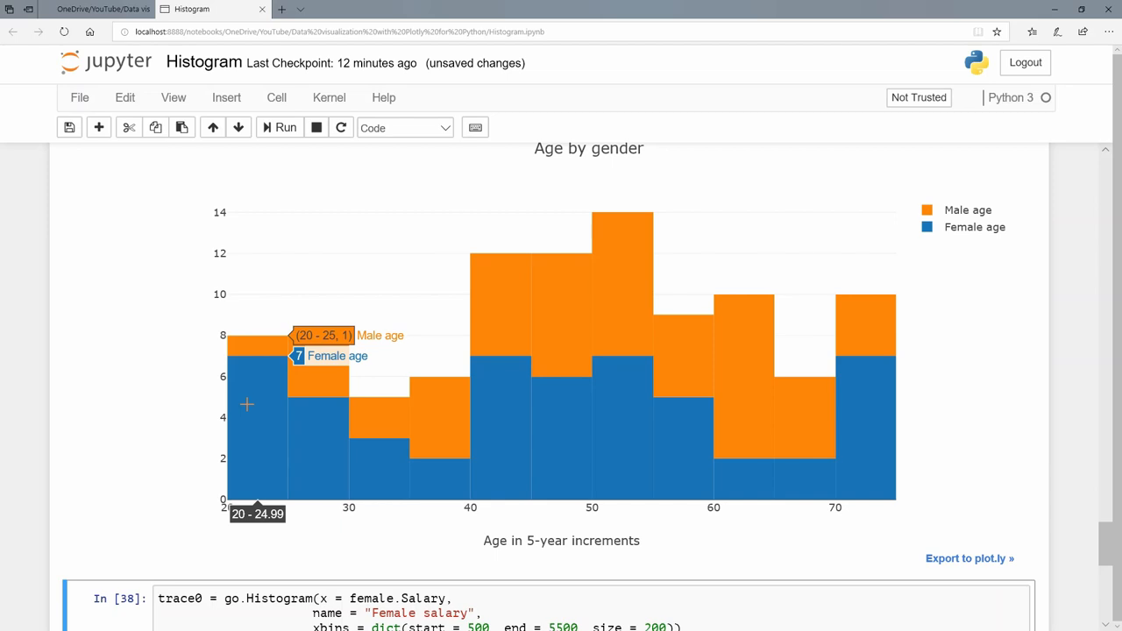
scroll("down", 3)
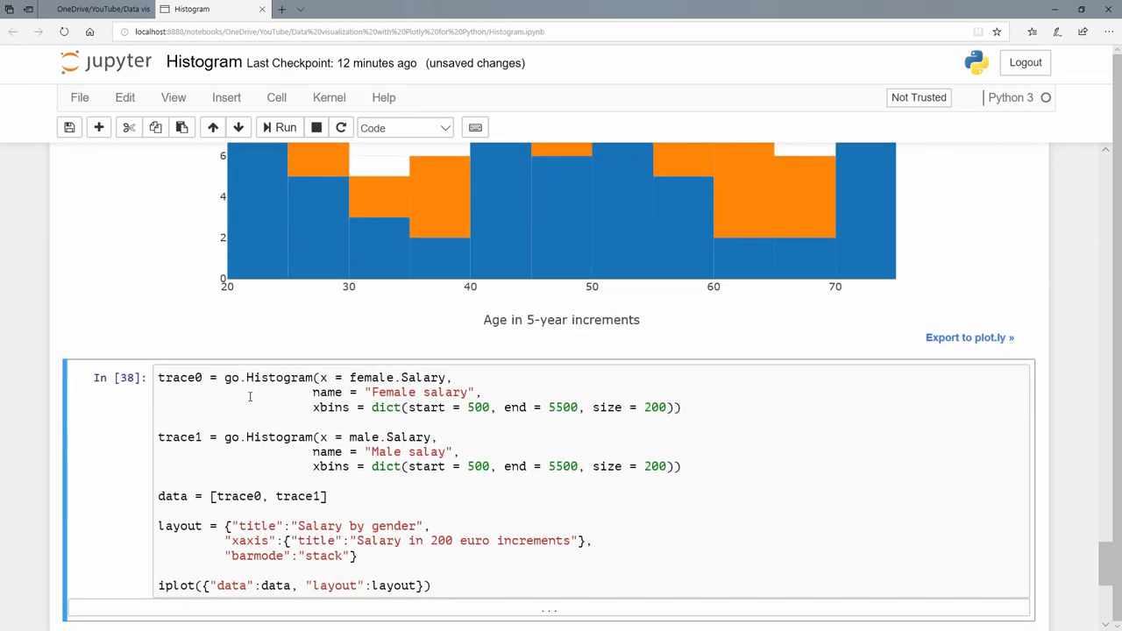
Run the salary cell to render the stacked 'Salary by gender' histogram in 200-euro bins and inspect its bars
scroll("down", 3)
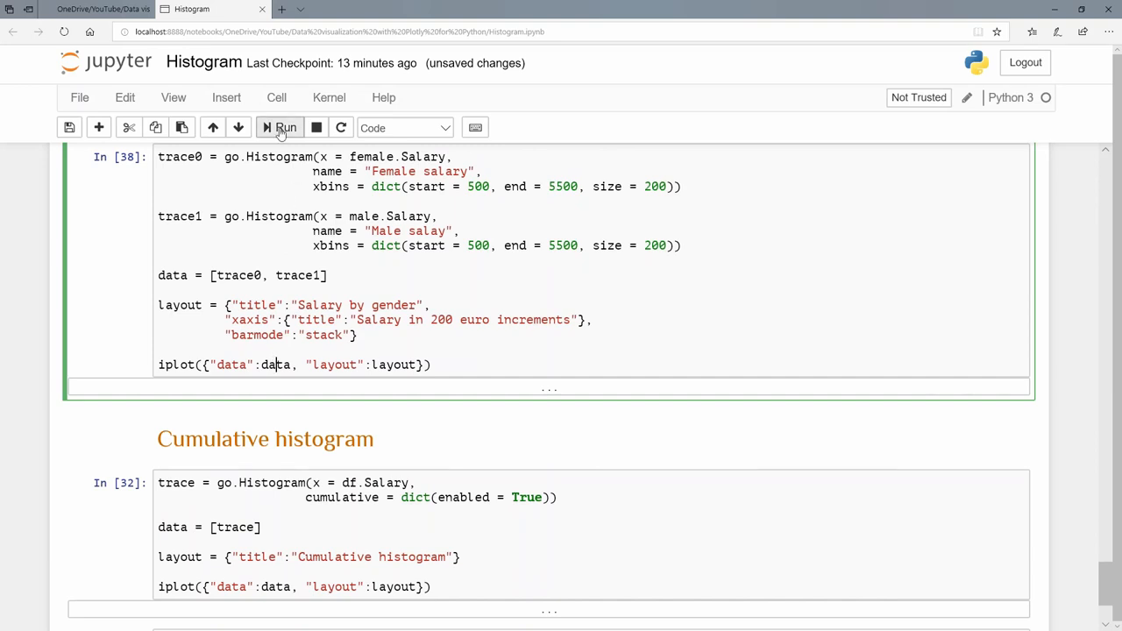
left_click(280, 126)
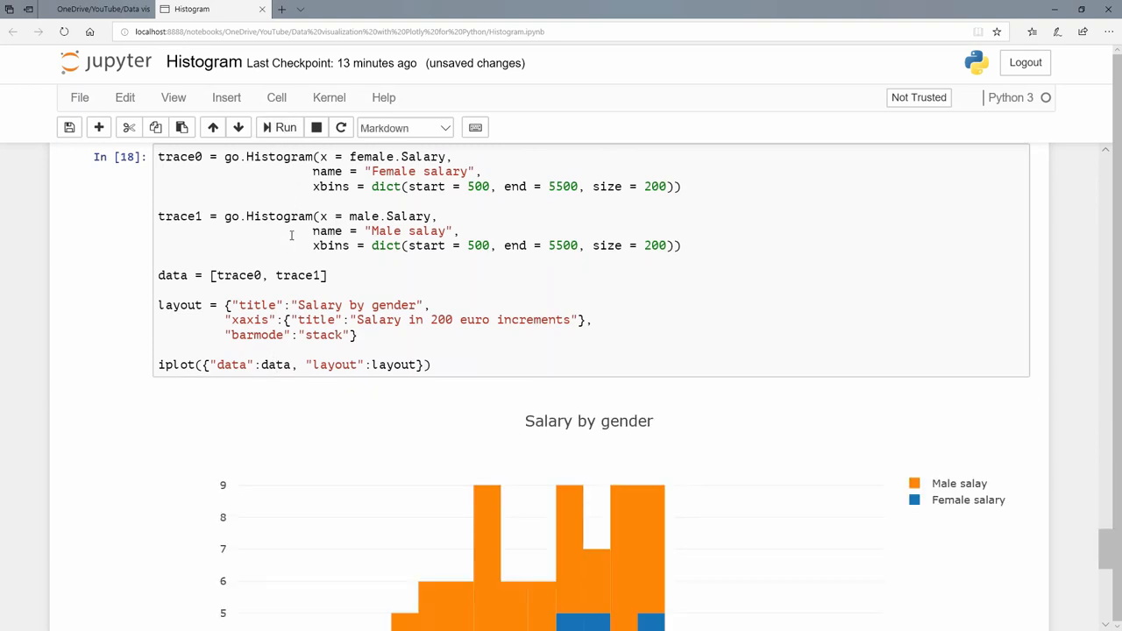
mouse_move(417, 196)
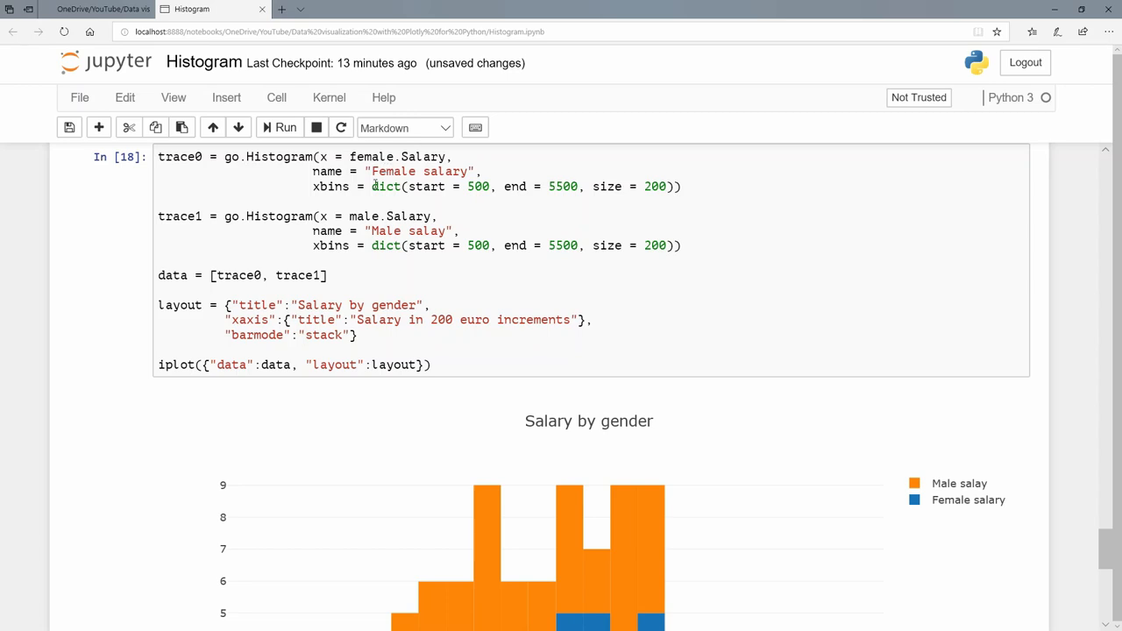
scroll("down", 3)
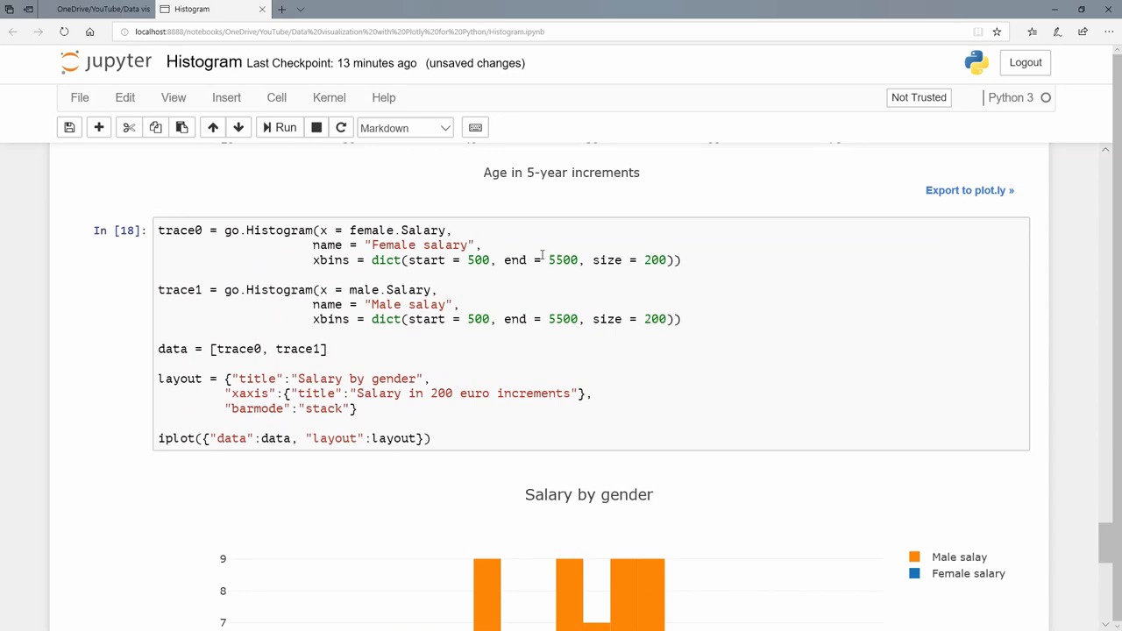
scroll("down", 3)
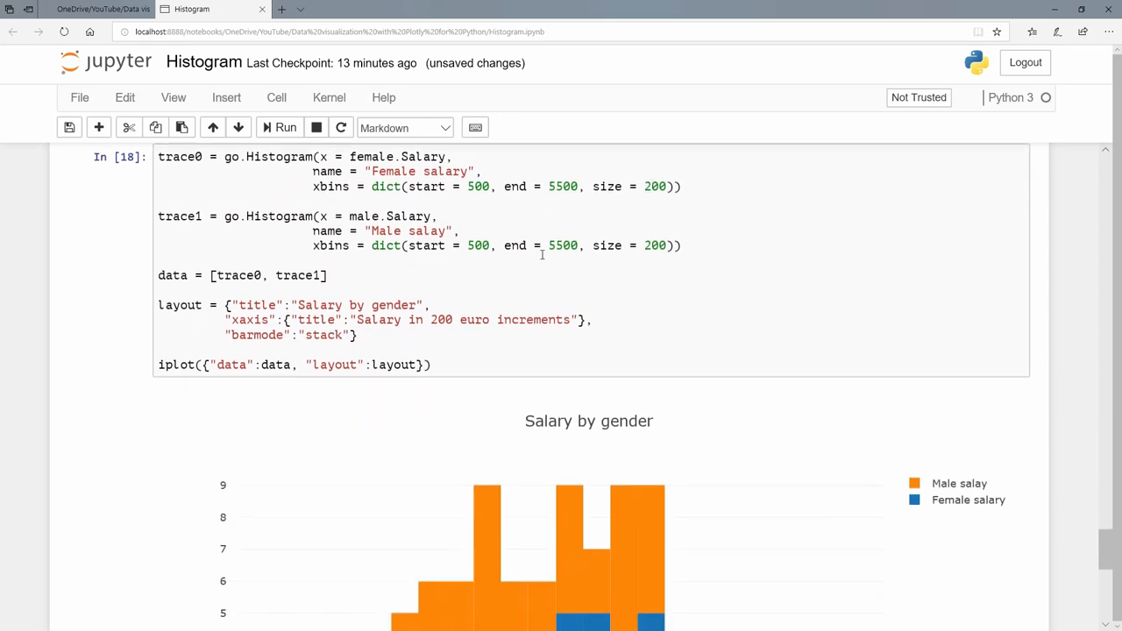
scroll("down", 3)
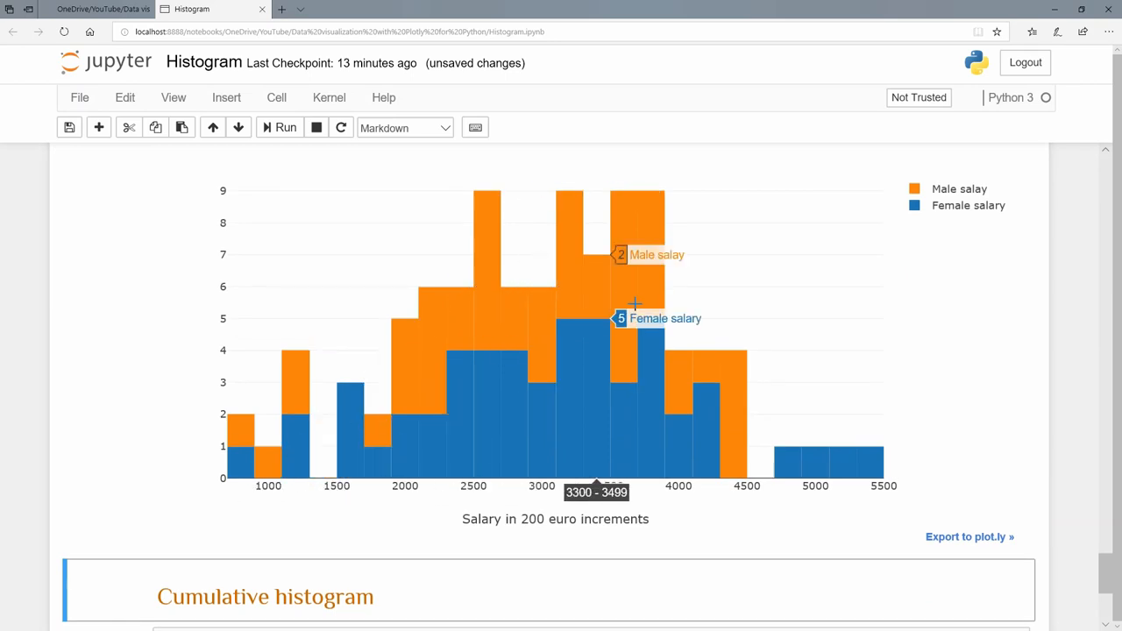
mouse_move(532, 219)
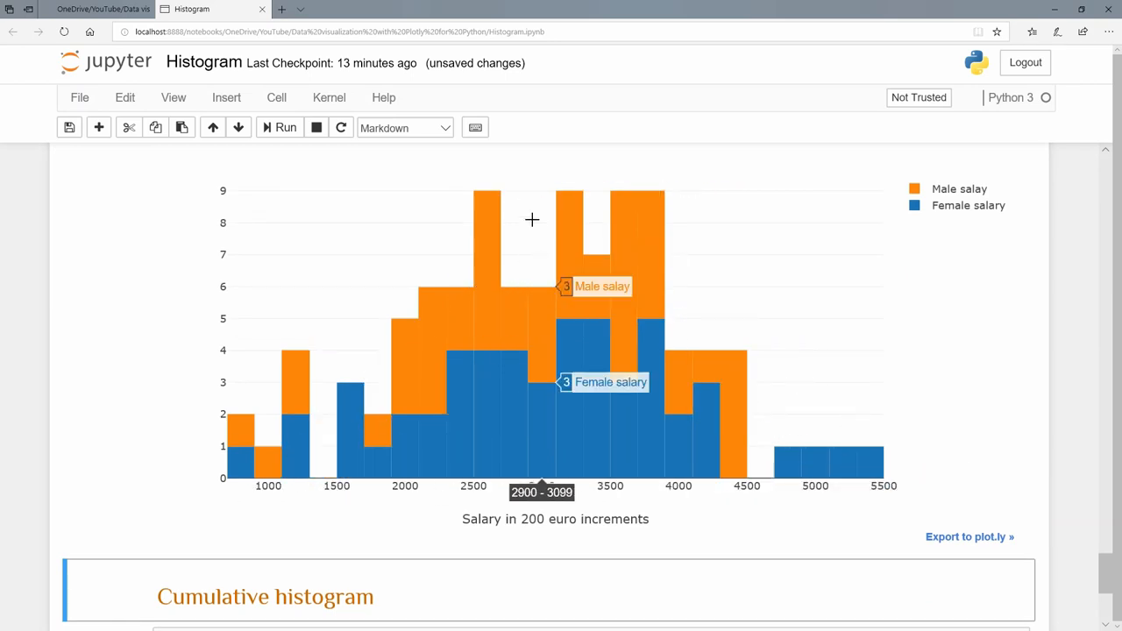
mouse_move(340, 357)
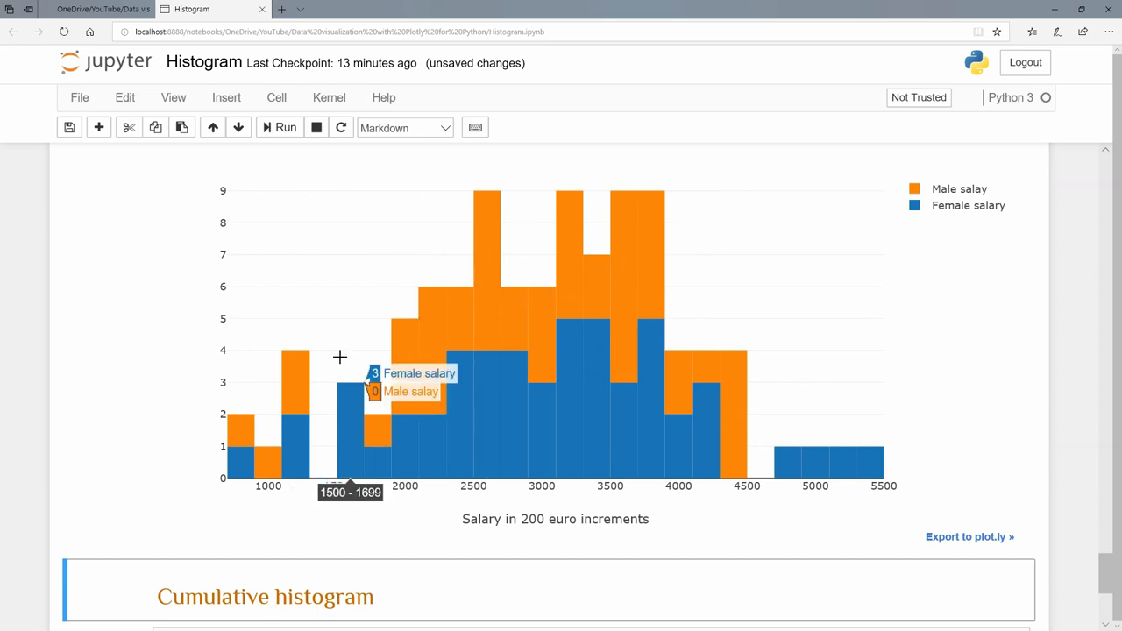
mouse_move(342, 342)
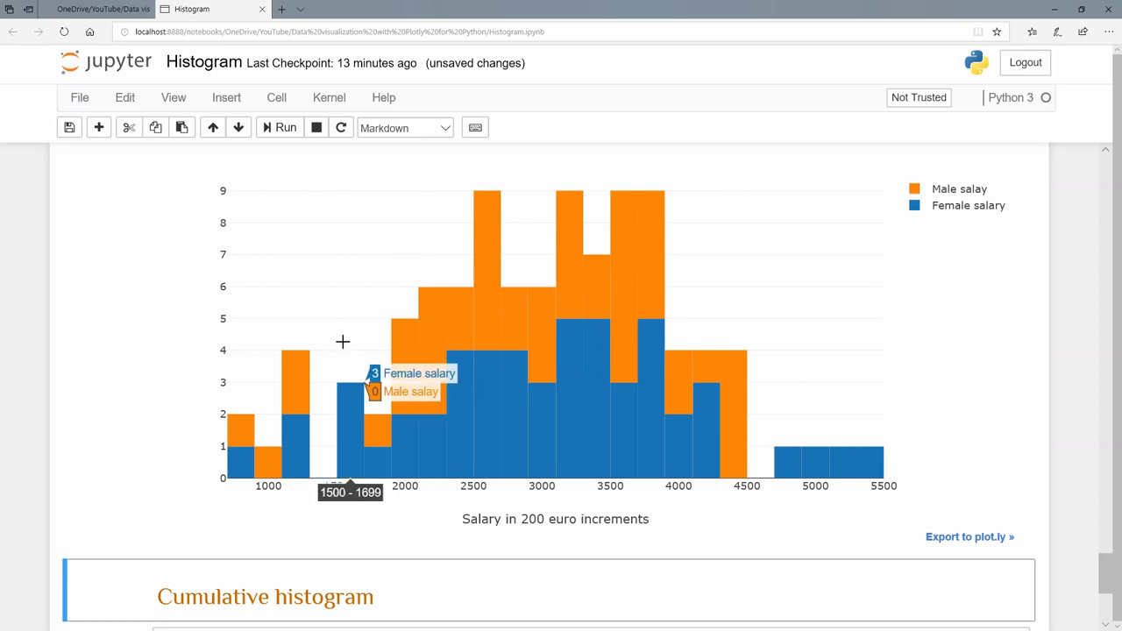
scroll("down", 3)
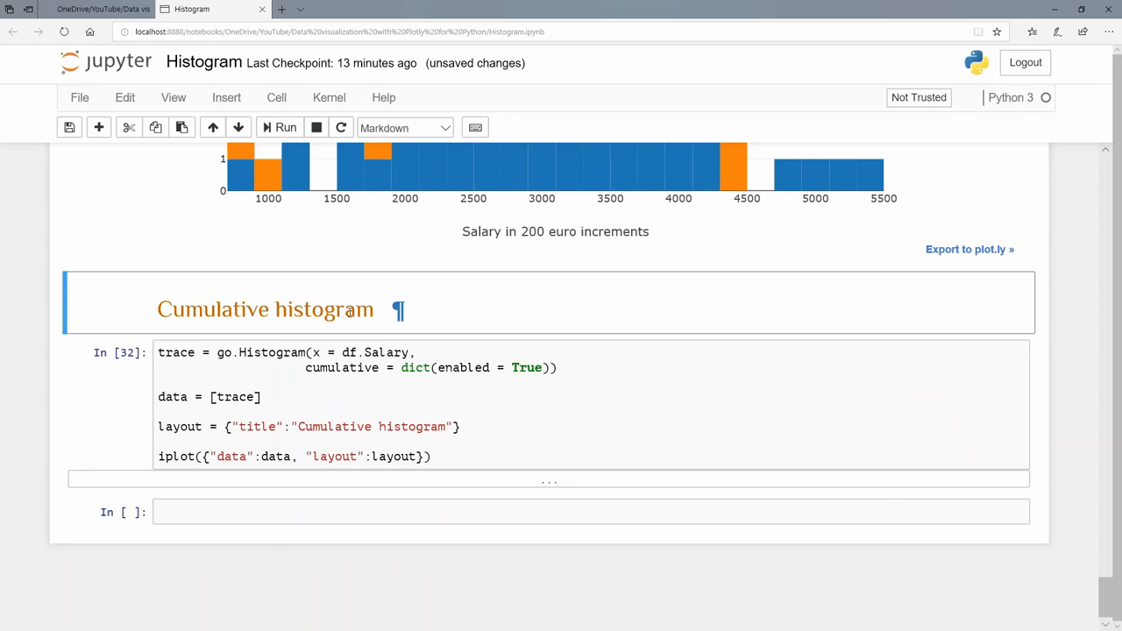
mouse_move(351, 308)
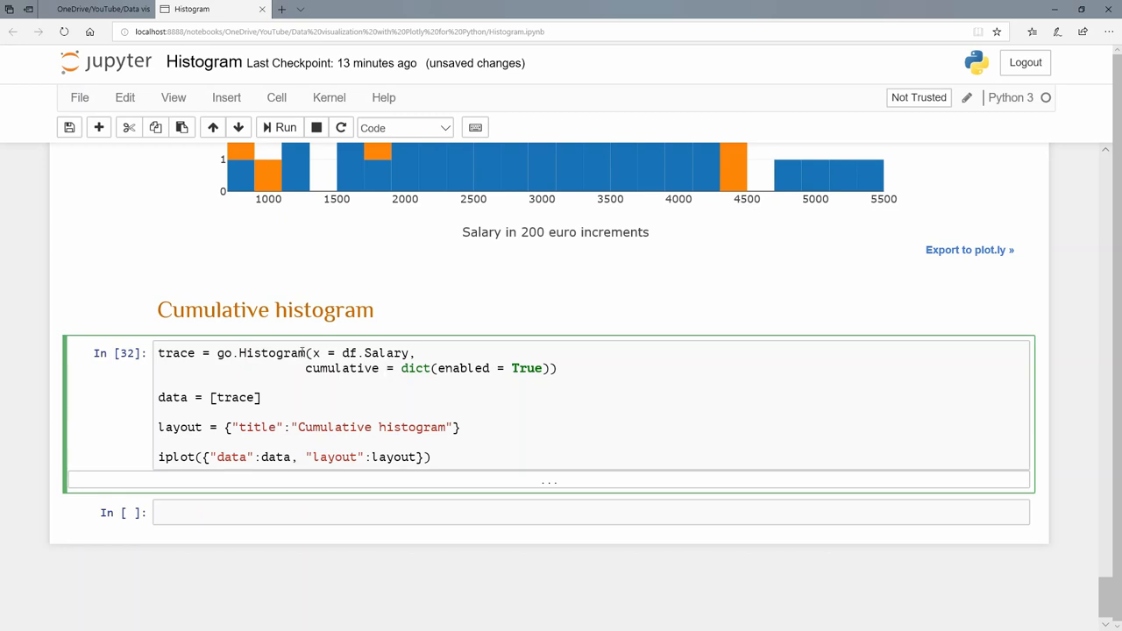
mouse_move(263, 359)
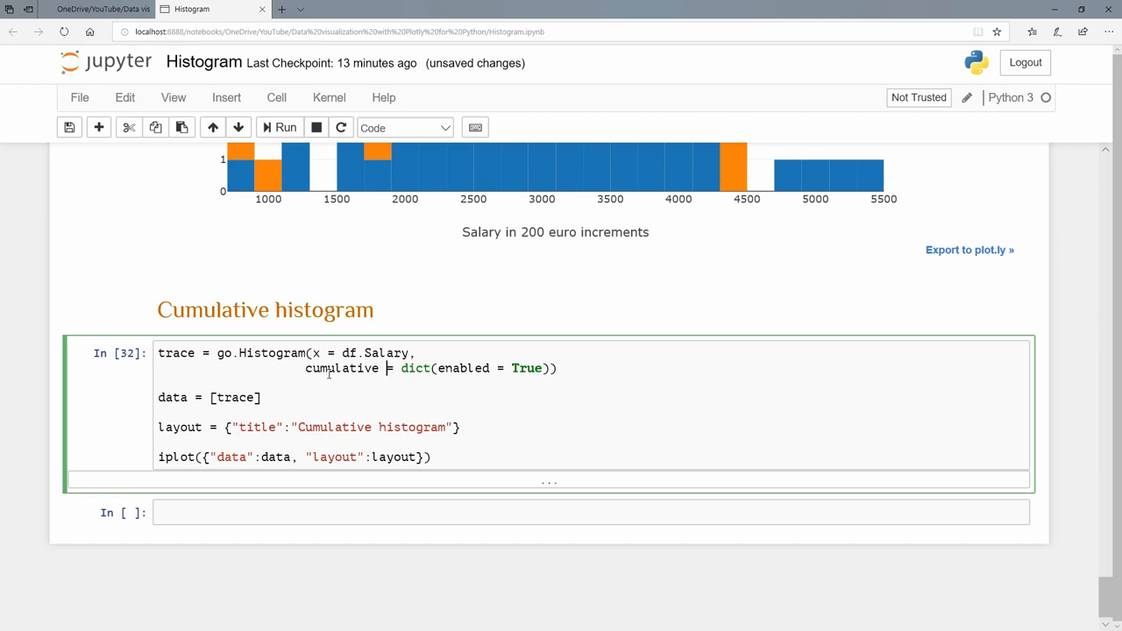
mouse_move(418, 368)
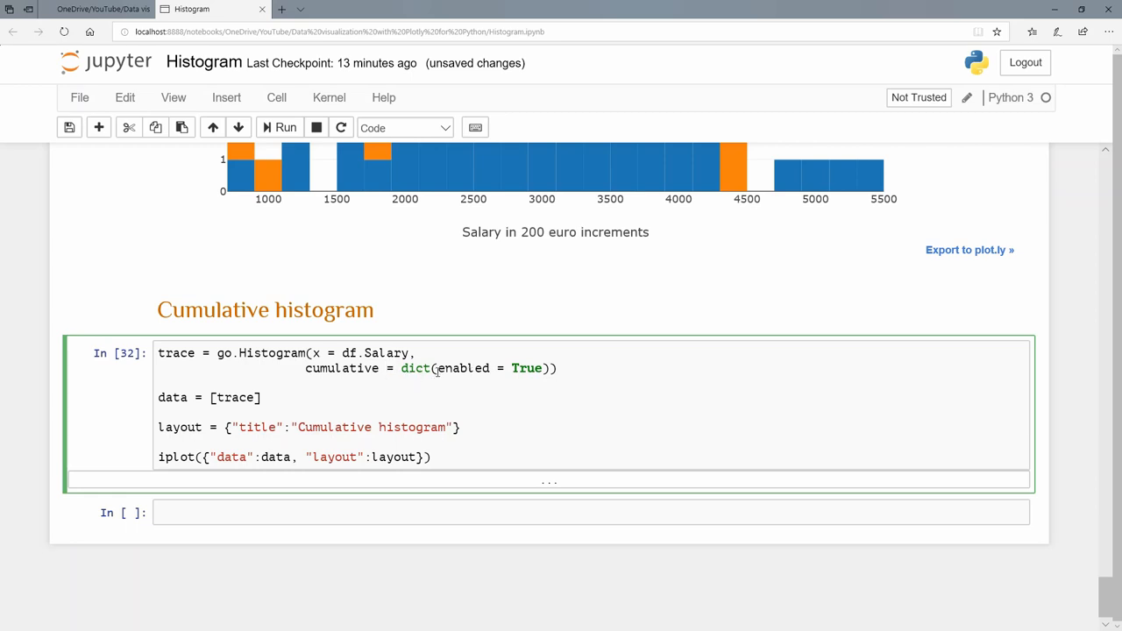
left_click(281, 126)
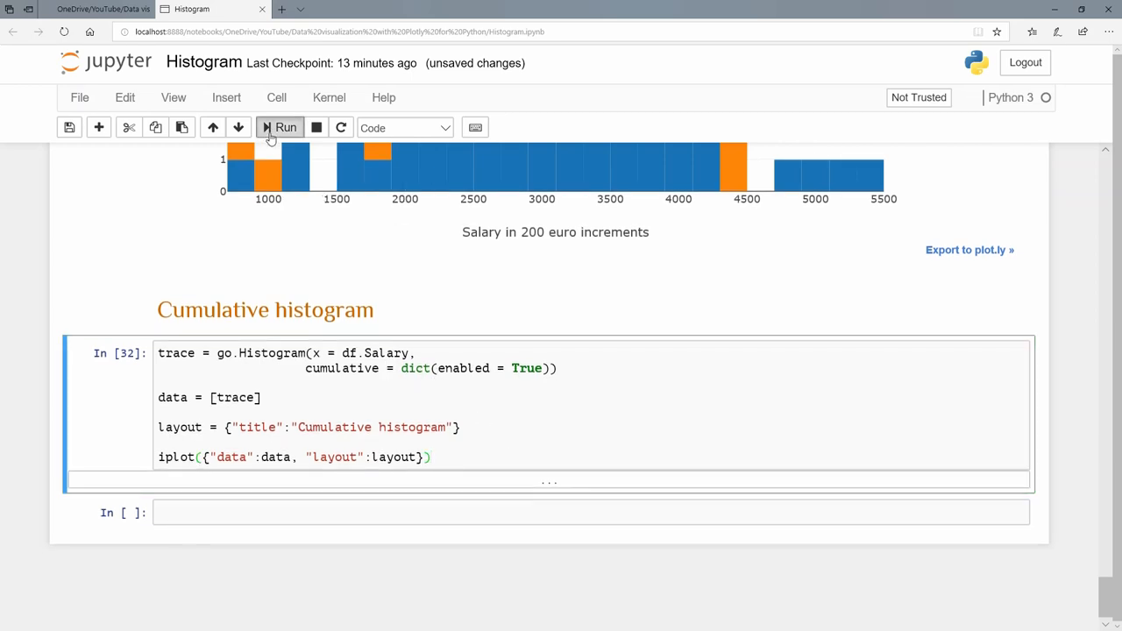
Run the Cumulative histogram cell to chart salaries climbing to about 100
left_click(281, 126)
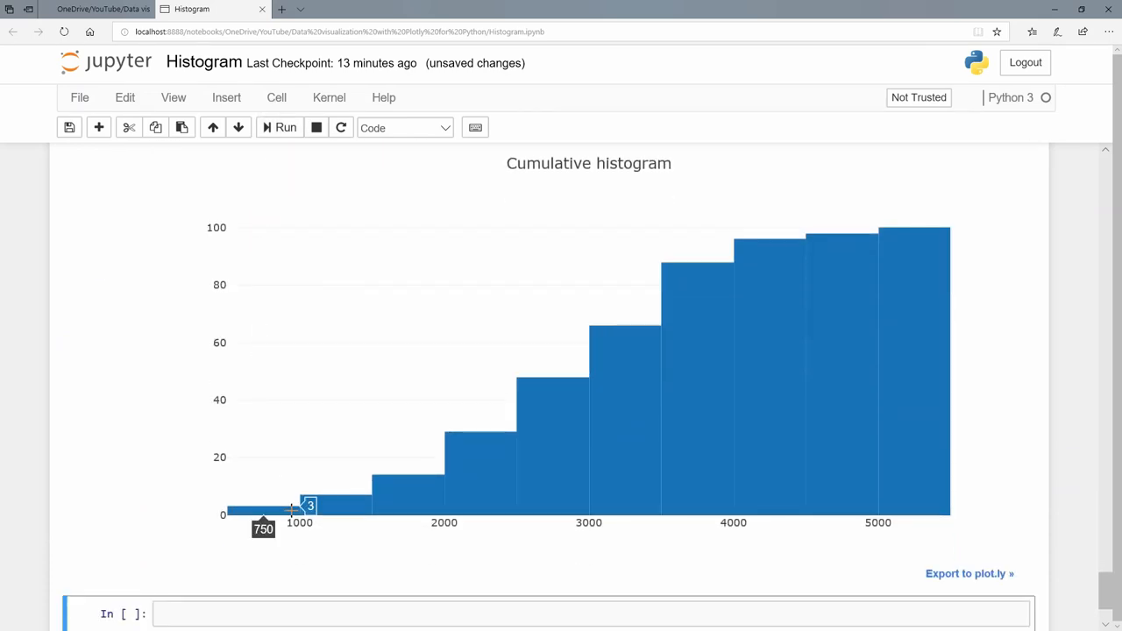
mouse_move(603, 393)
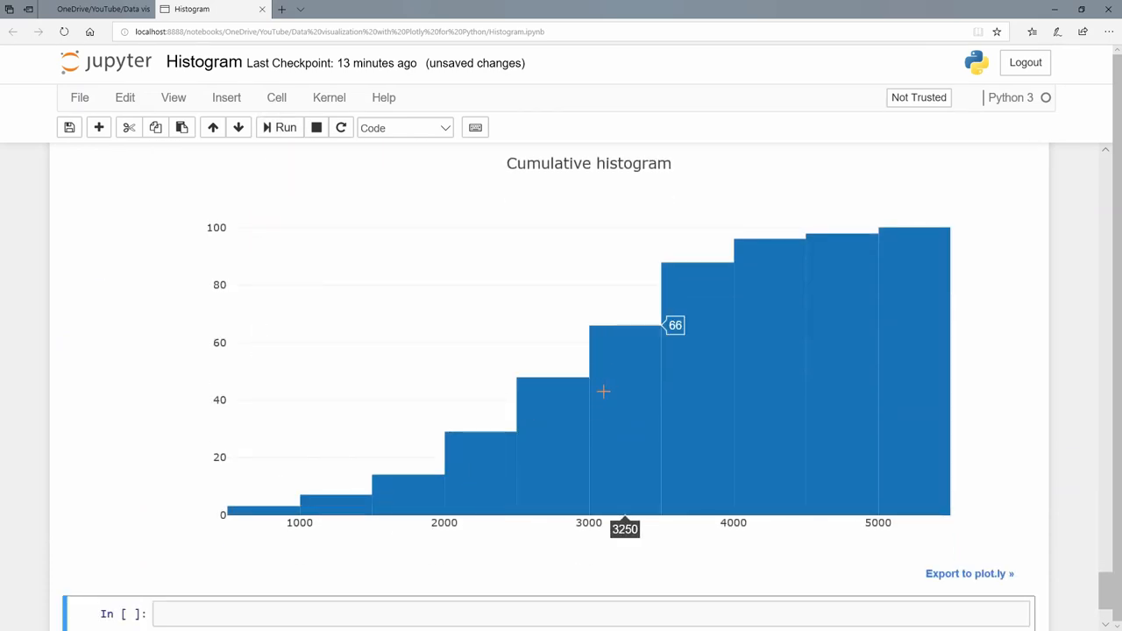
mouse_move(626, 343)
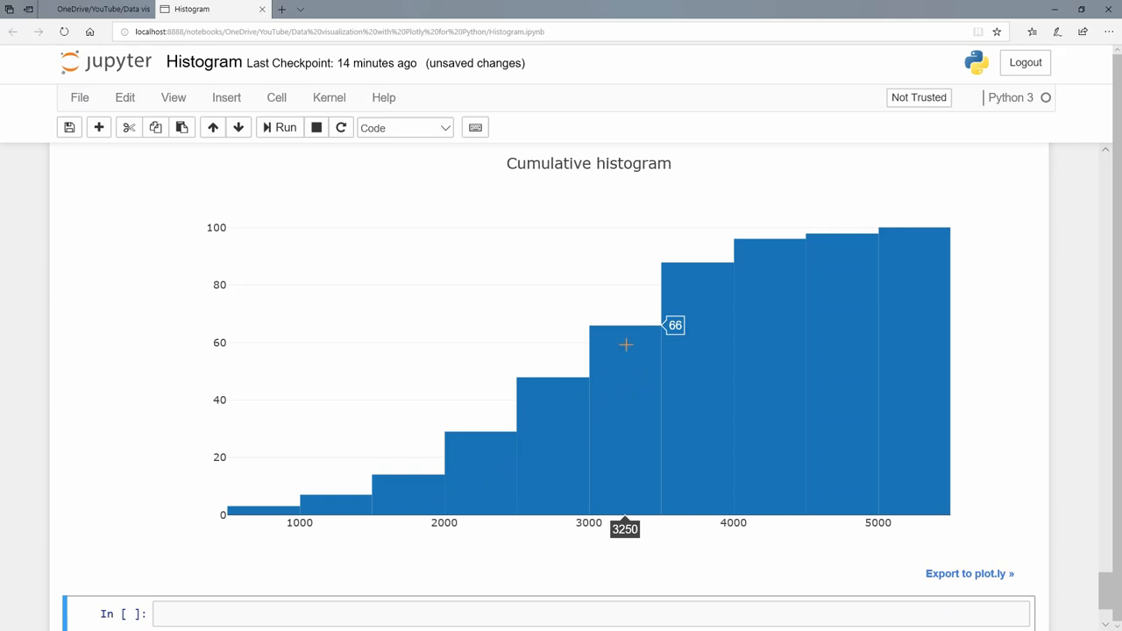
mouse_move(603, 361)
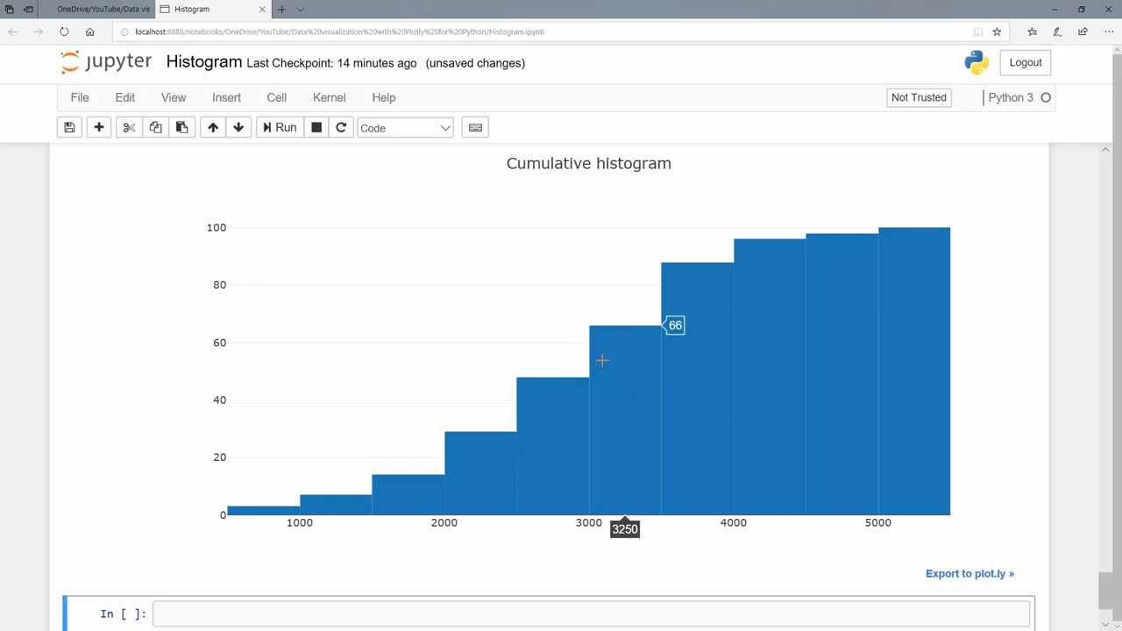